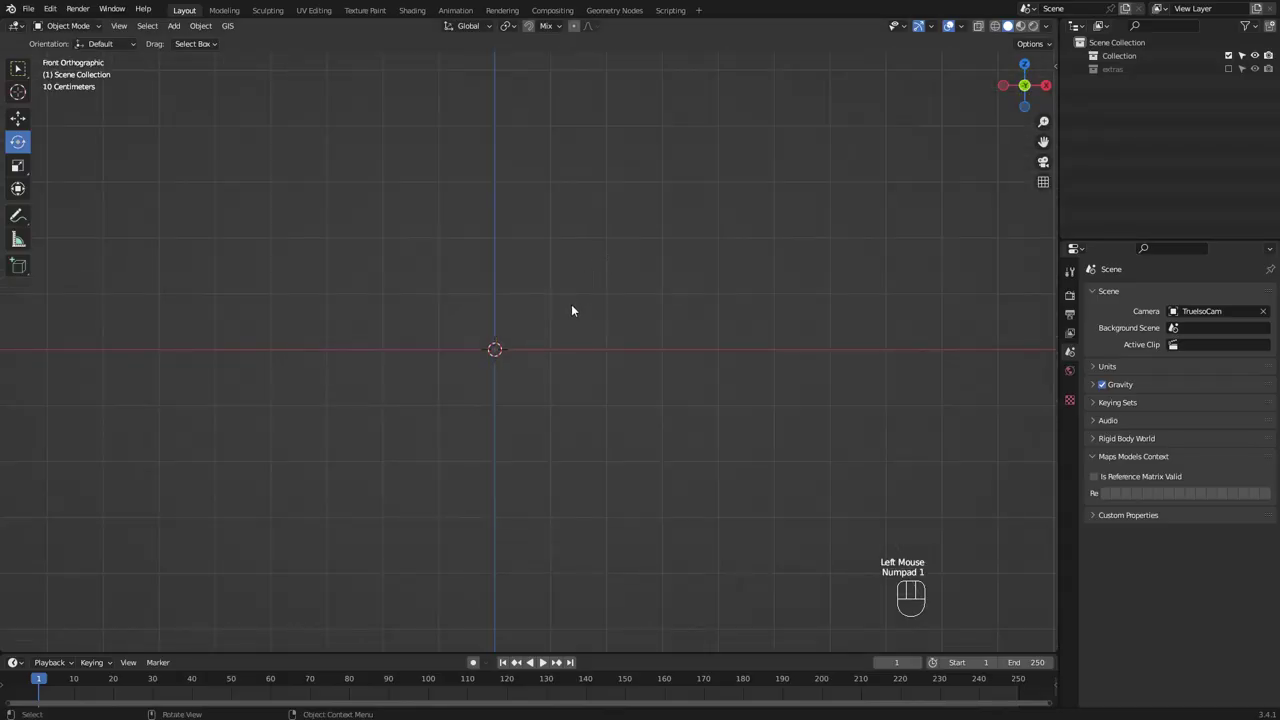
Add a plane mesh via Shift+A and begin editing its vertices
key(shift+a)
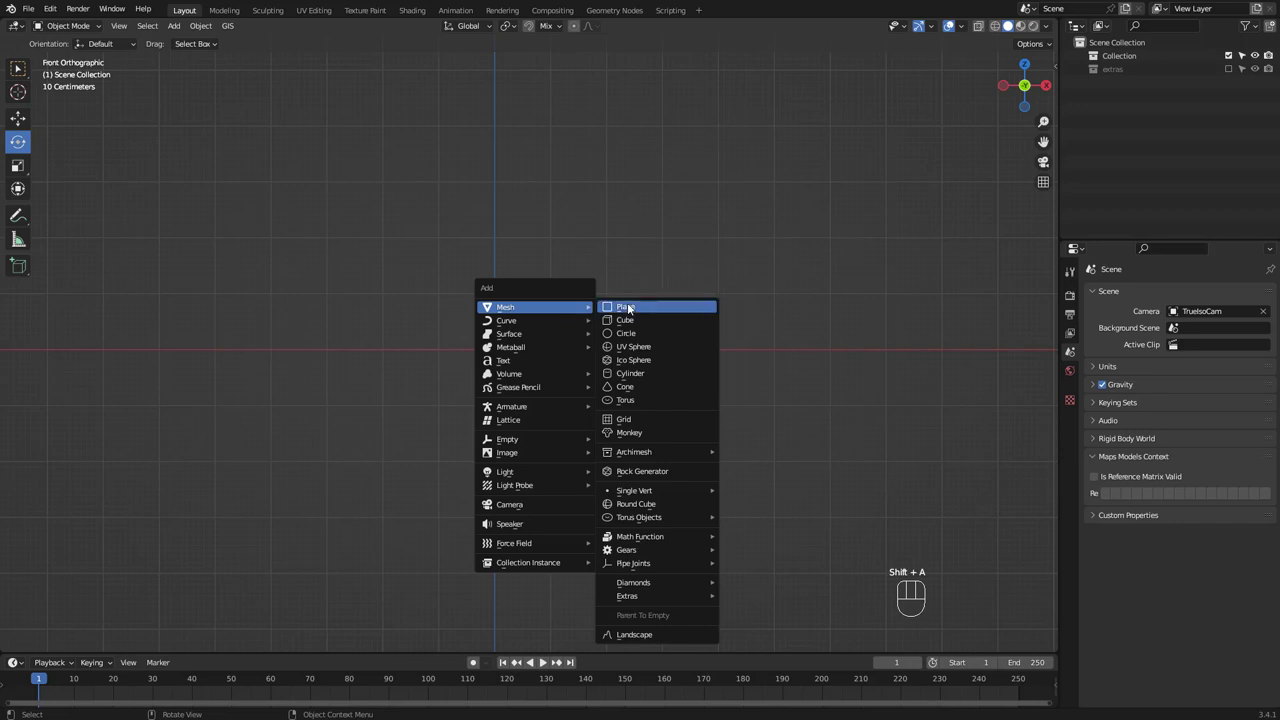
click(625, 306)
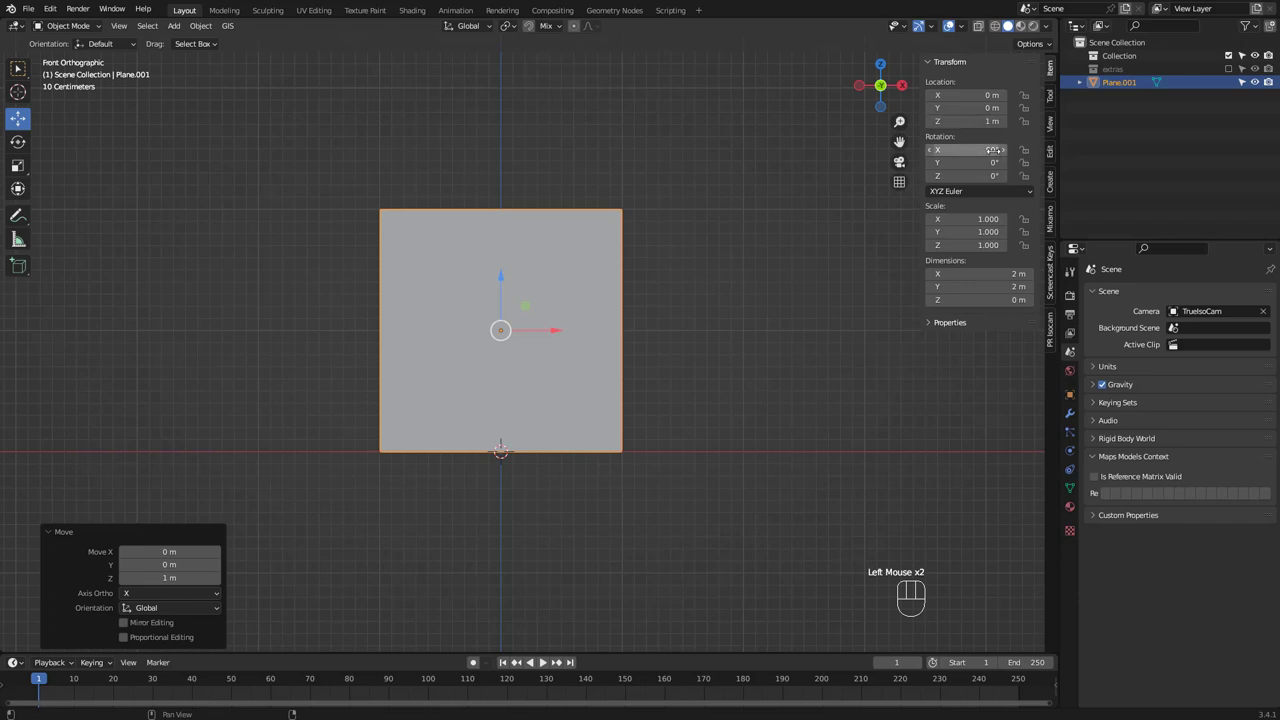
key(ctrl+a)
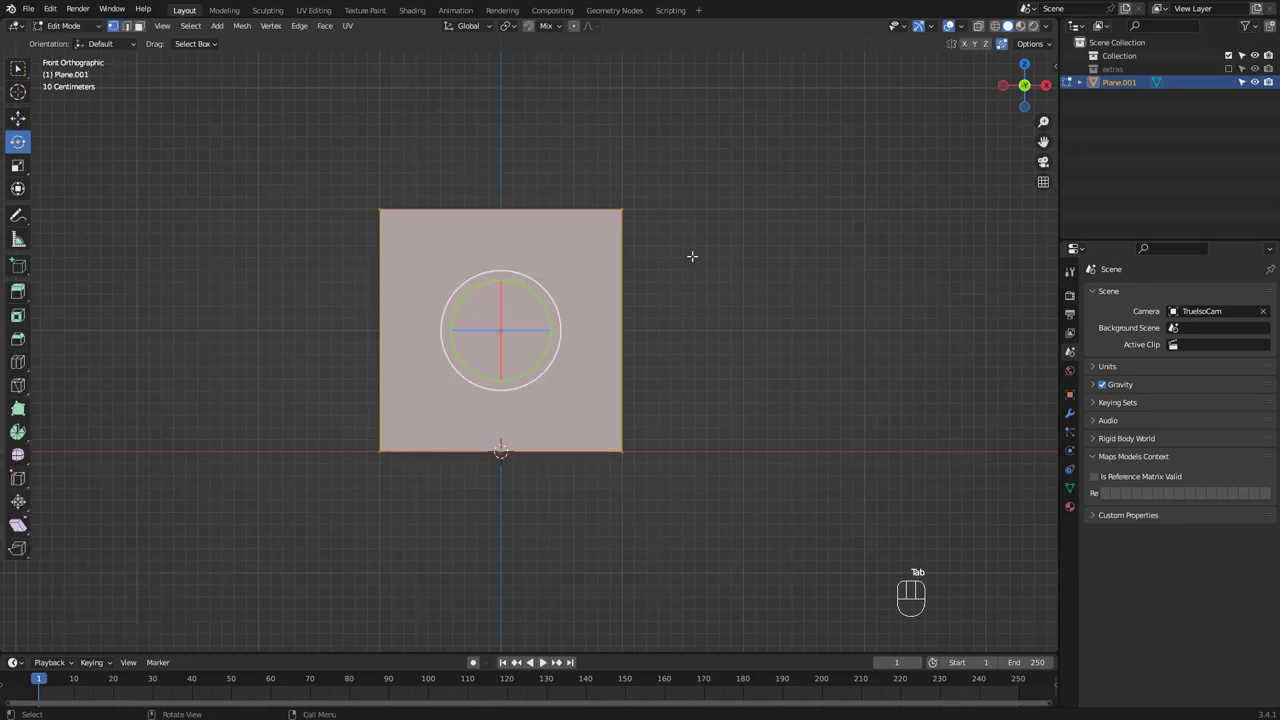
Delete only the face, lower a middle top vertex and bevel the points into a smooth concave arc
key(x)
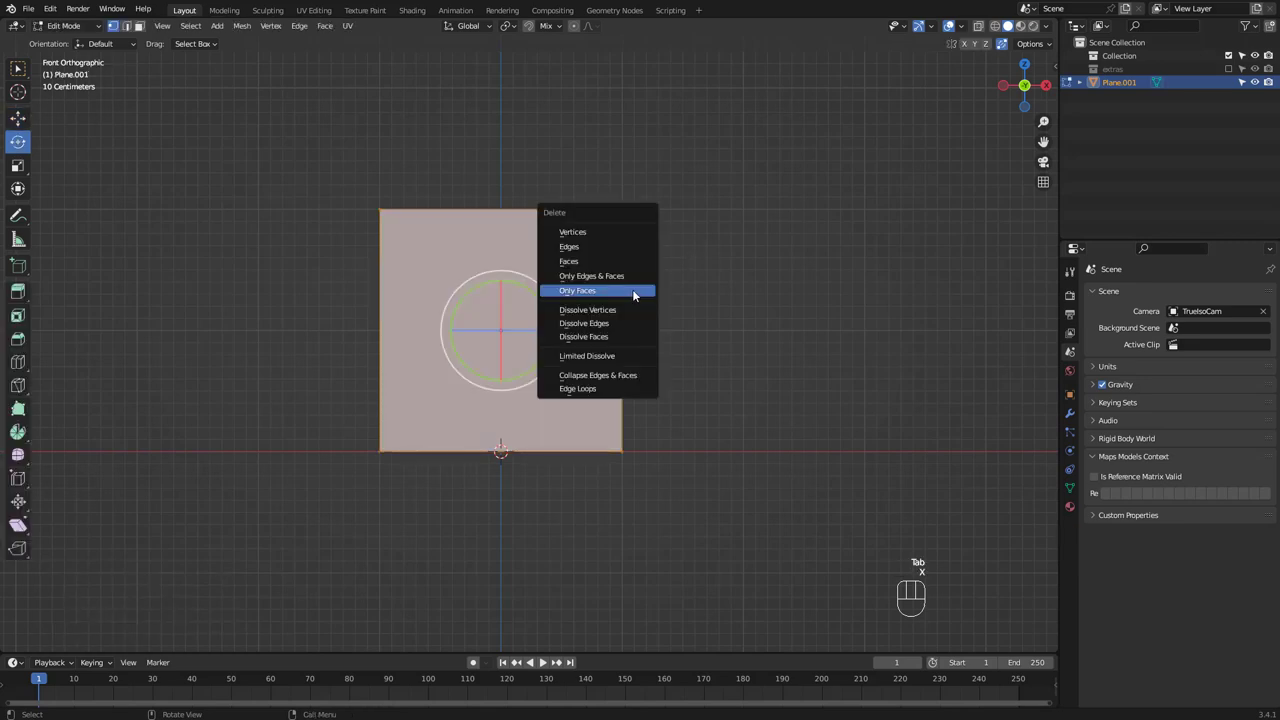
click(577, 290)
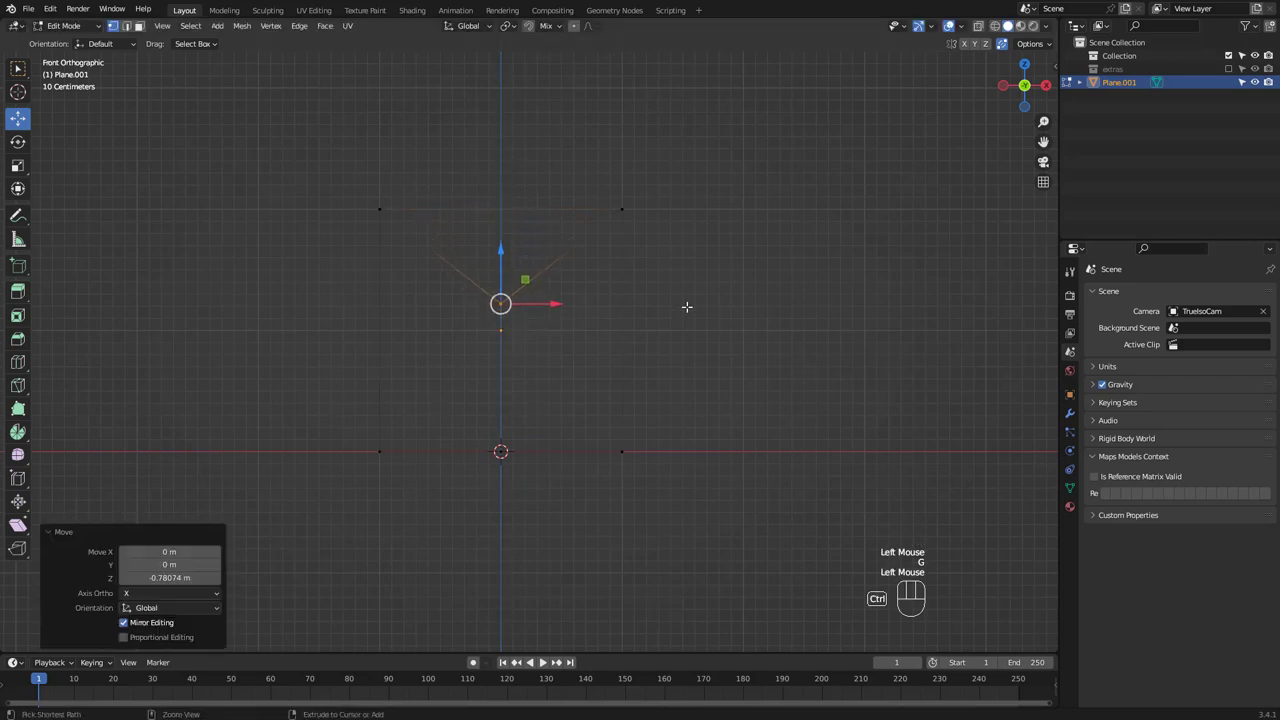
key(shift+ctrl+b)
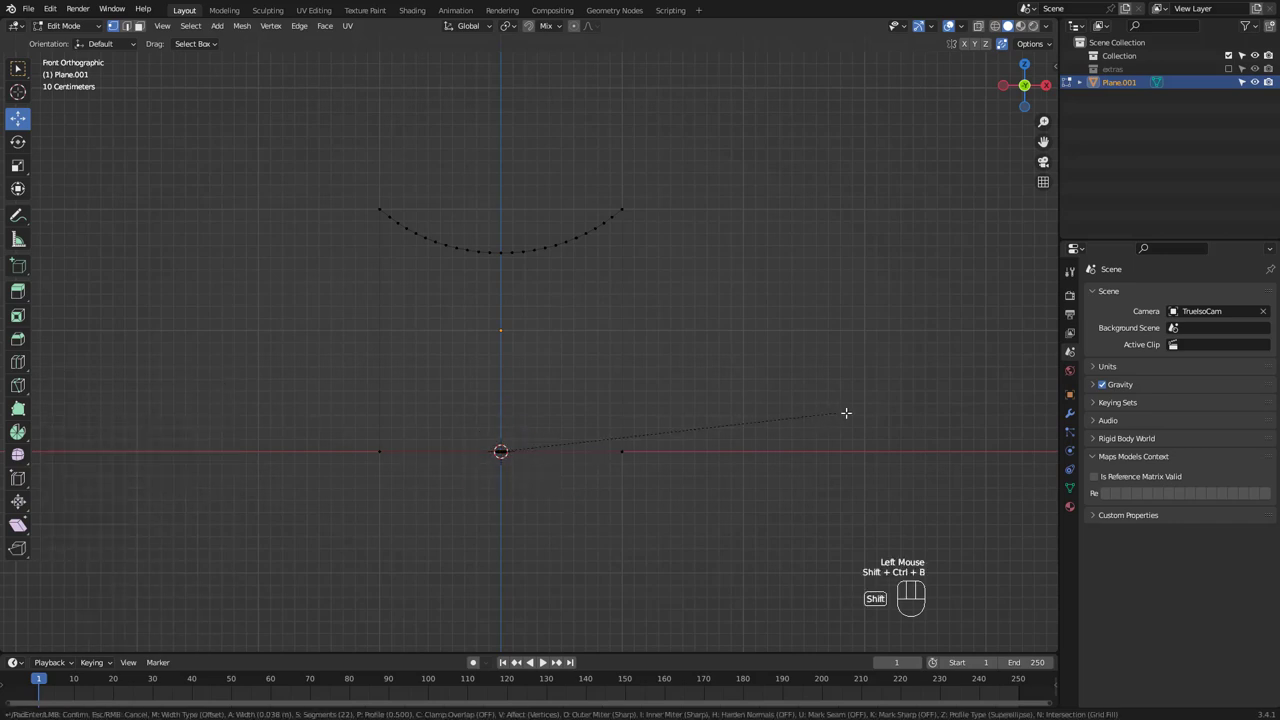
mouse_move(941, 406)
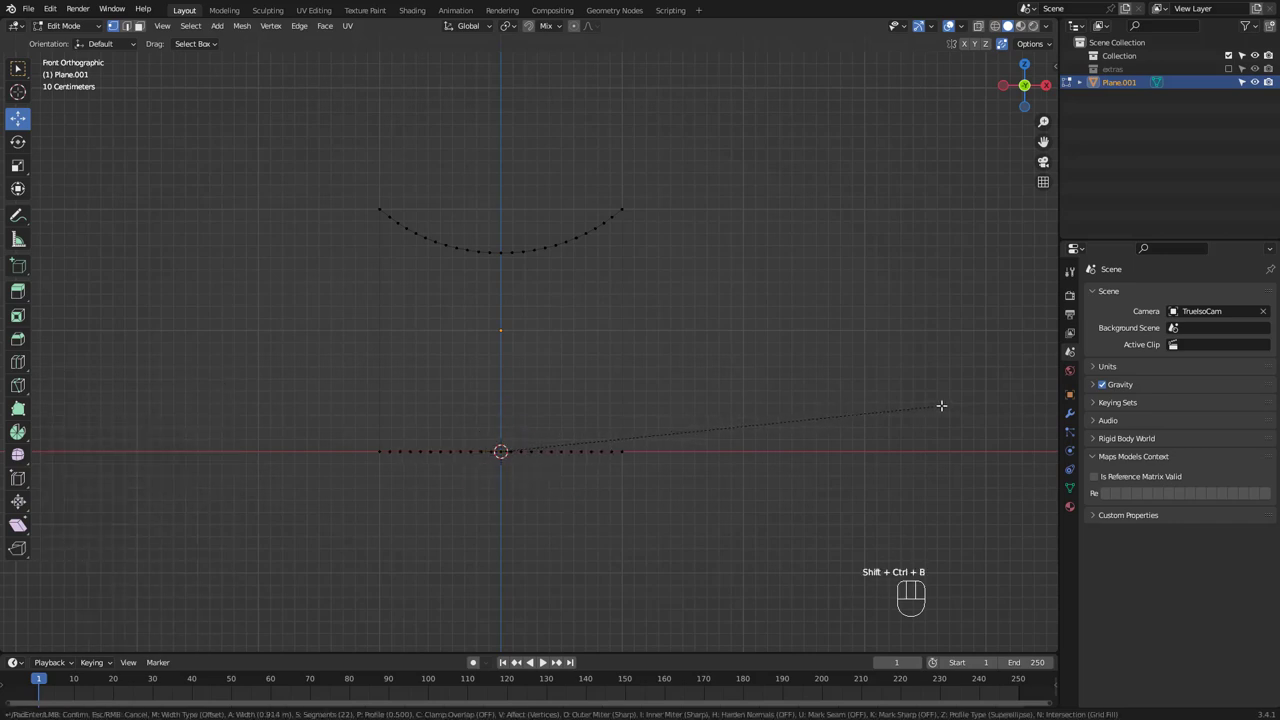
key(a)
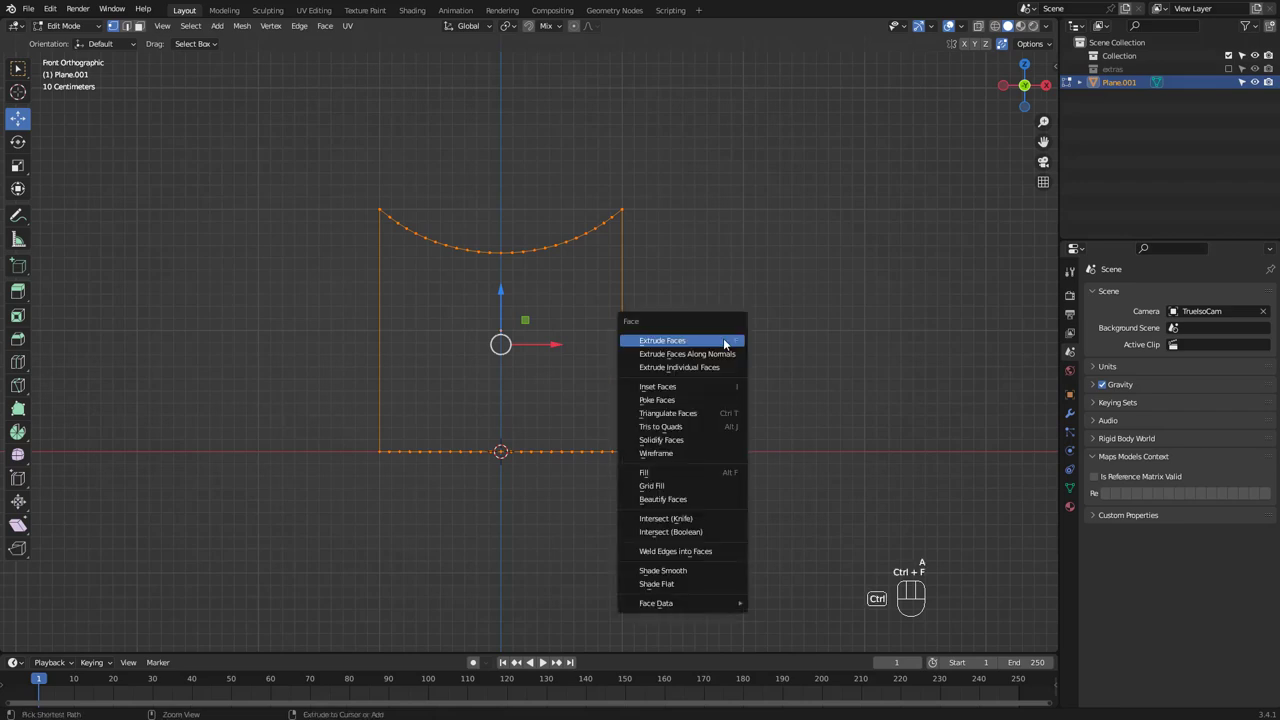
mouse_move(651, 485)
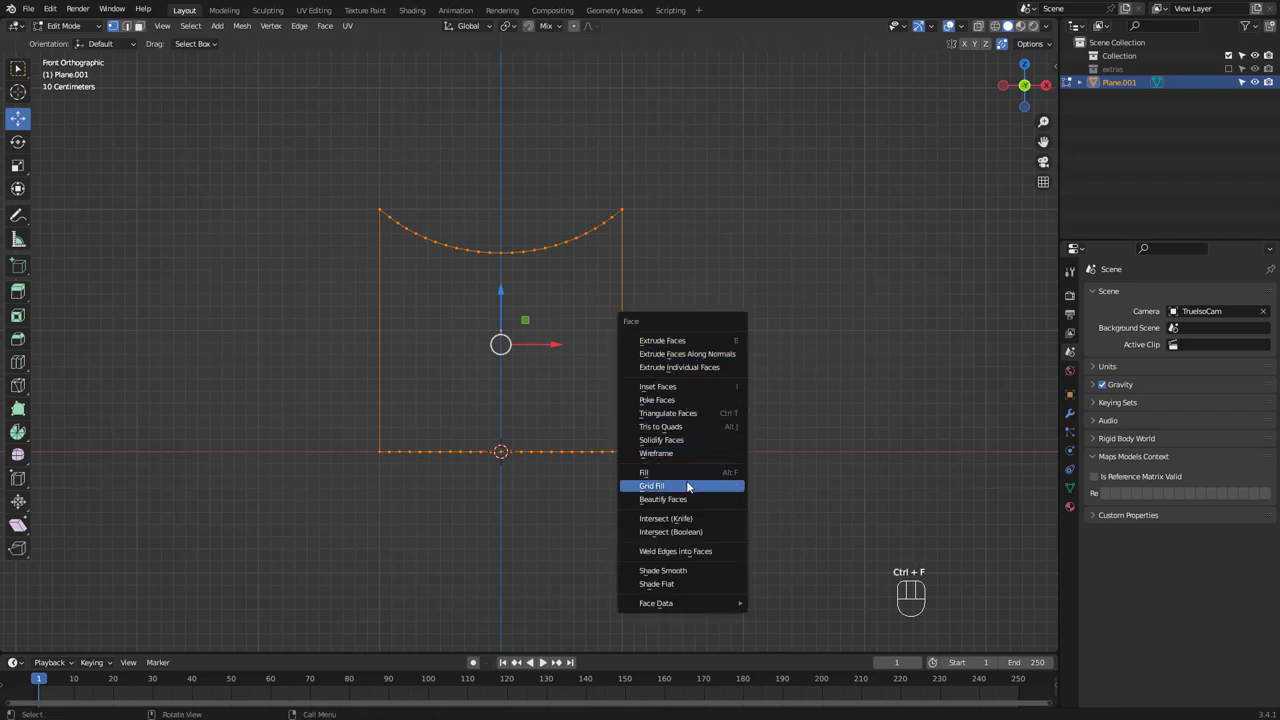
Grid-fill the curved outline into faces and add horizontal loop cuts across it
click(651, 485)
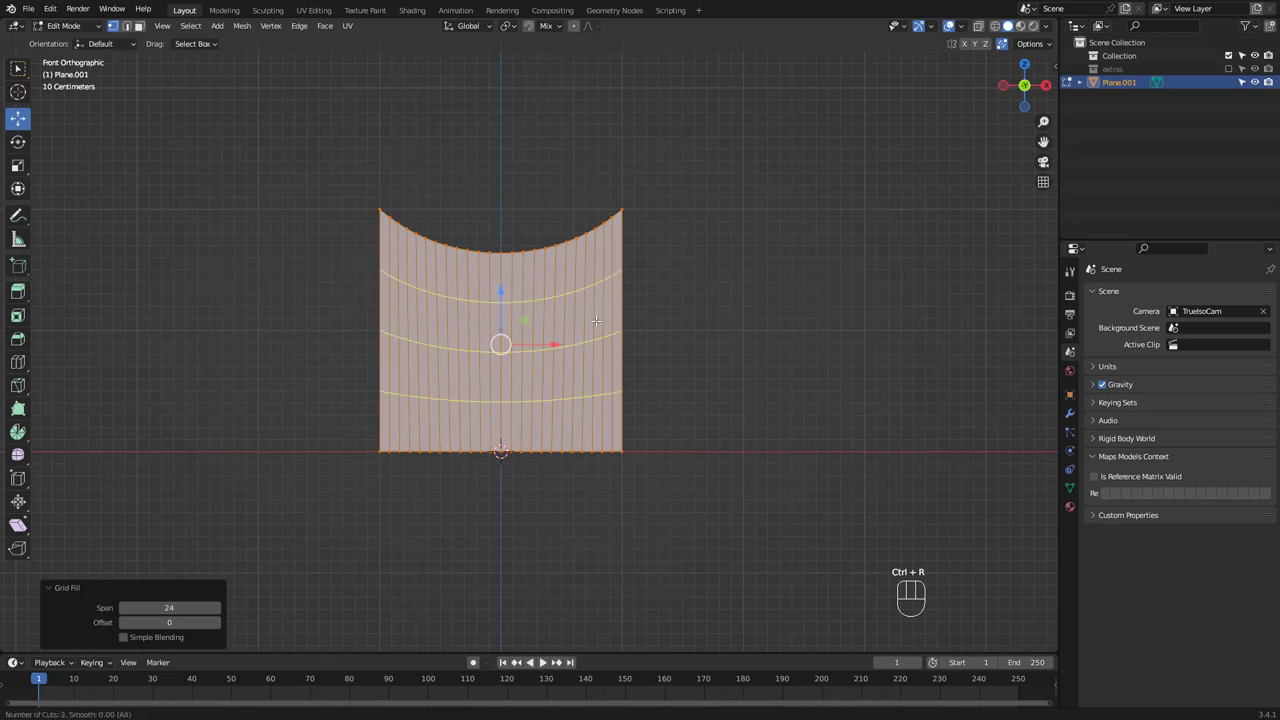
key(Tab)
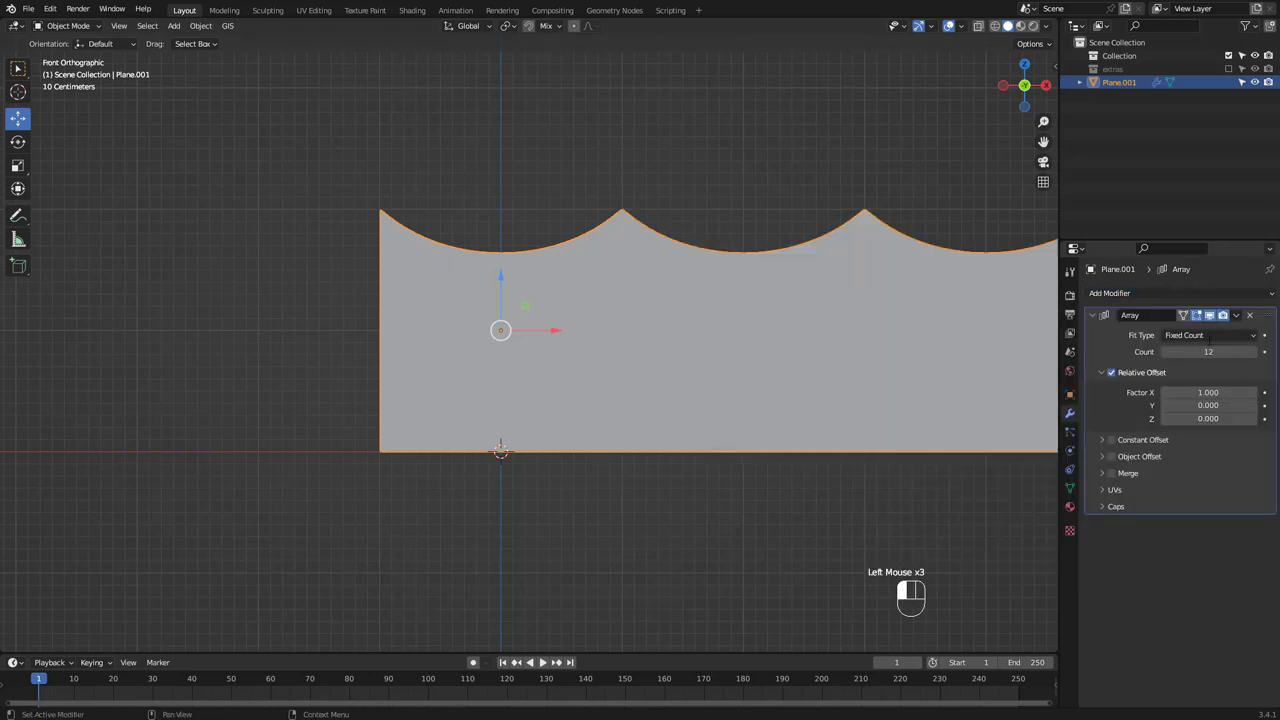
Apply the 12-count array as real geometry and merge the strip's overlapping vertices by distance
key(ctrl+a)
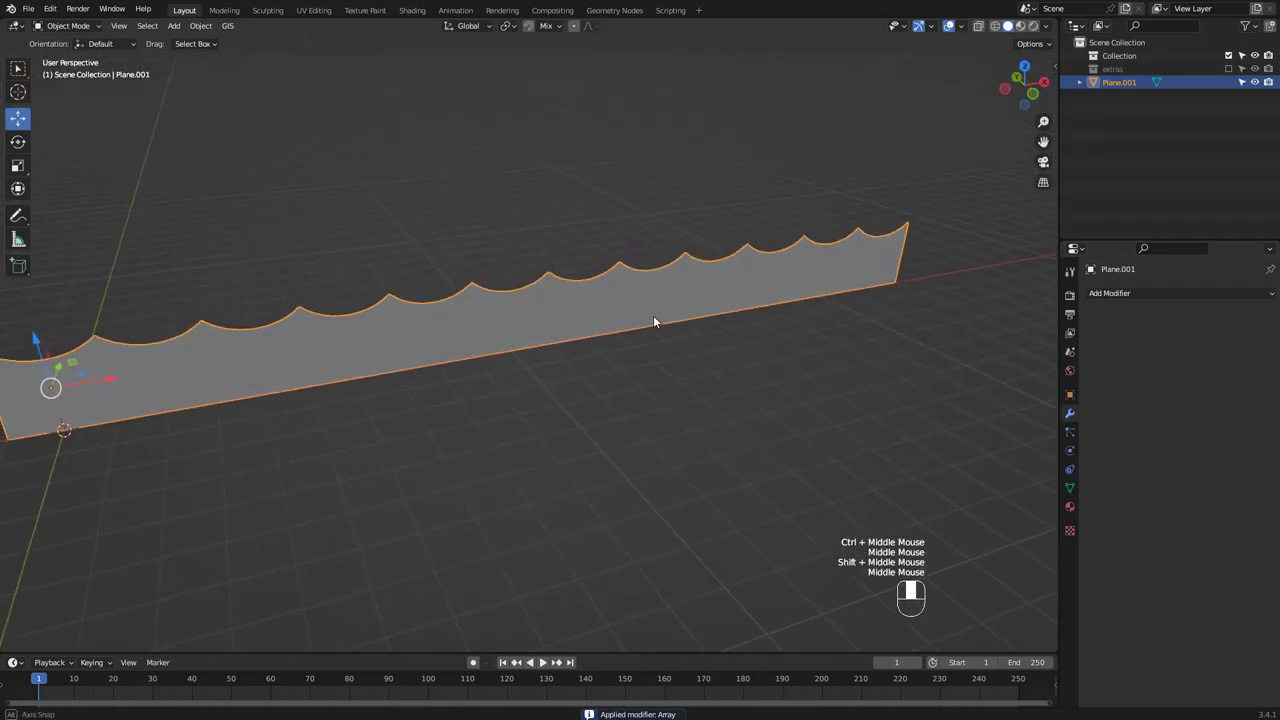
key(Tab)
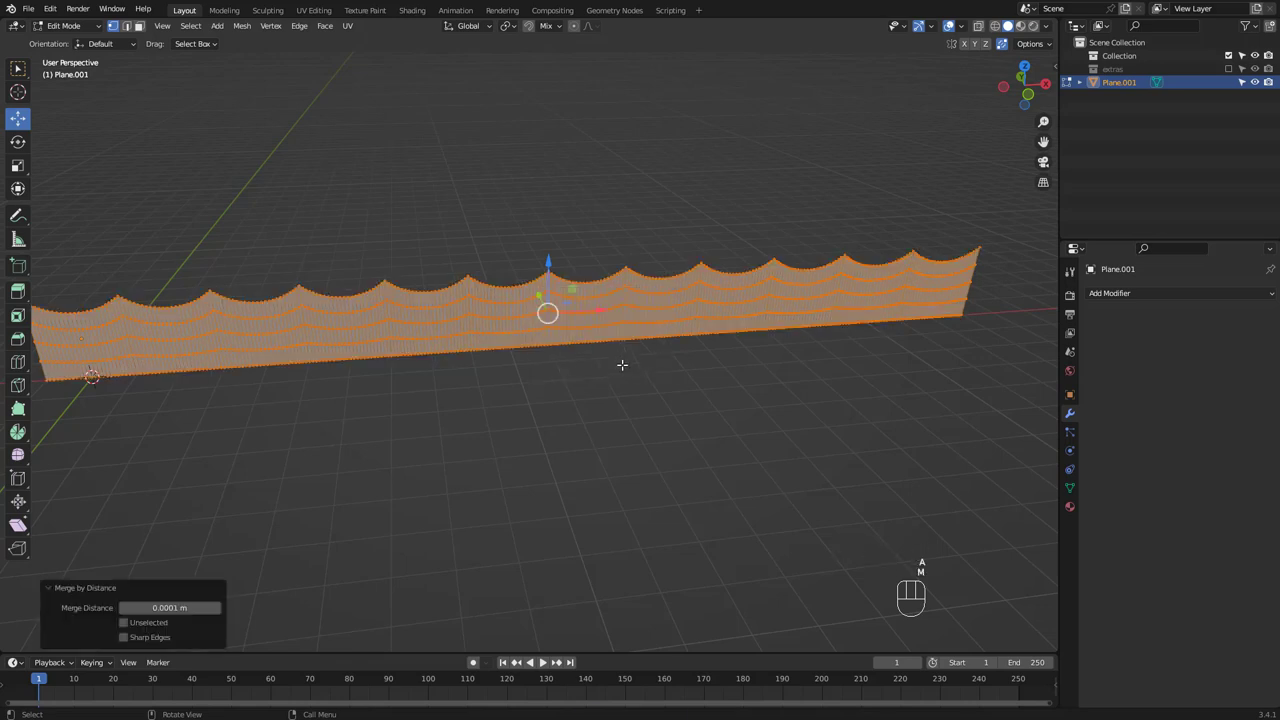
click(1110, 293)
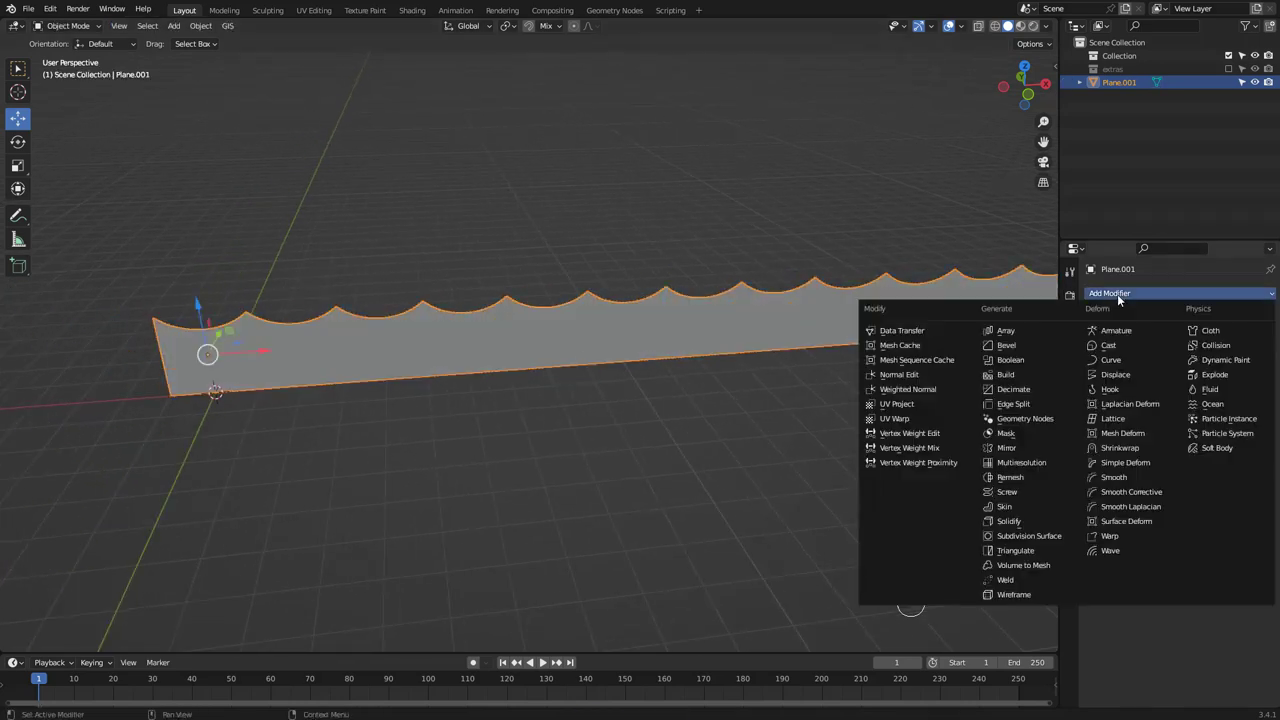
Add a Solidify modifier with 0.01 m thickness and -1 offset to the scalloped strip
click(1004, 521)
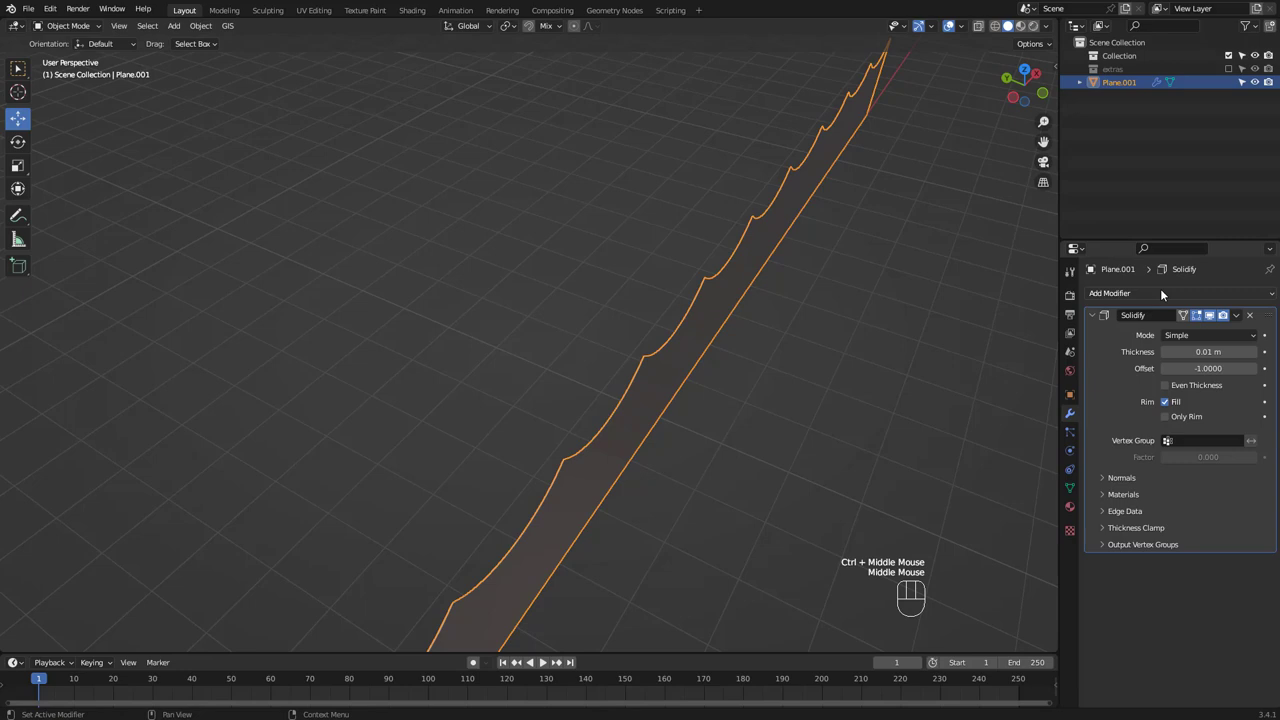
drag(1208, 351, 1240, 351)
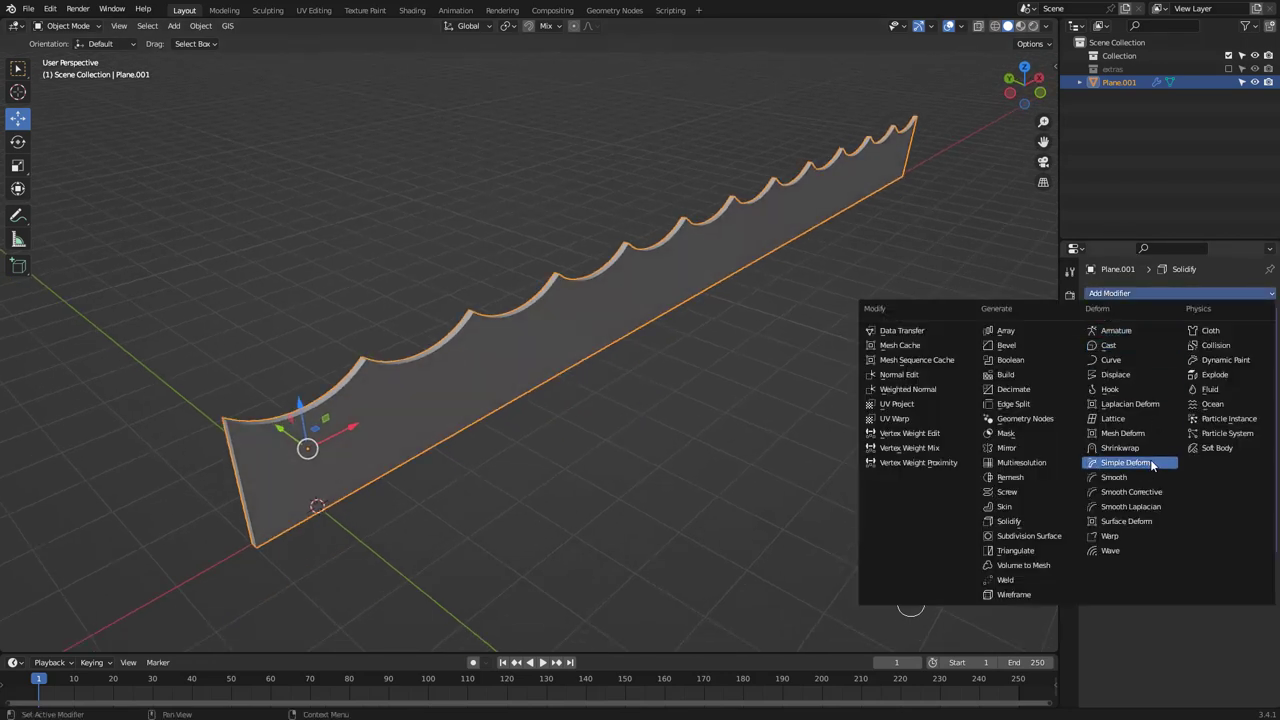
Bend the strip 360° around Z into a smooth-shaded ring, apply it and merge the seam vertices by distance
click(1126, 462)
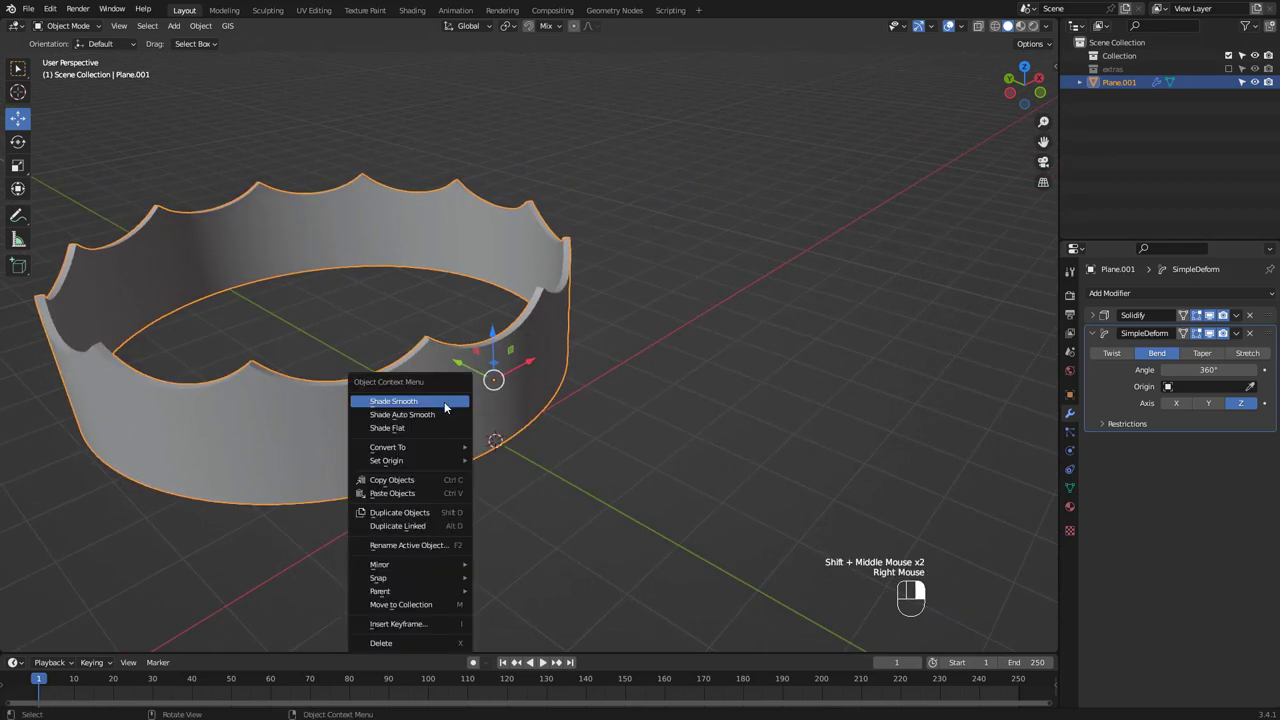
click(393, 401)
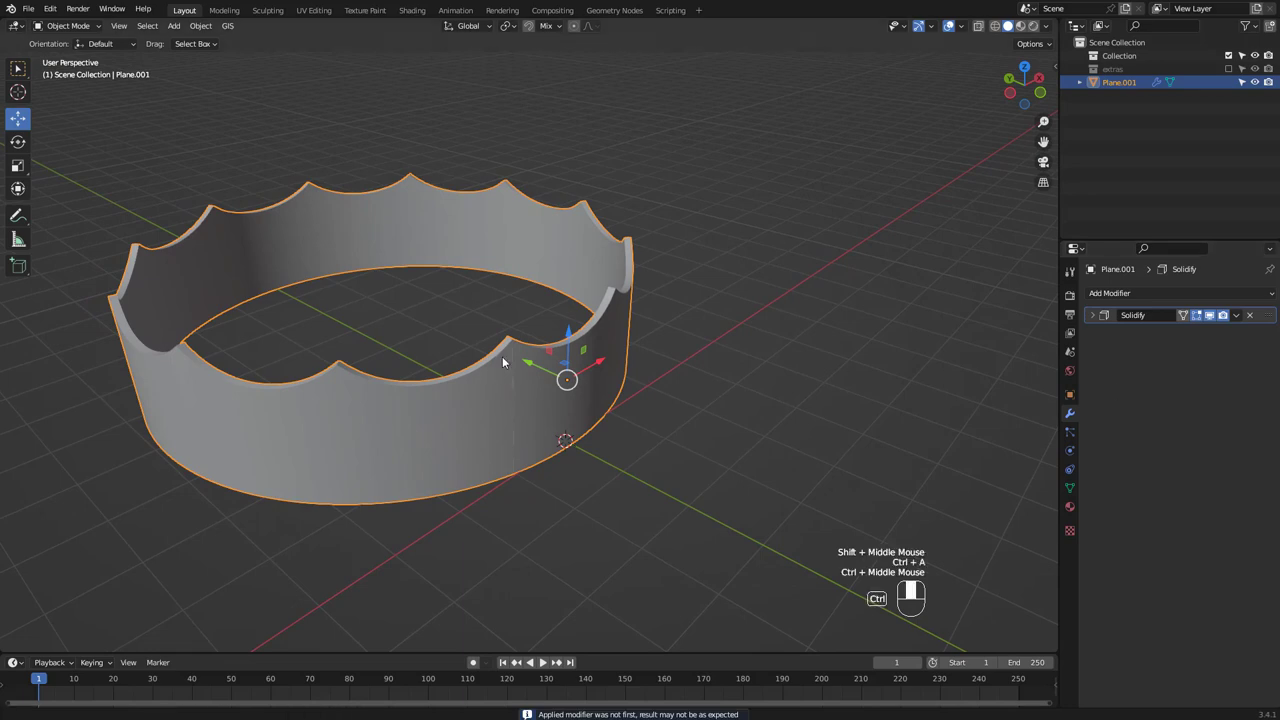
key(Tab)
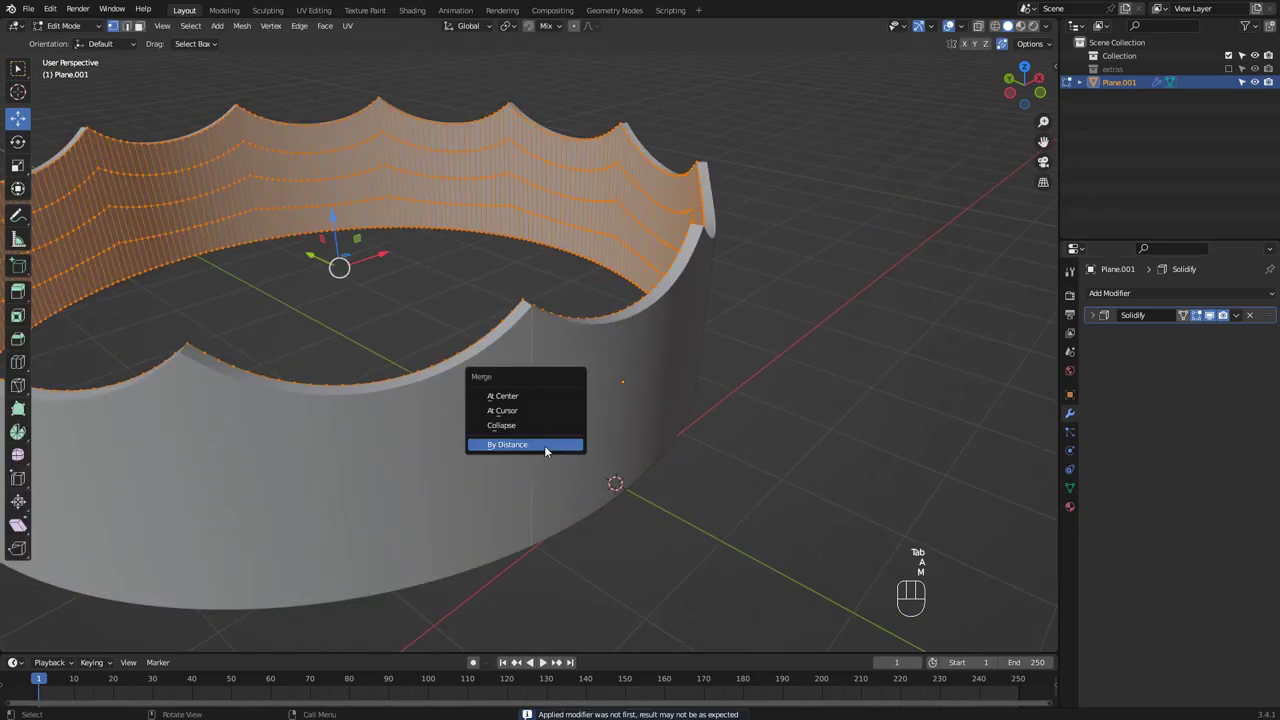
click(507, 444)
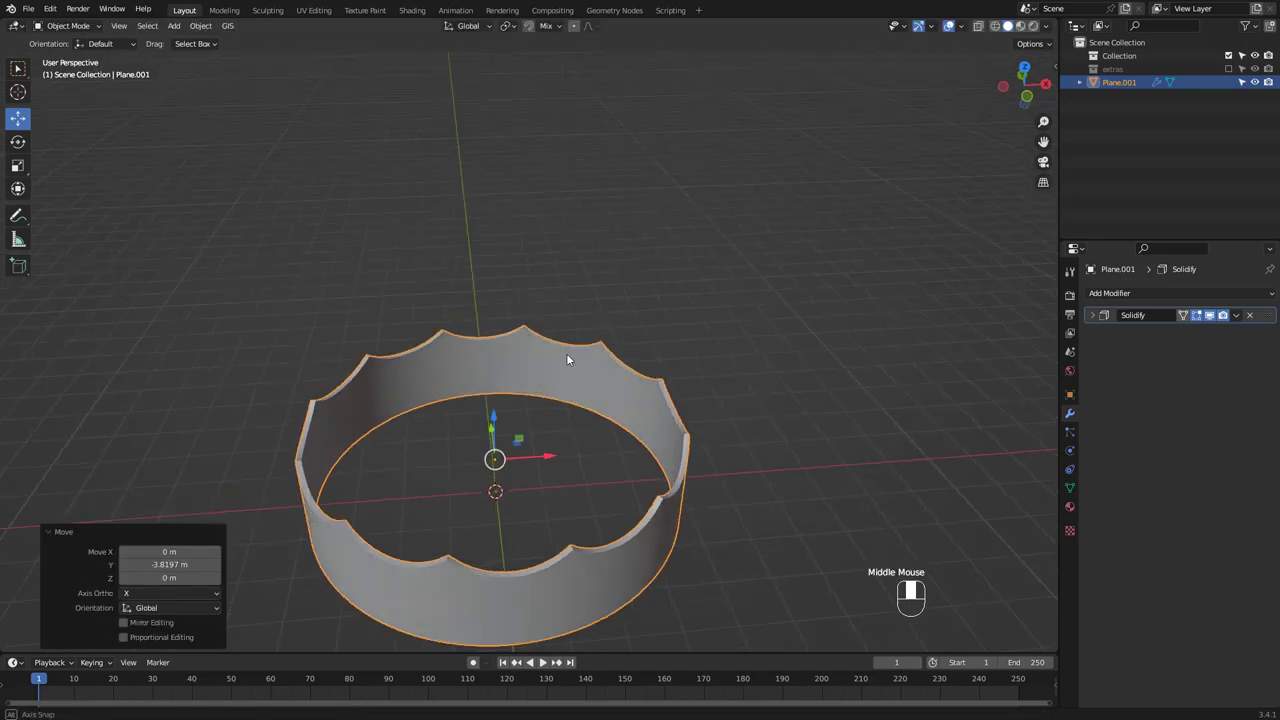
Enable viewport shadows and cavity shading and choose a cavity type
click(1047, 26)
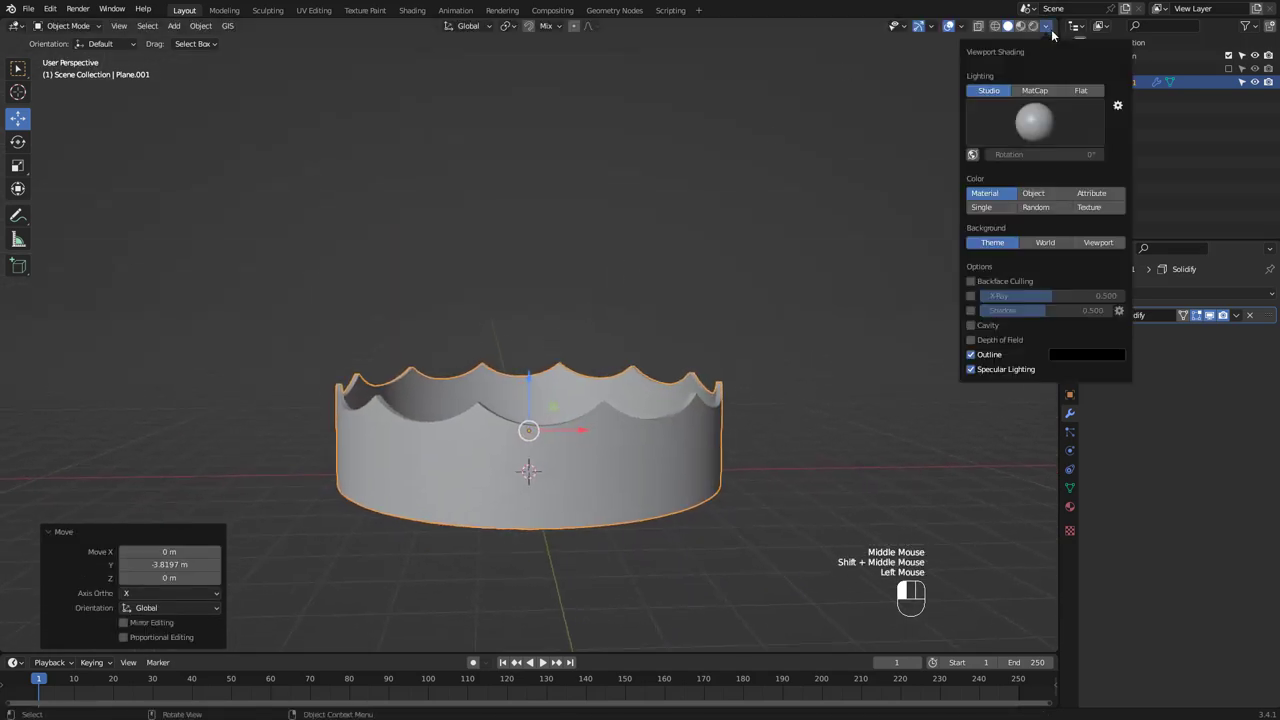
click(970, 325)
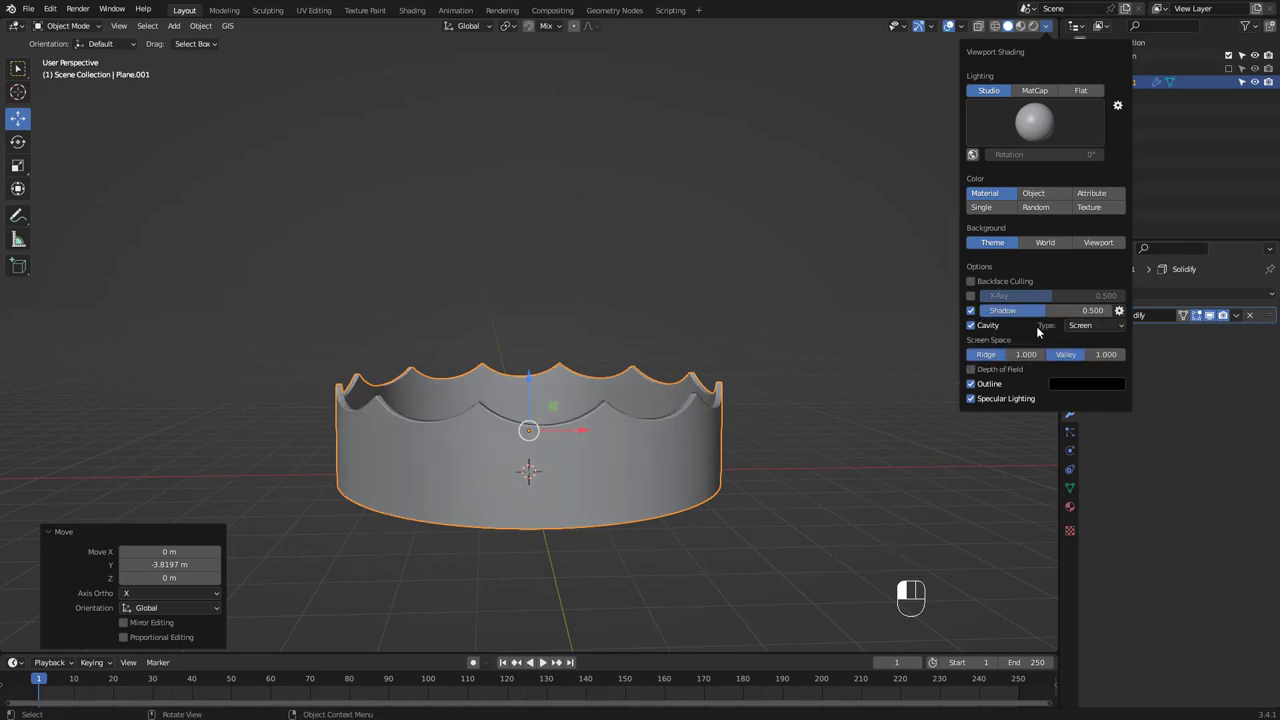
click(1095, 325)
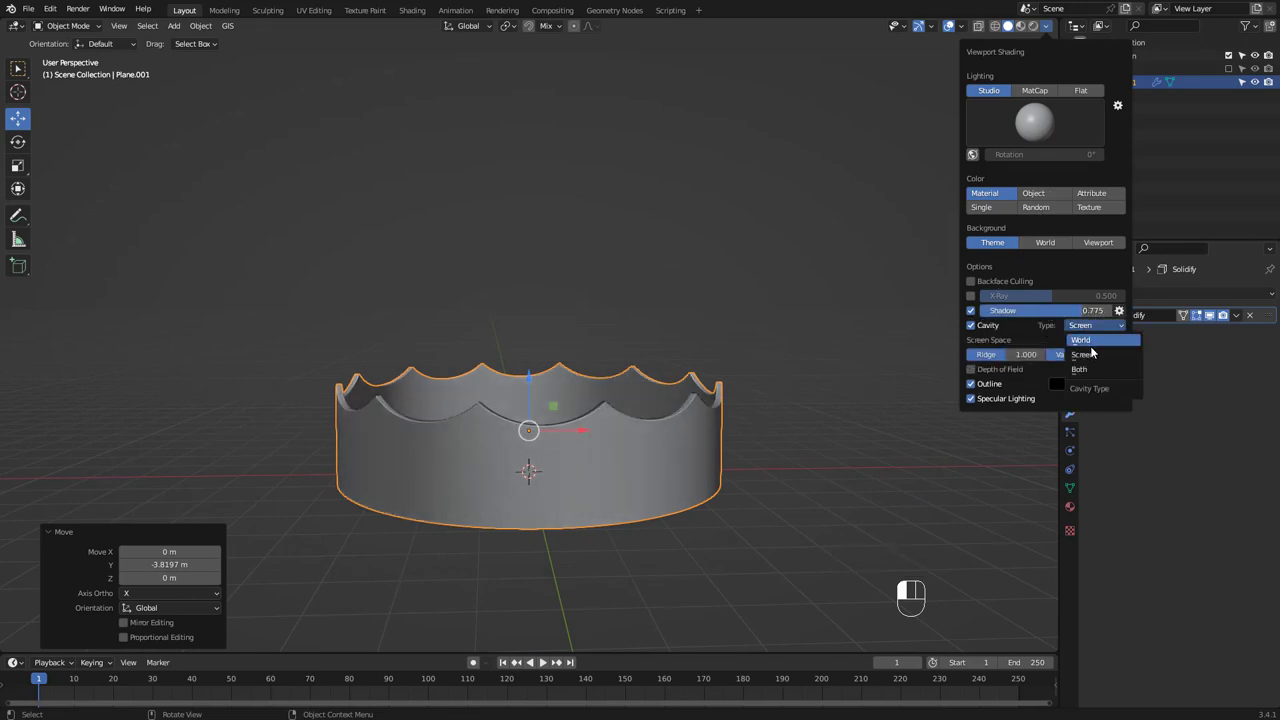
click(1079, 369)
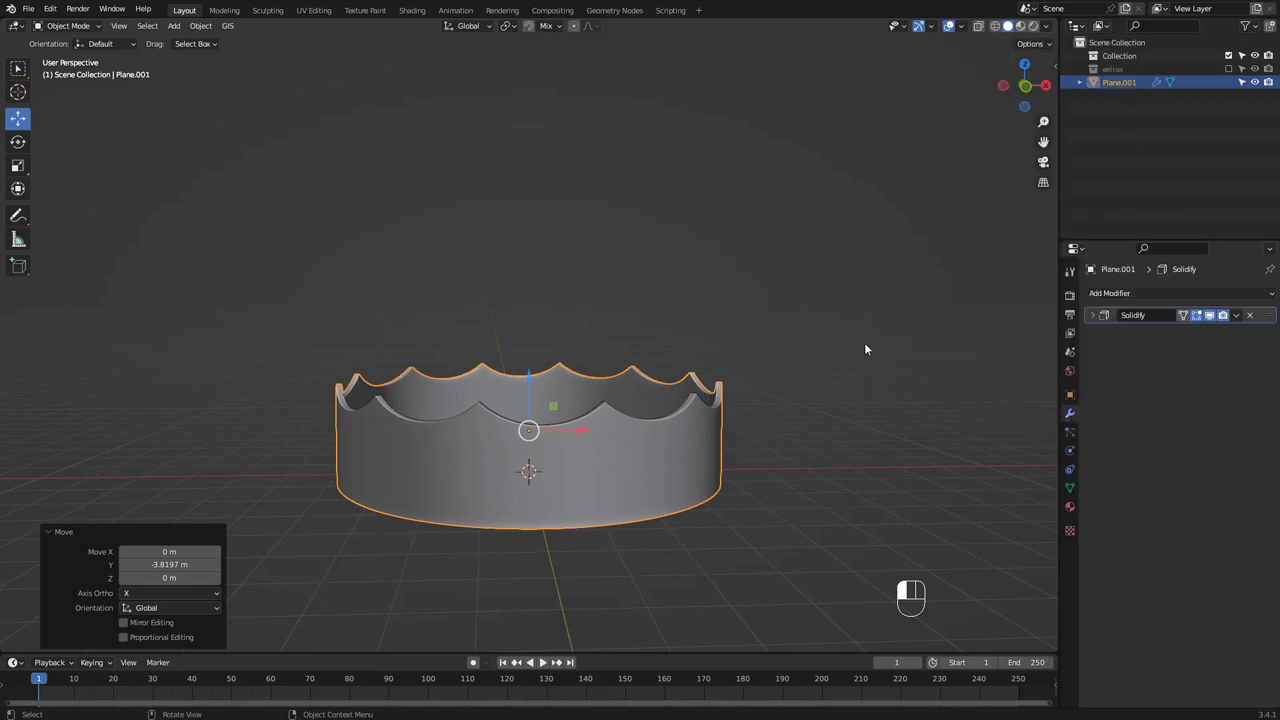
Rotate the crown band about its Z axis with the Rotate tool
click(18, 142)
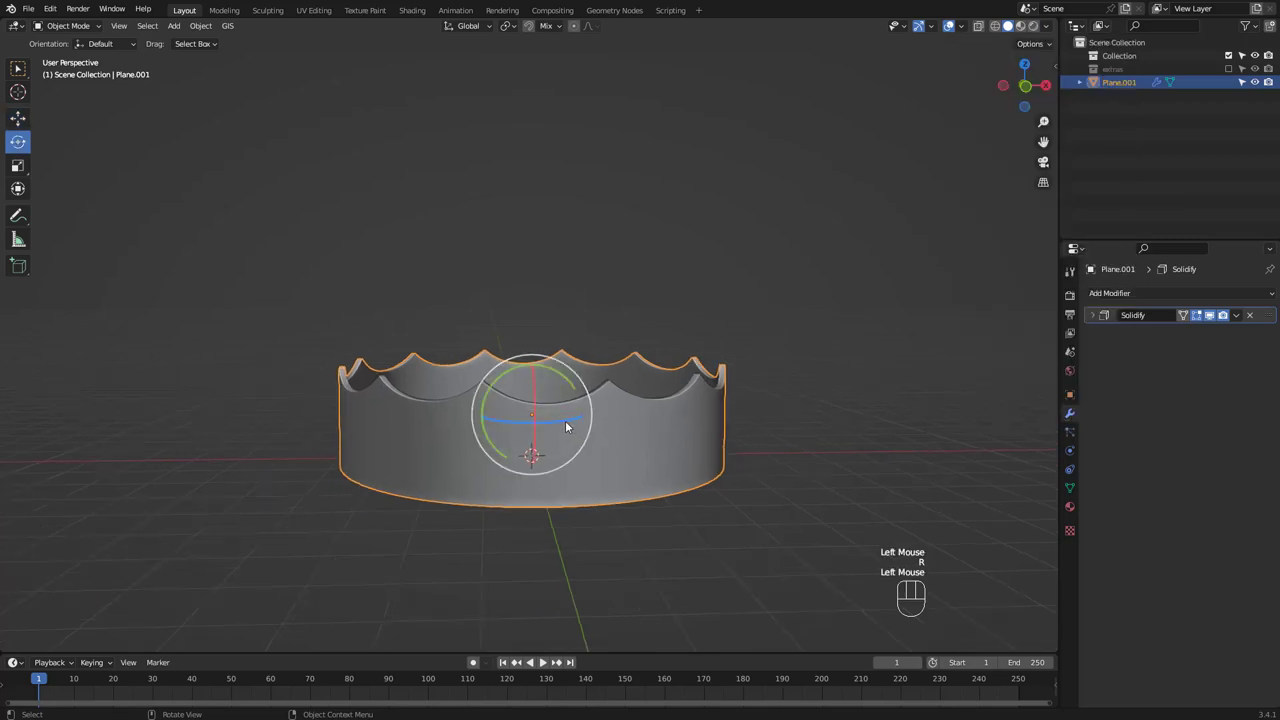
key(r)
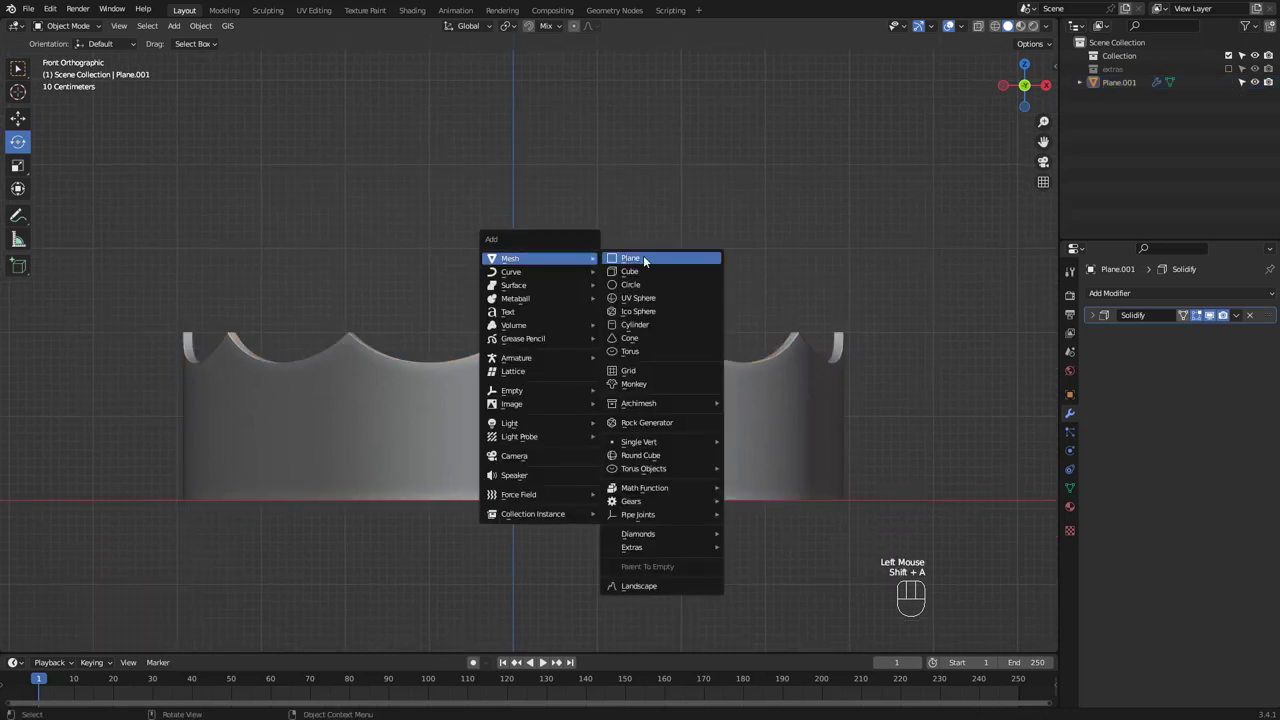
Add a view-aligned plane turned 45° into a diamond above the band and apply its rotation
click(630, 258)
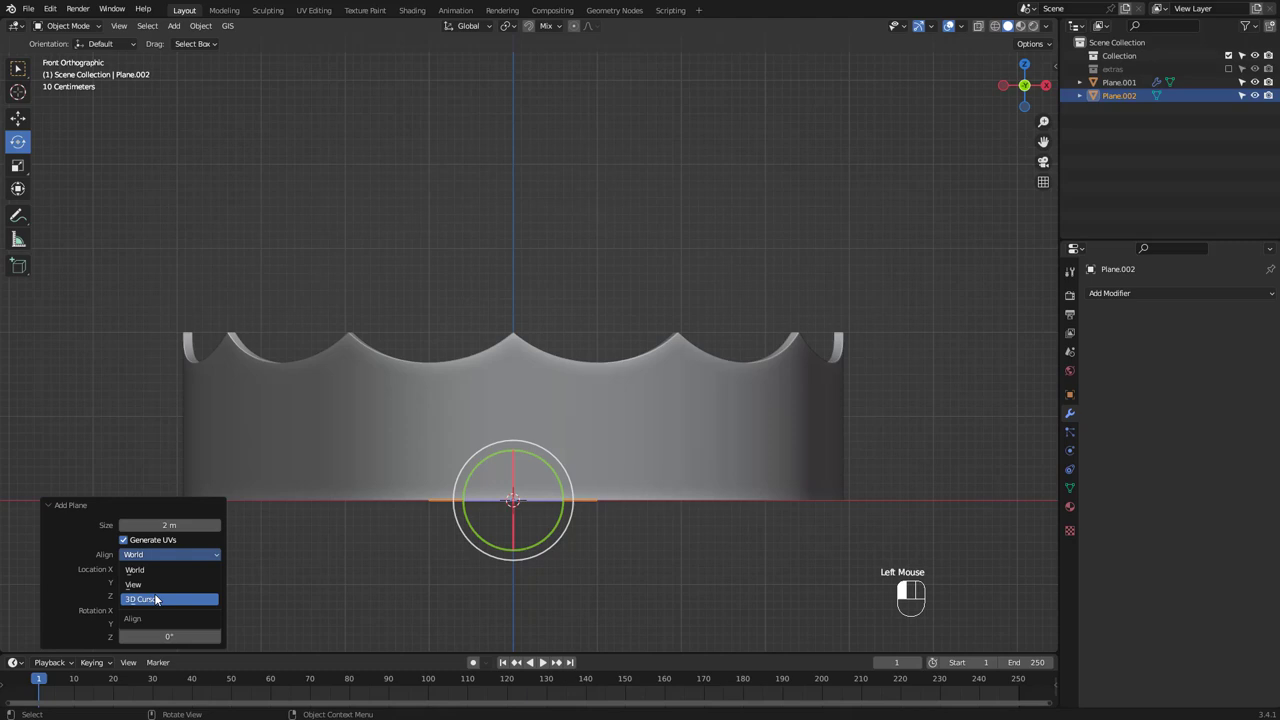
click(133, 584)
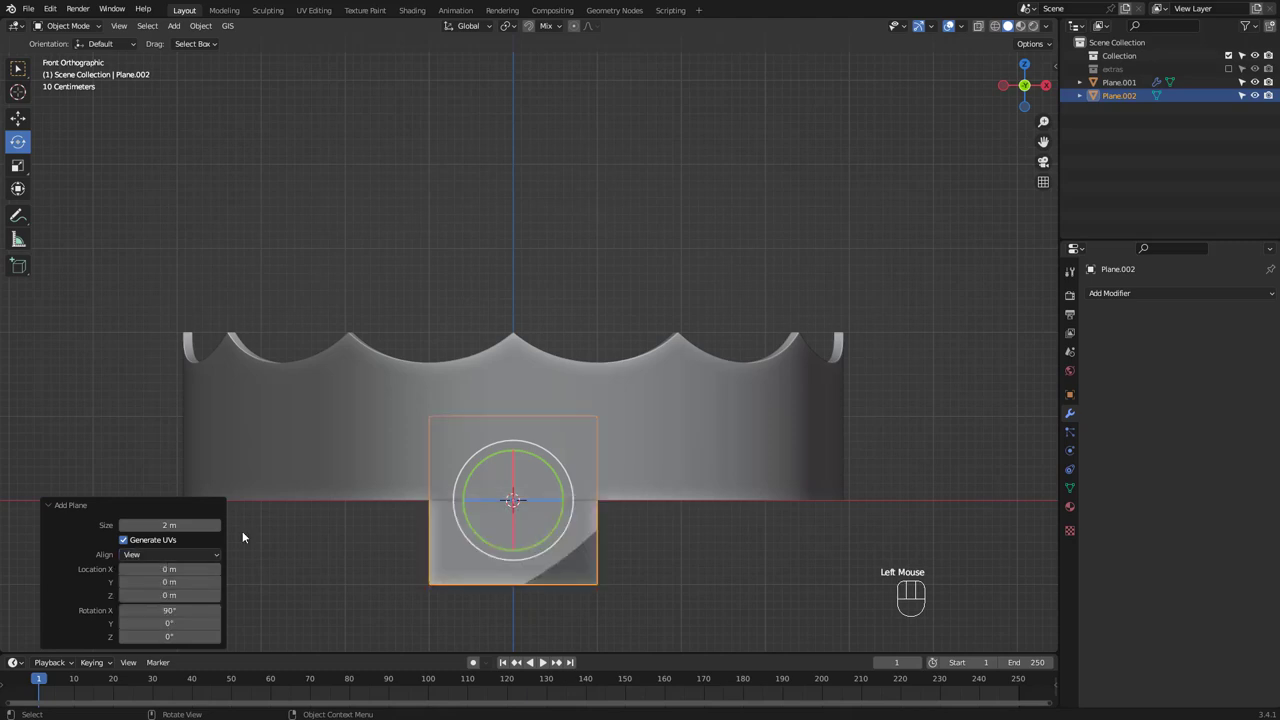
key(r)
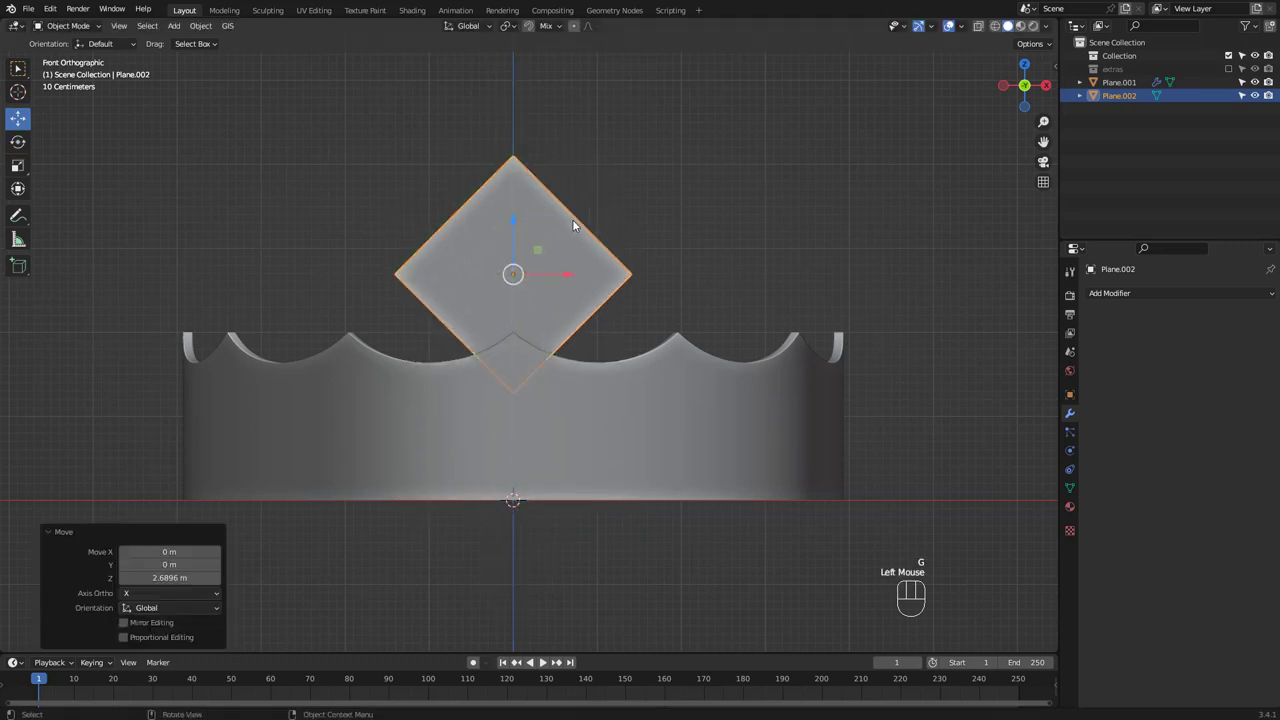
key(ctrl+a)
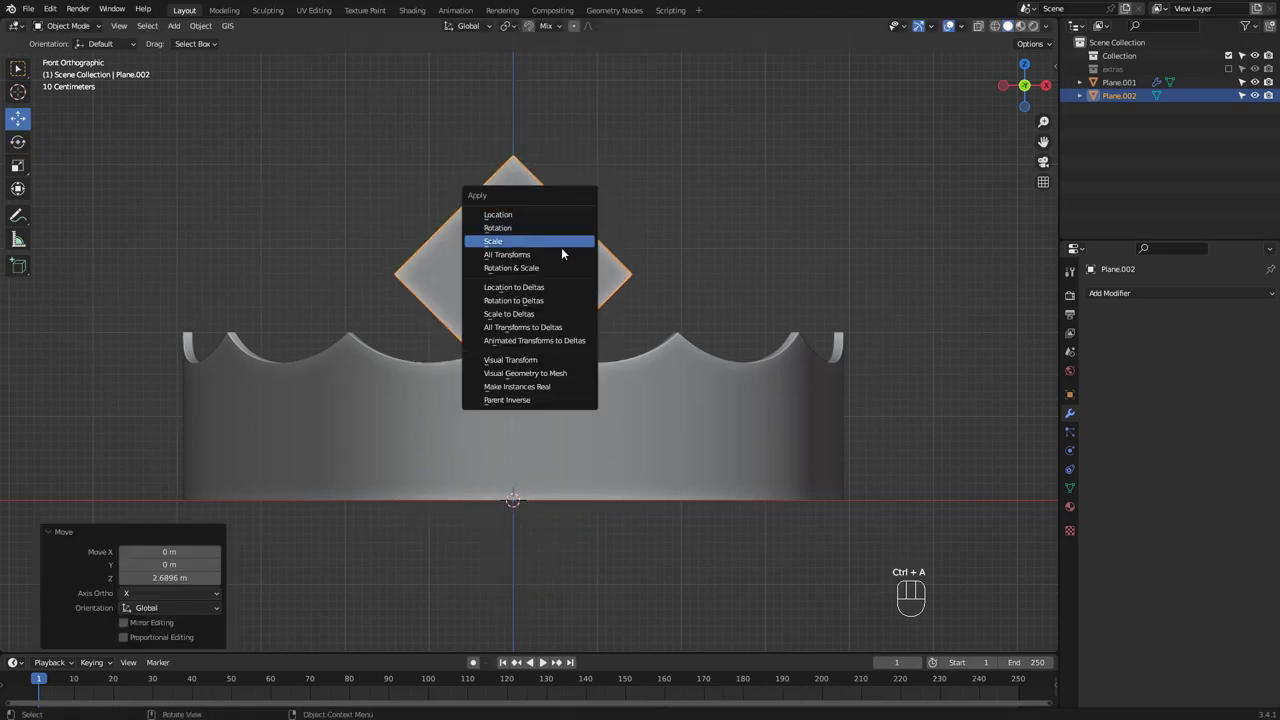
click(497, 227)
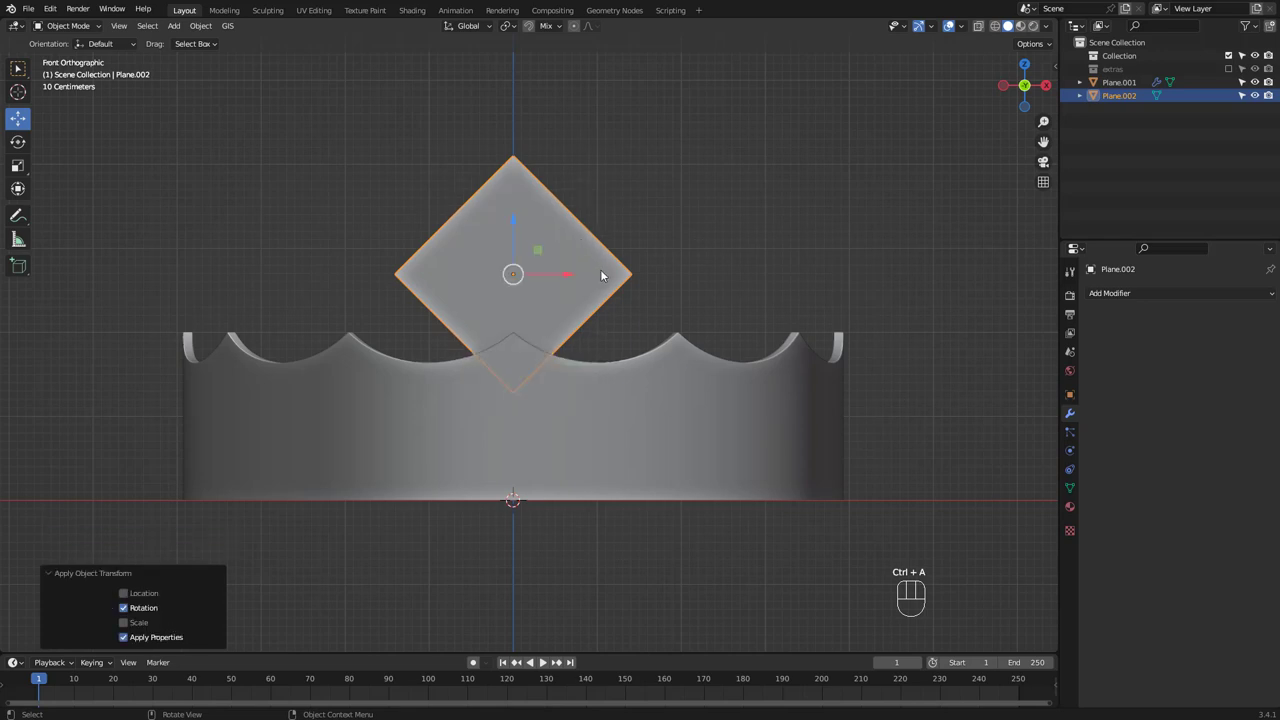
key(s)
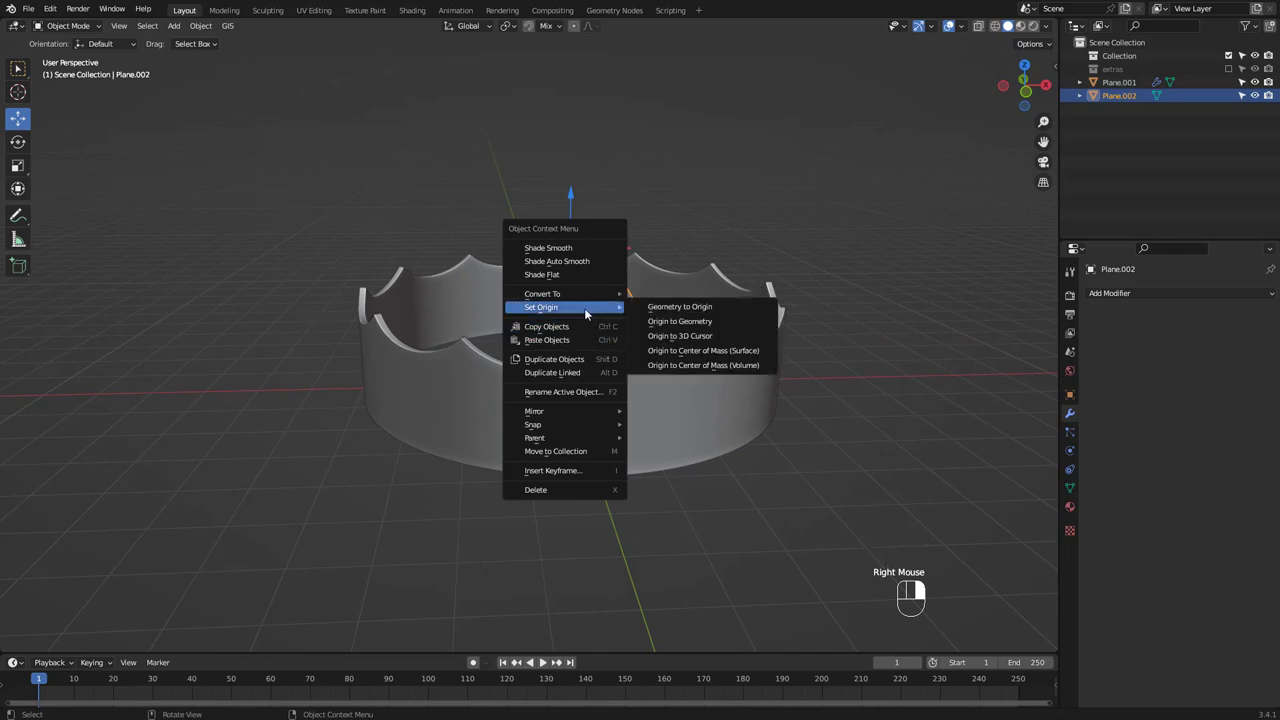
Set the diamond plate's origin to the 3D cursor at the crown centre and check its transforms
click(680, 335)
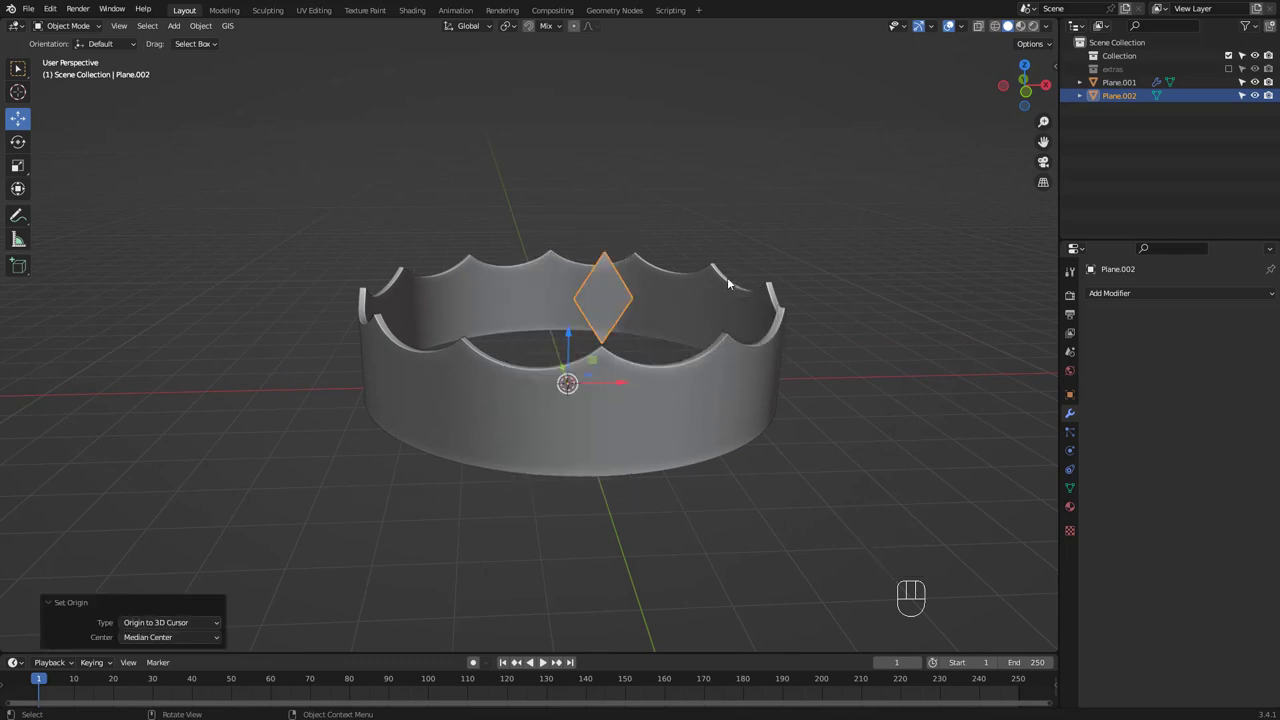
key(n)
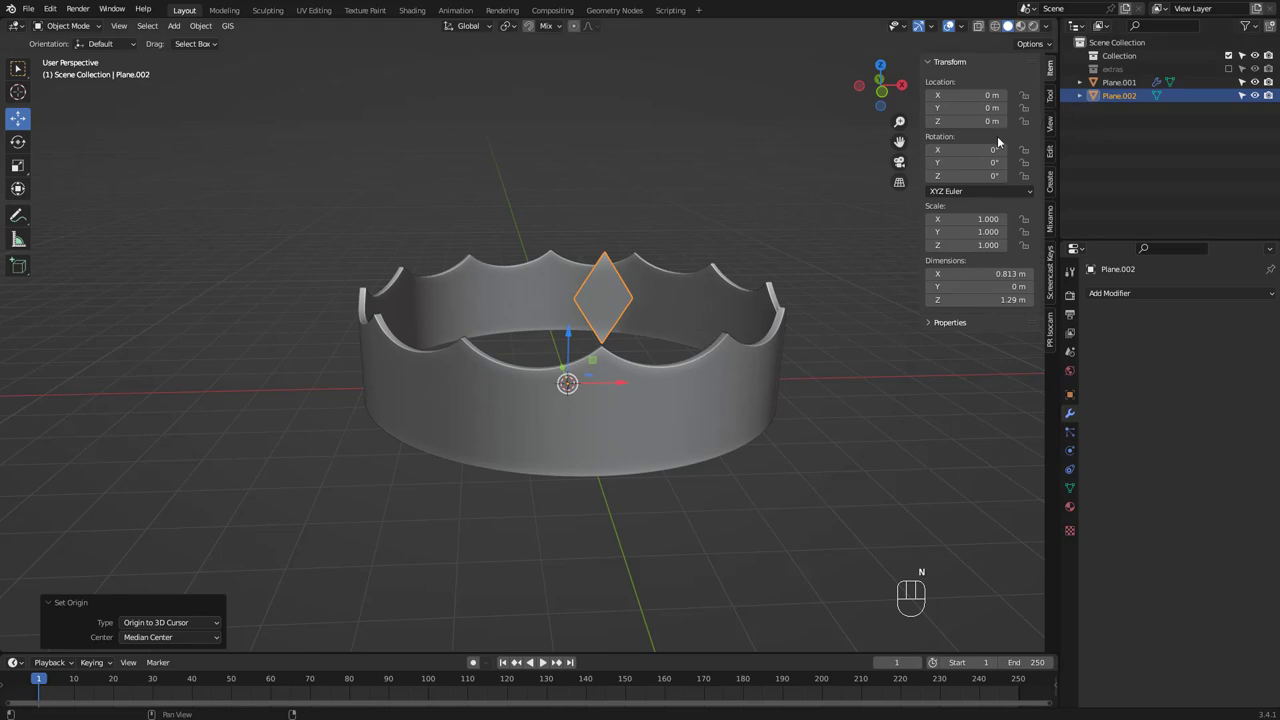
key(n)
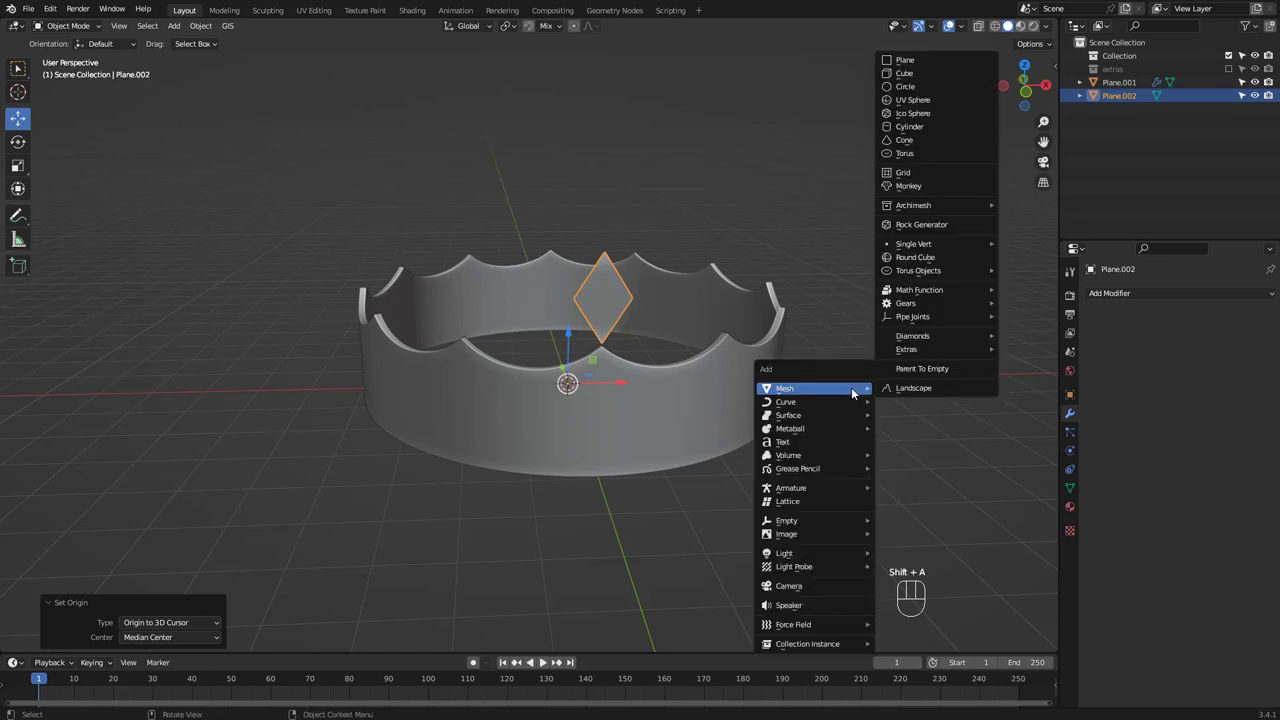
Array the diamond plate around an Empty at the centre using Object Offset, rotating 360° overall
click(787, 520)
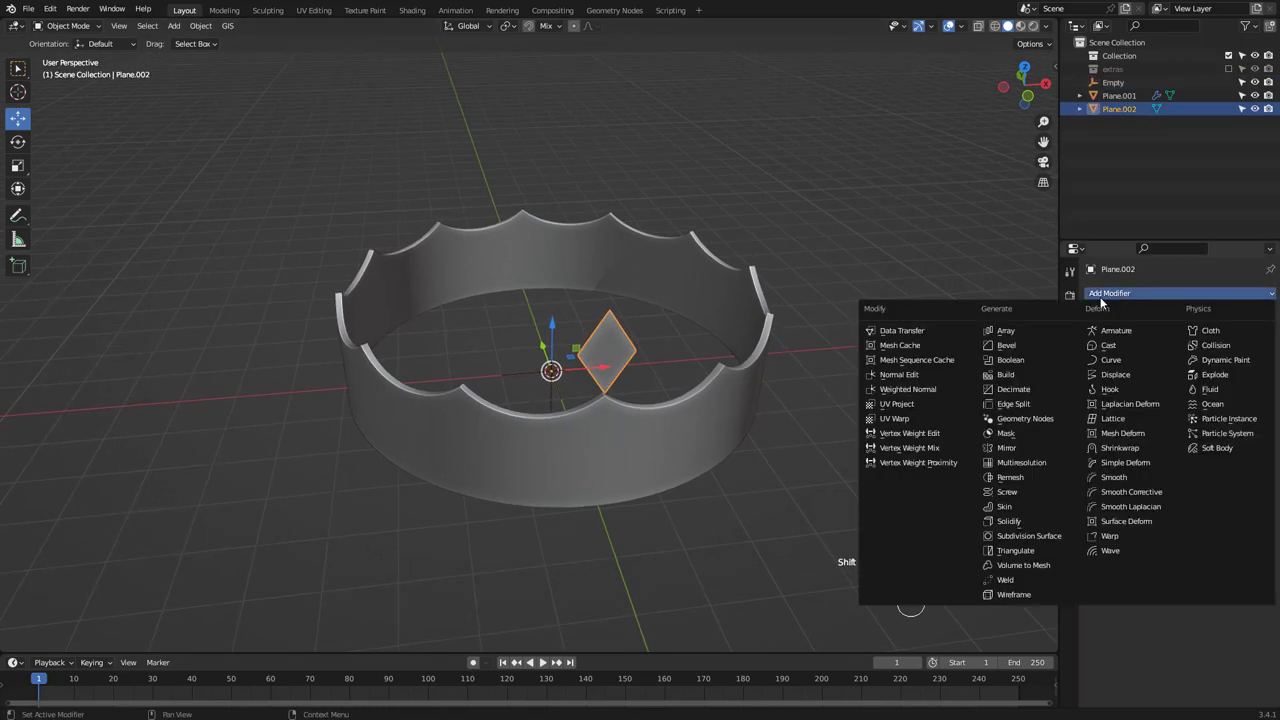
click(1005, 330)
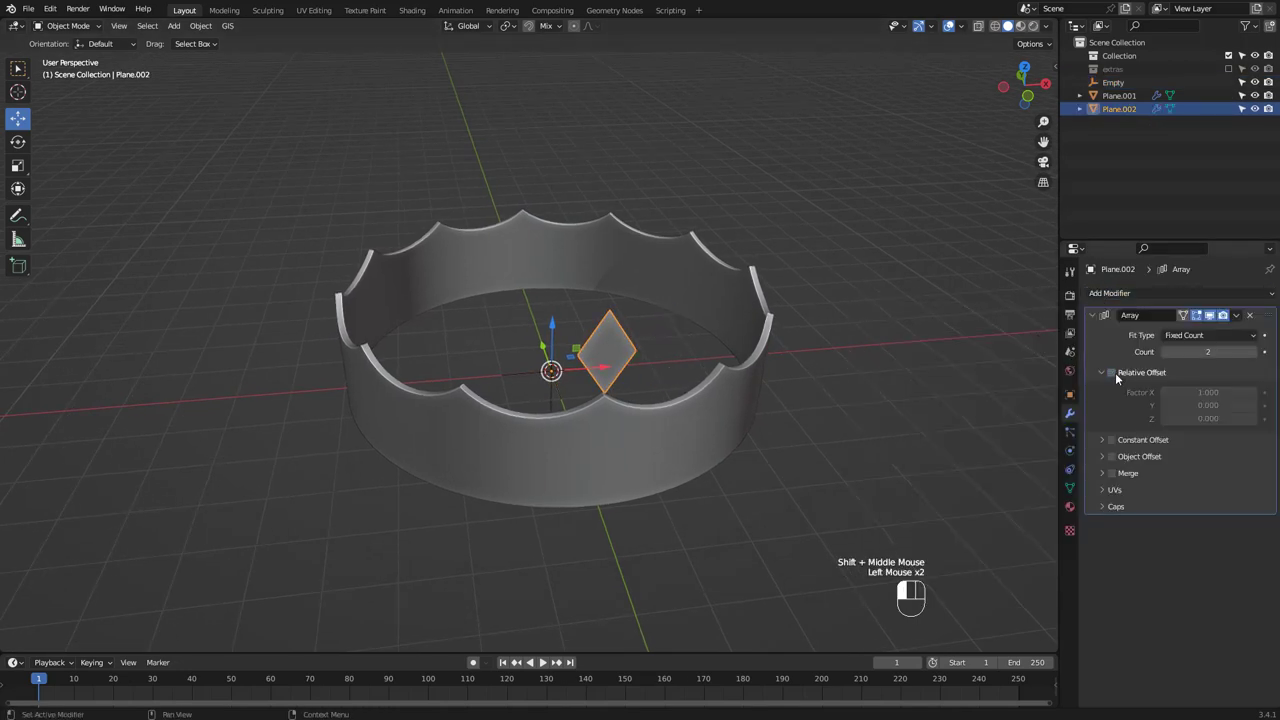
click(1110, 456)
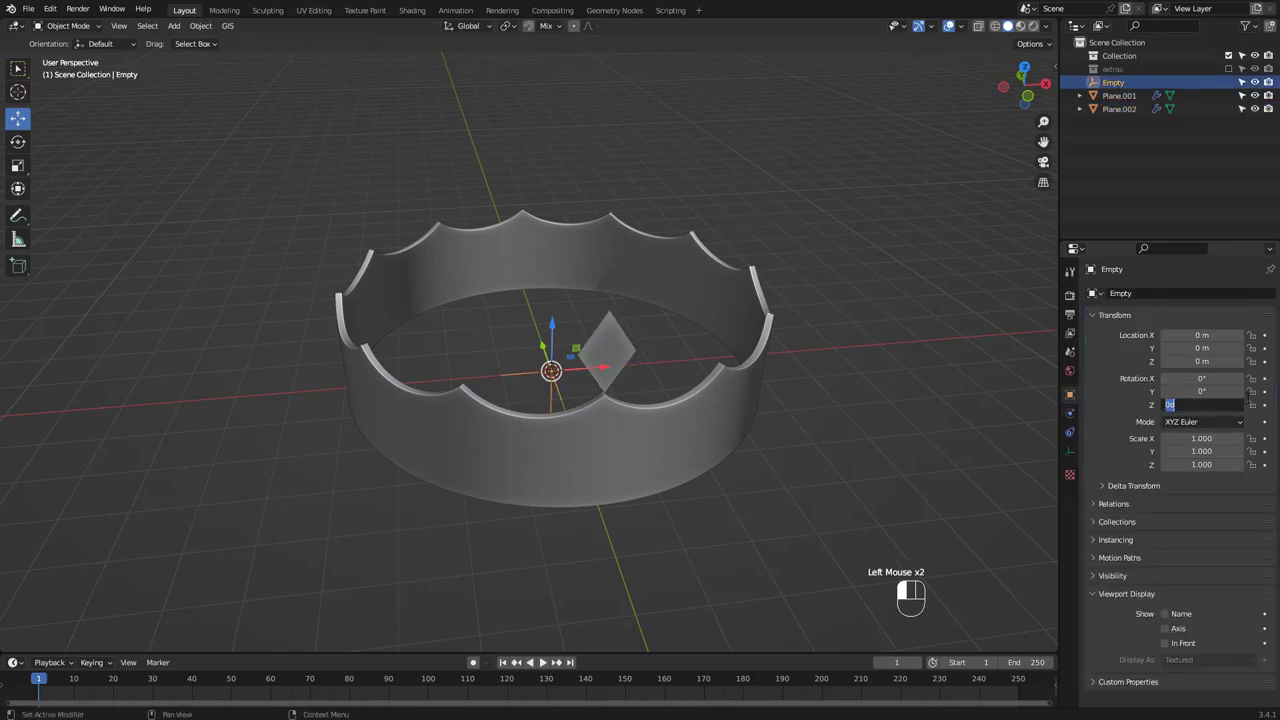
text(360)
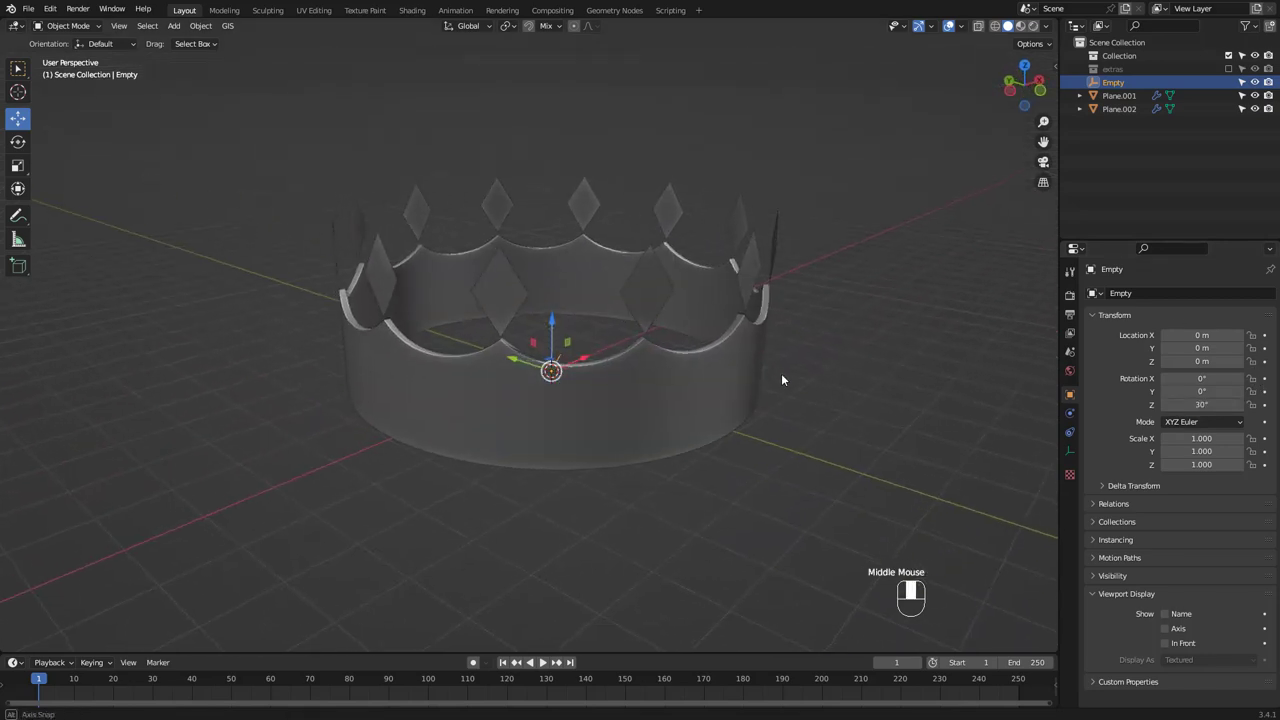
drag(783, 380, 707, 413)
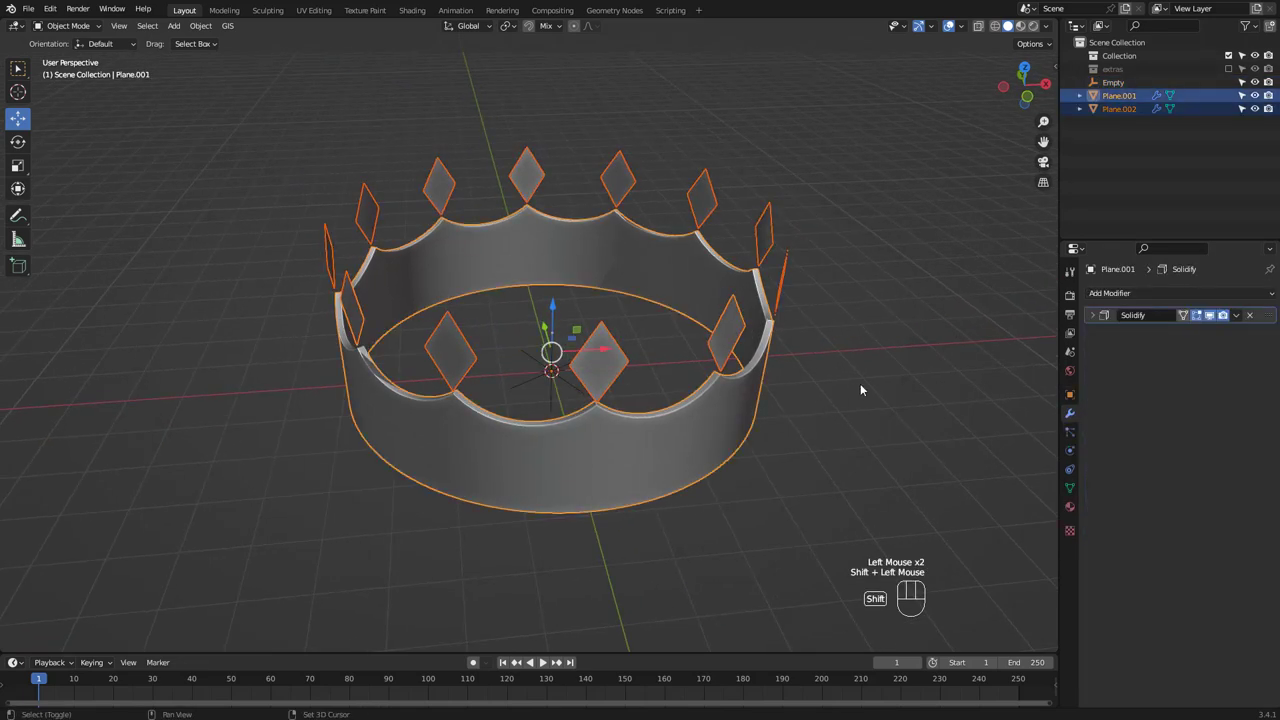
Copy Solidify onto the plates, apply their modifiers, then inset and extrude the faces into framed diamonds
click(1237, 315)
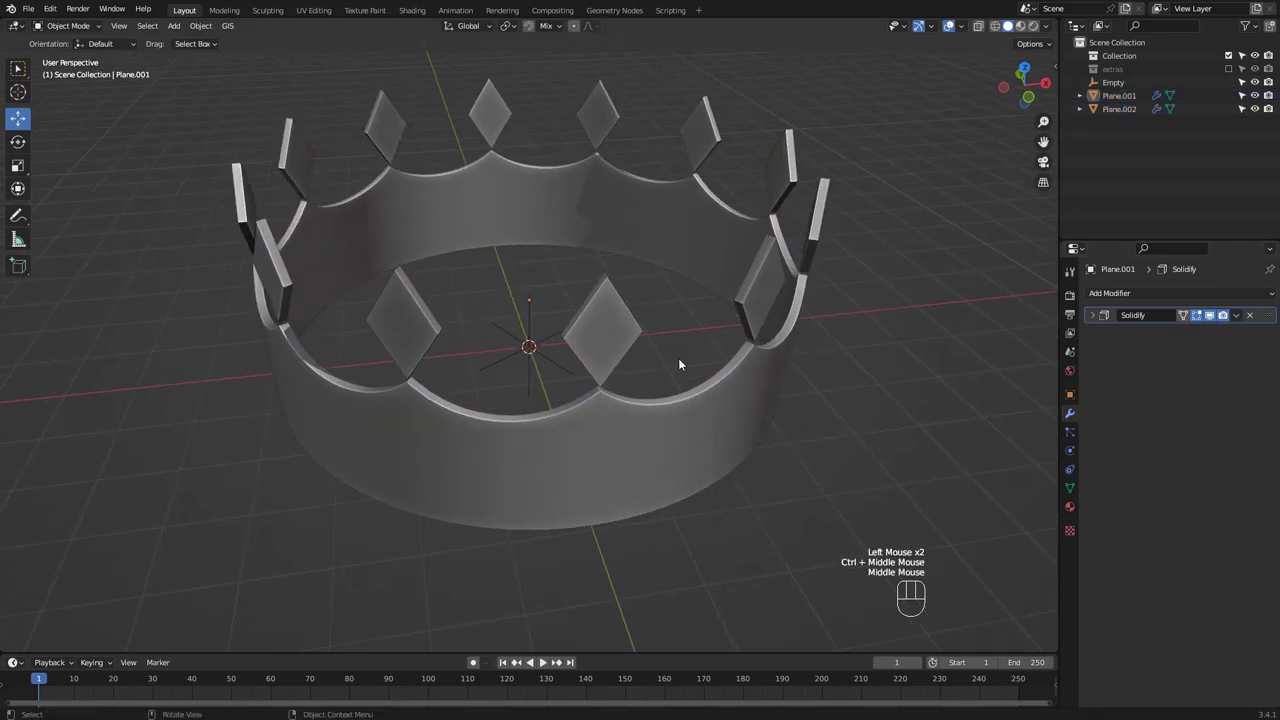
click(1119, 108)
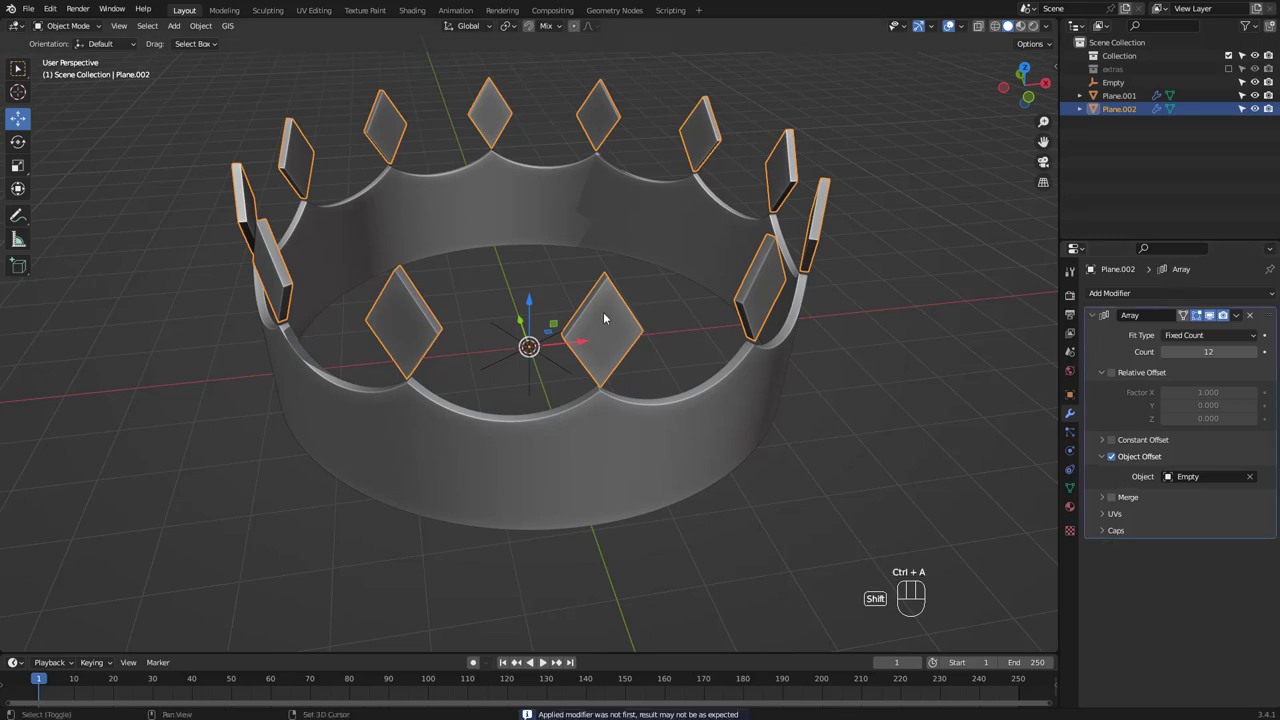
key(Tab)
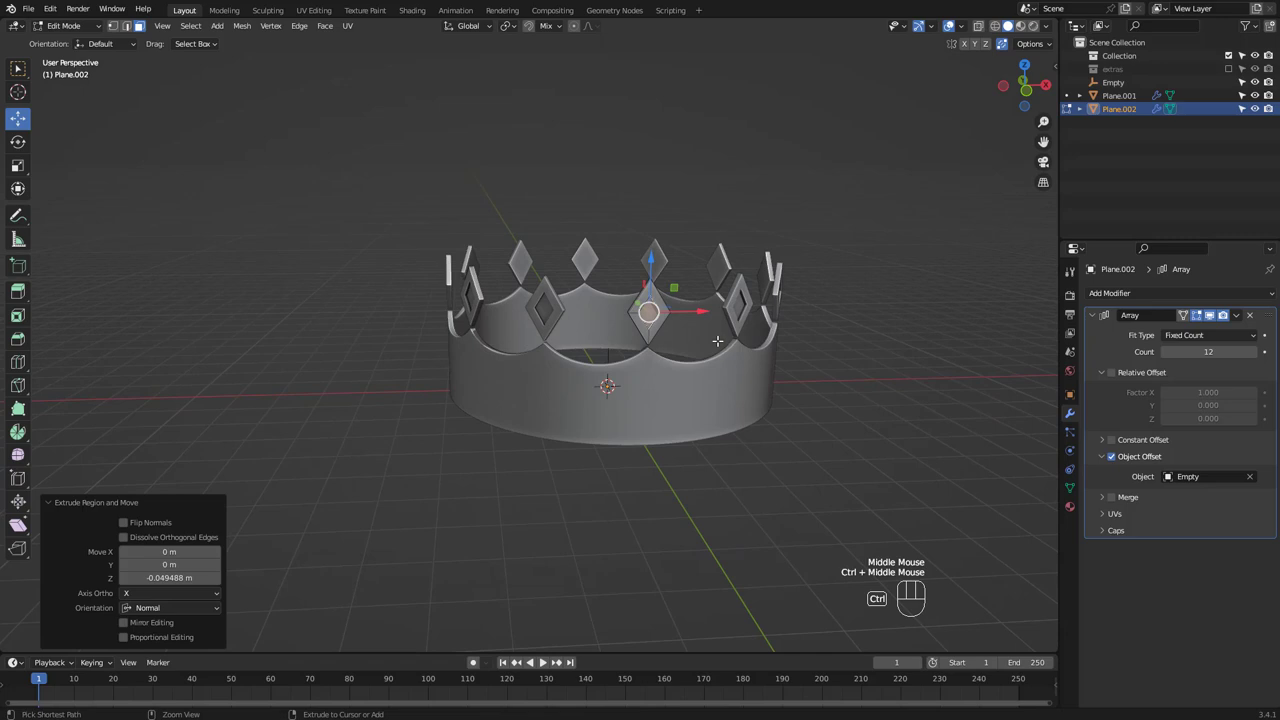
key(Tab)
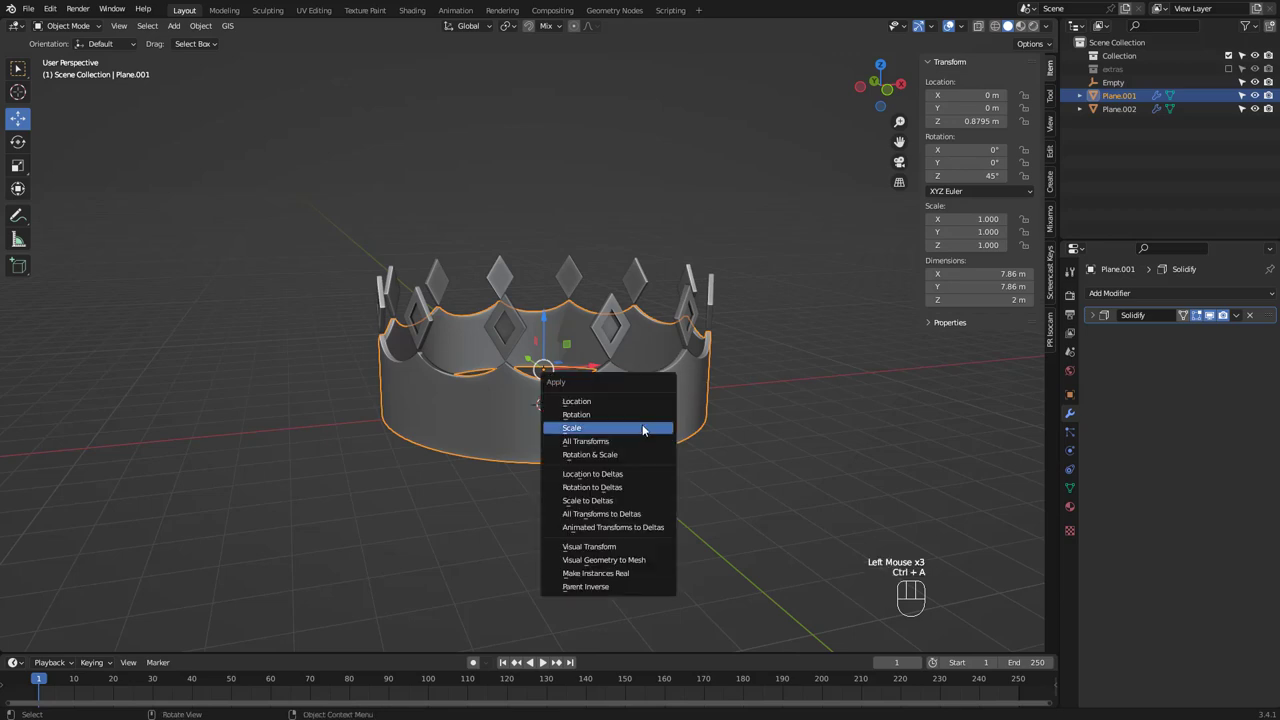
Apply the crown band's scale (Ctrl+A > Scale) so it is baked into the mesh
click(576, 414)
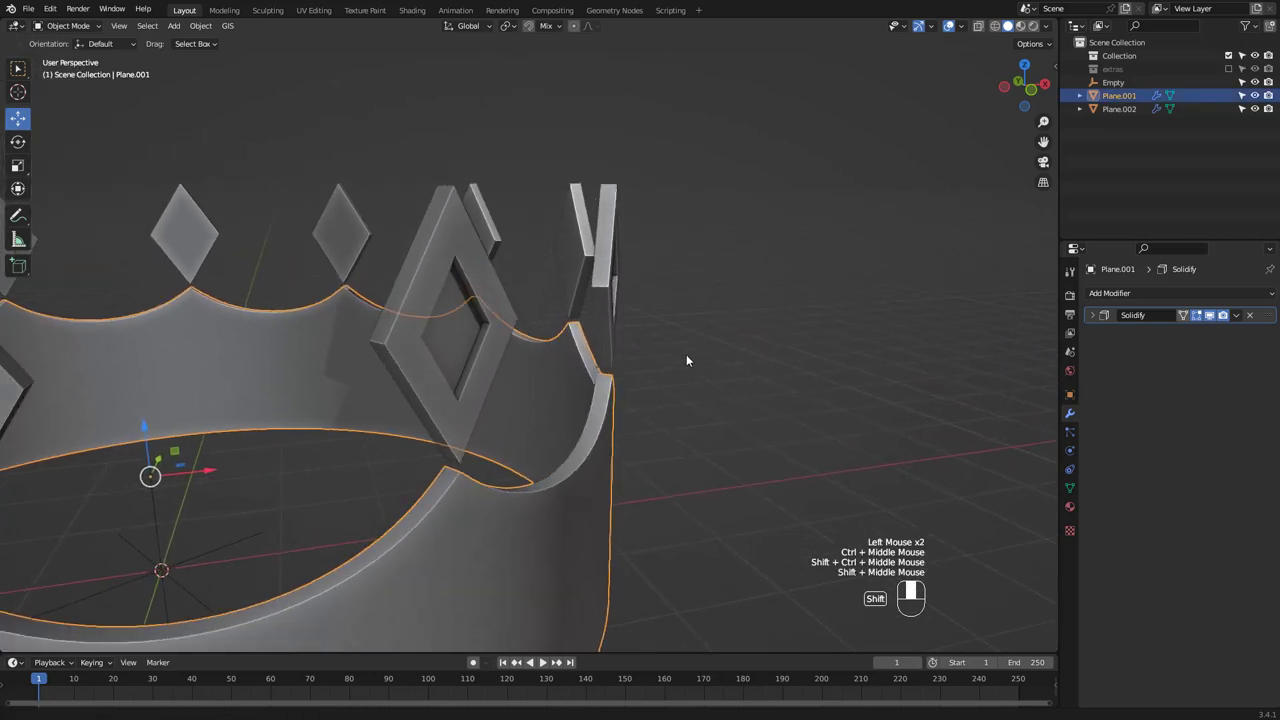
Bevel the band's edges with 0.014 m, 3 segments and Arc outer miter, then subdivide at level 1
click(1110, 293)
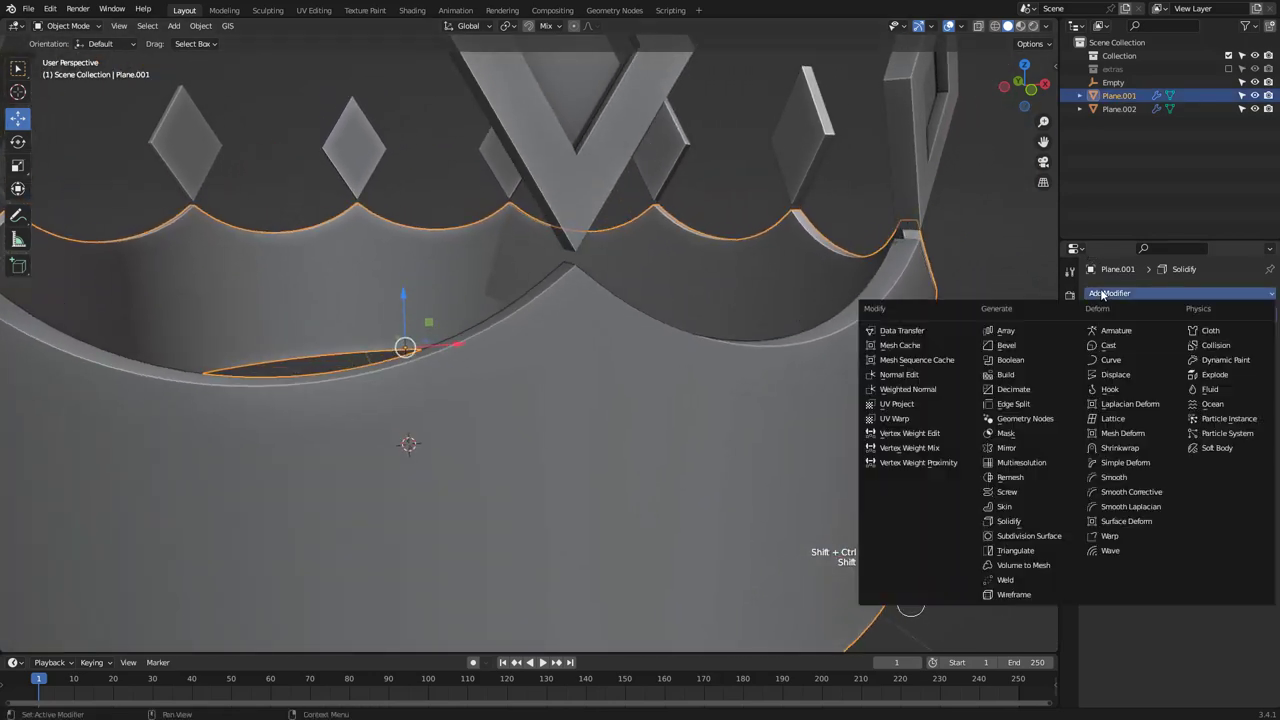
click(1006, 345)
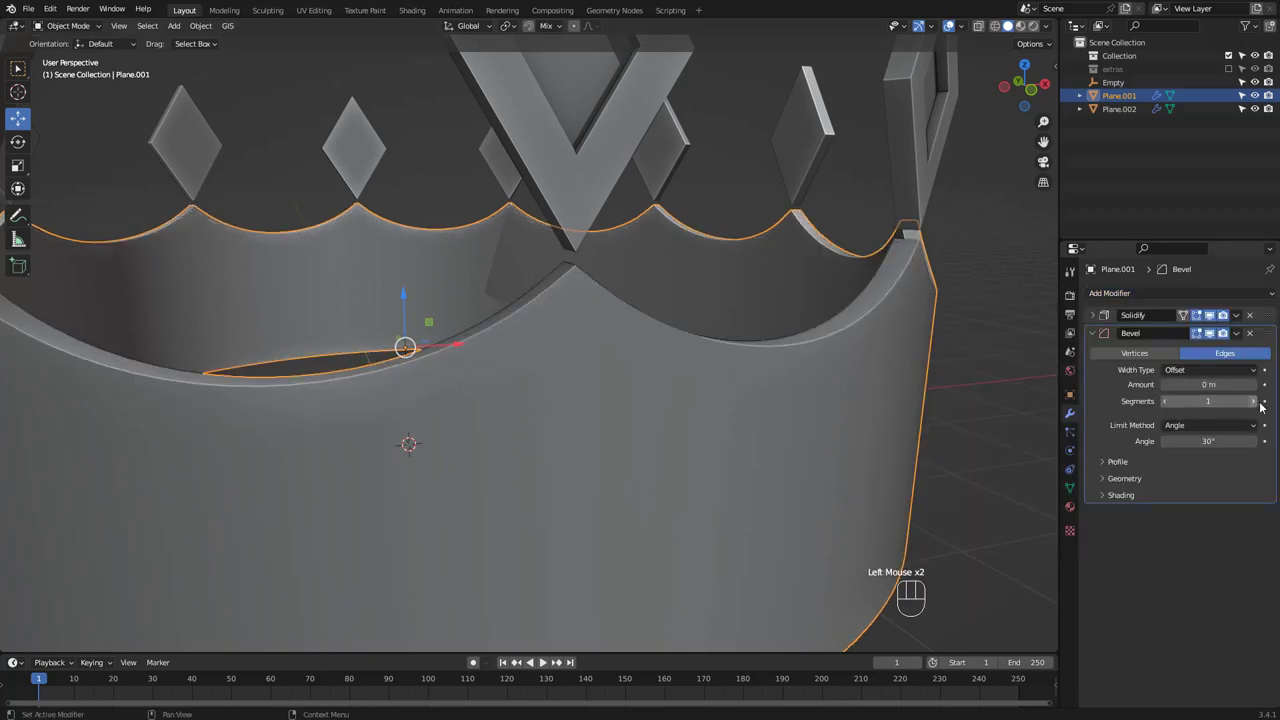
click(1124, 478)
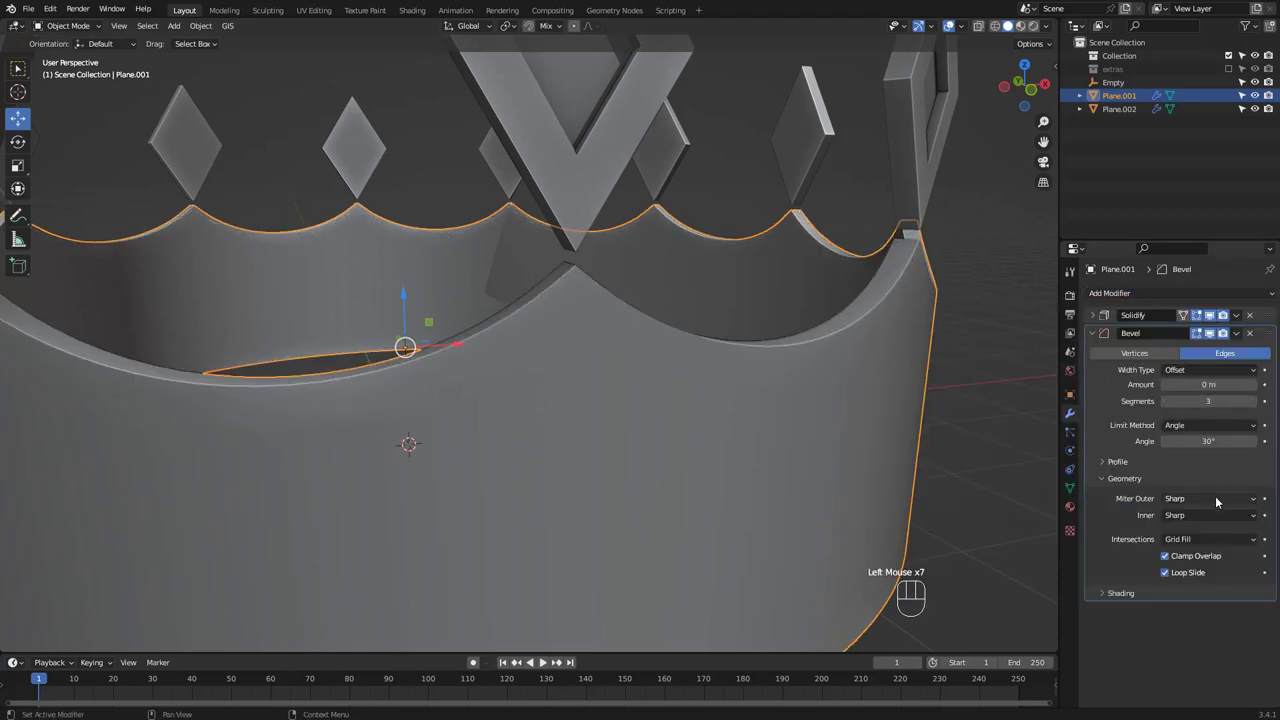
click(1210, 498)
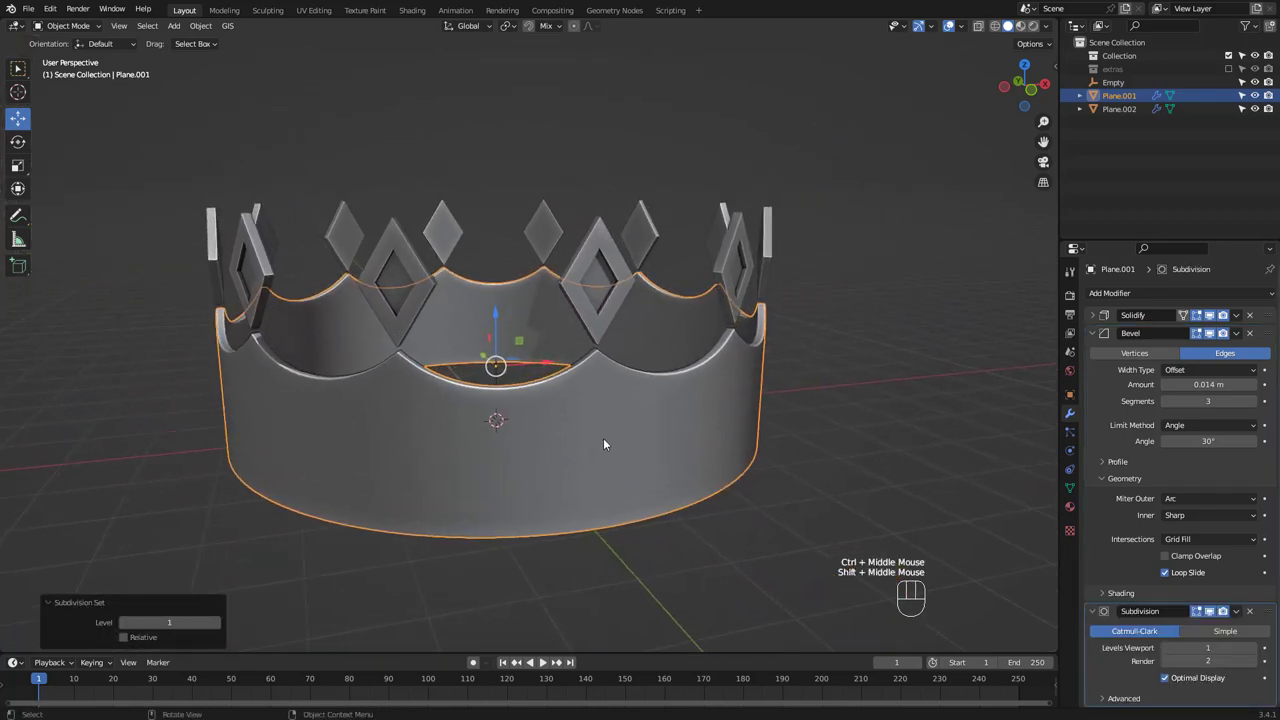
click(1119, 108)
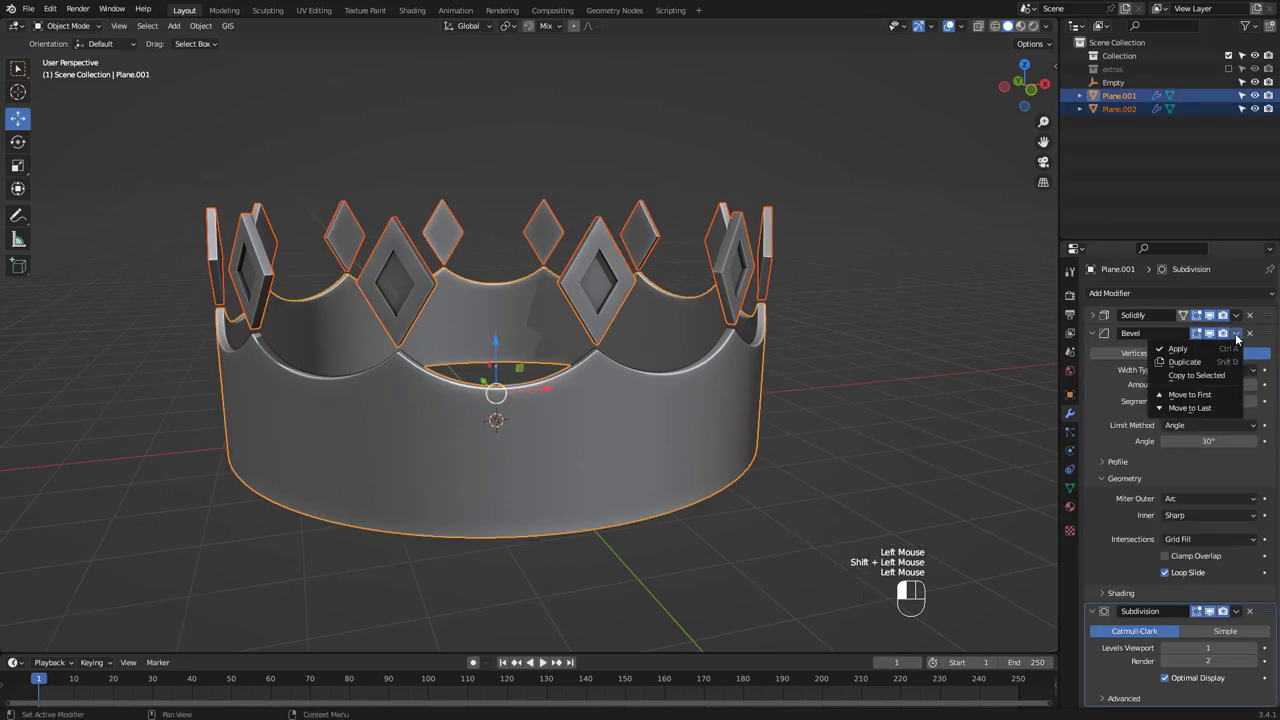
Copy the band's Bevel and Subdivision to the diamonds, apply them, and join both into one object
click(1007, 391)
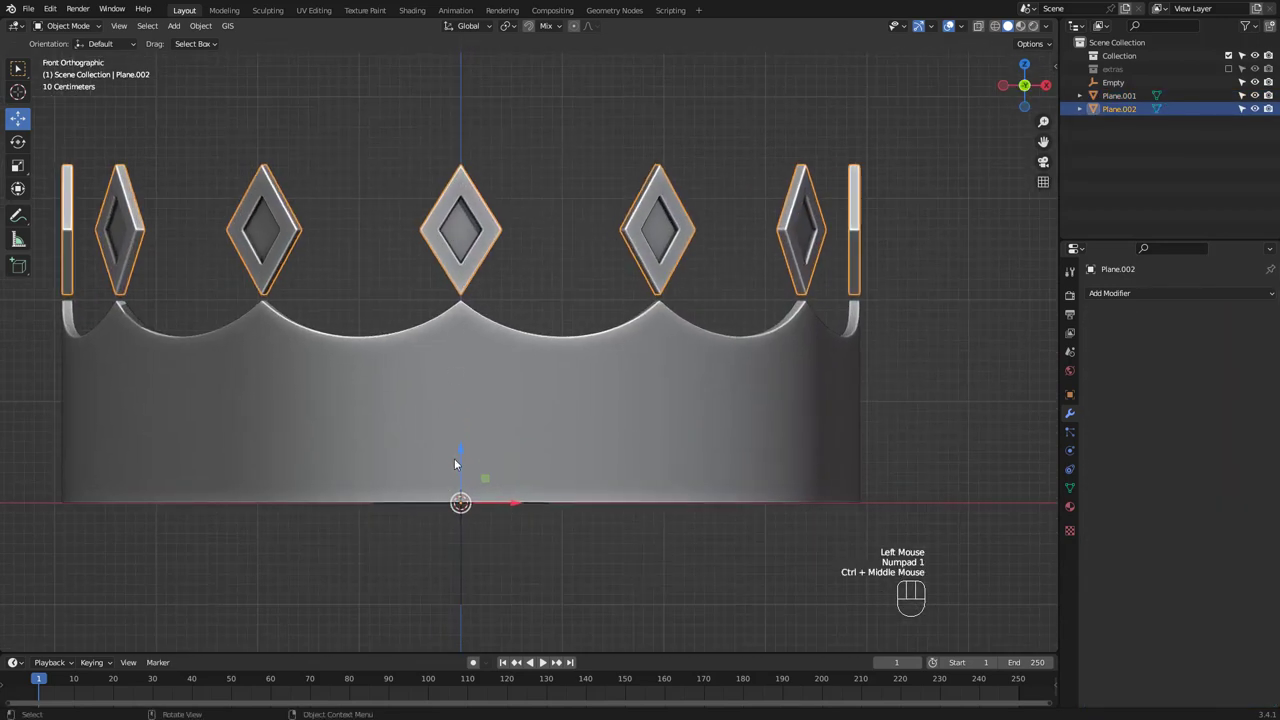
key(g)
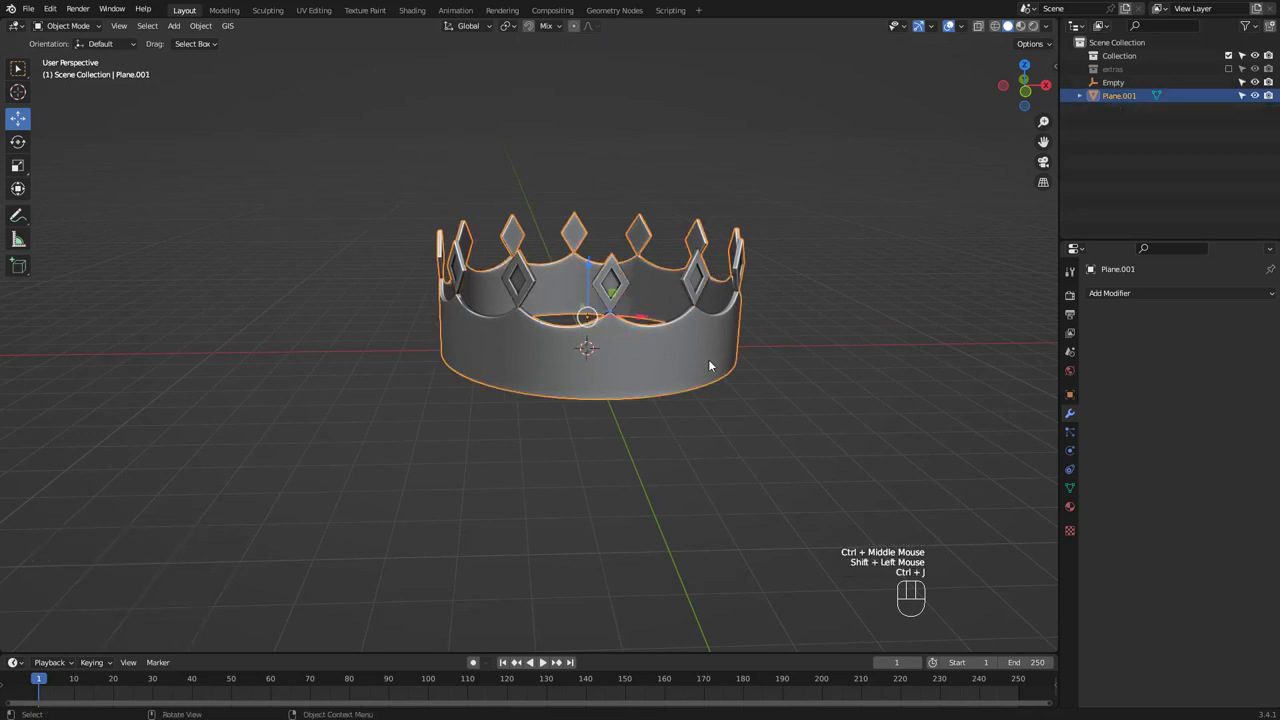
Separate the band's bottom edge loop into bevelled curves forming two rounded rim rings
key(Tab)
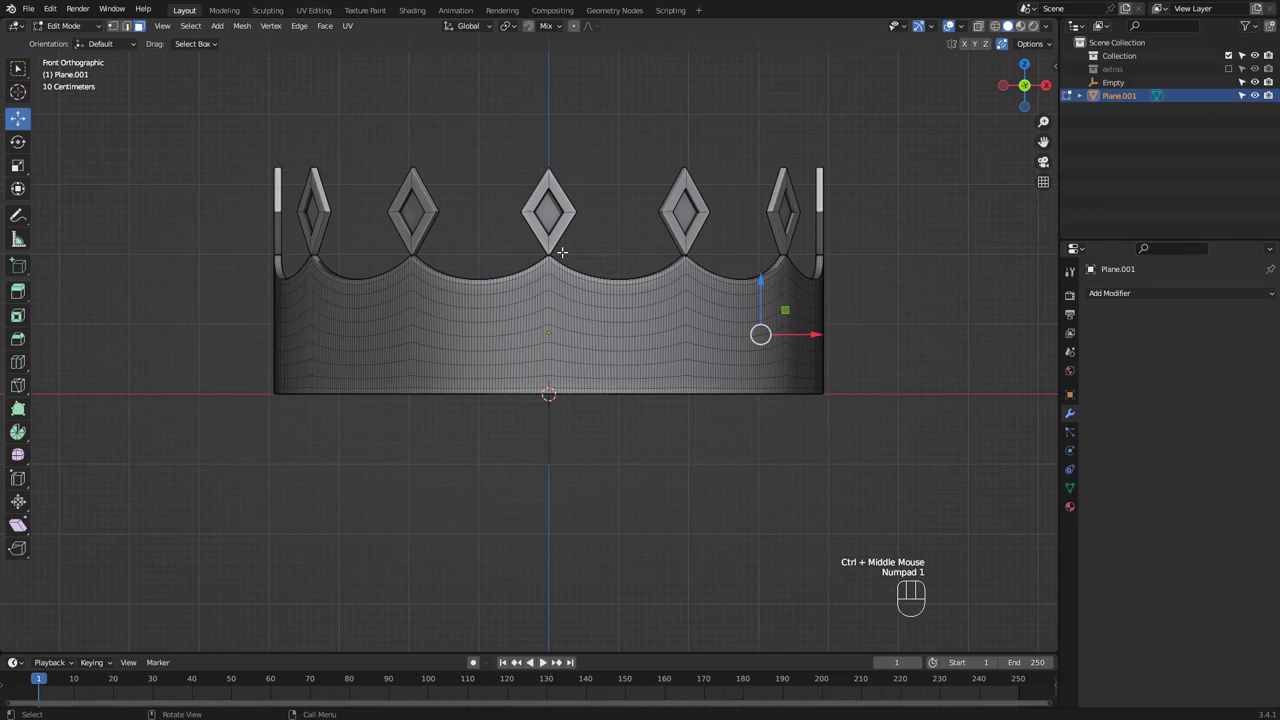
drag(185, 382, 945, 455)
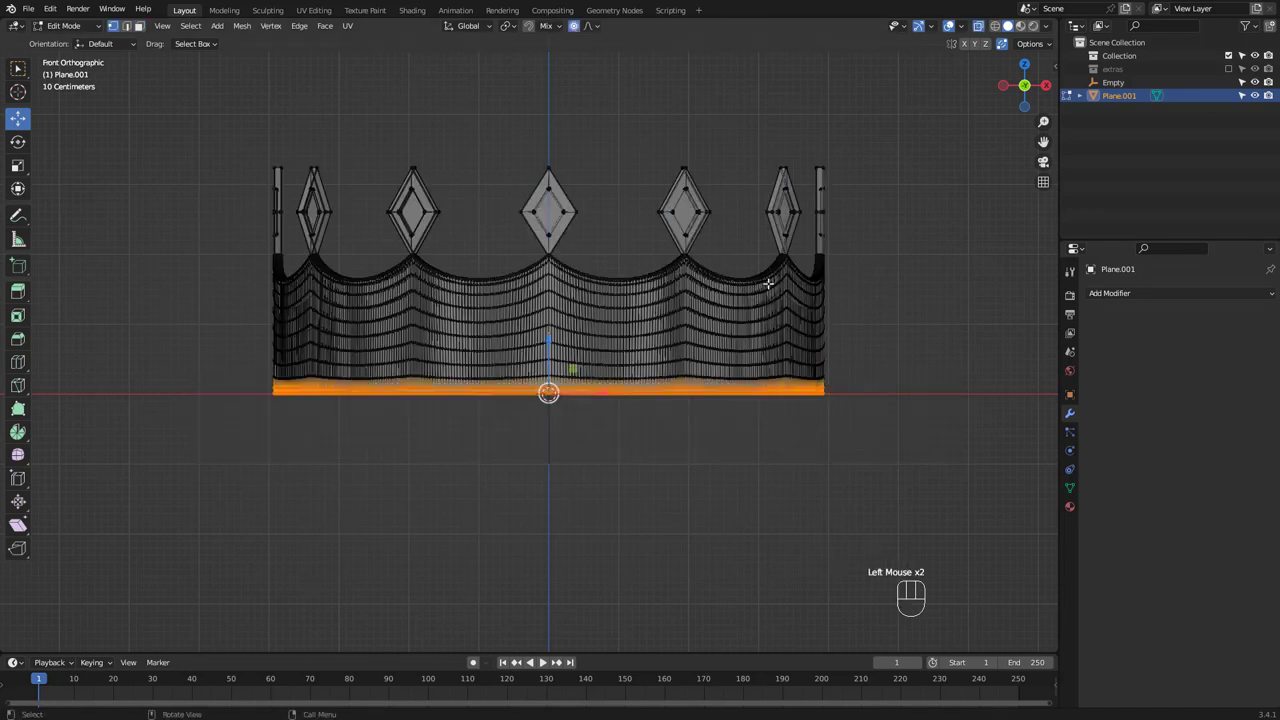
key(s)
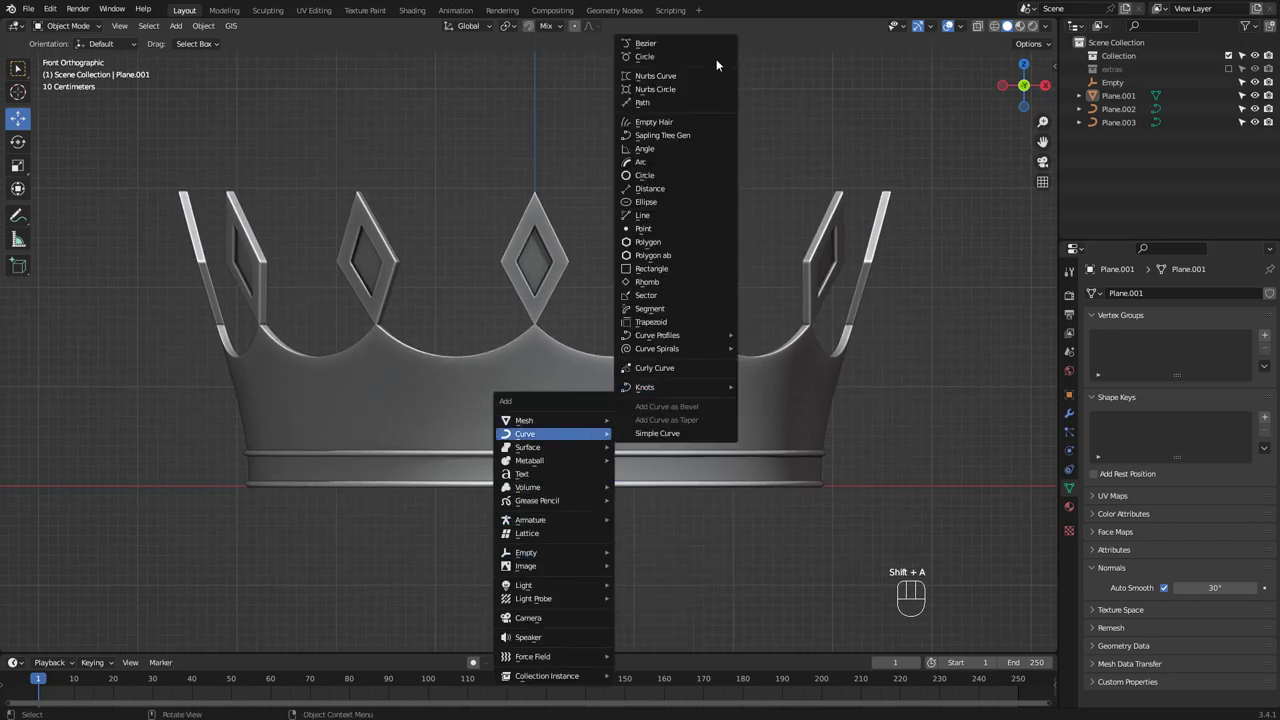
Create an empty Path curve and freehand-draw a spiral on the band with Depth set to Surface
click(642, 102)
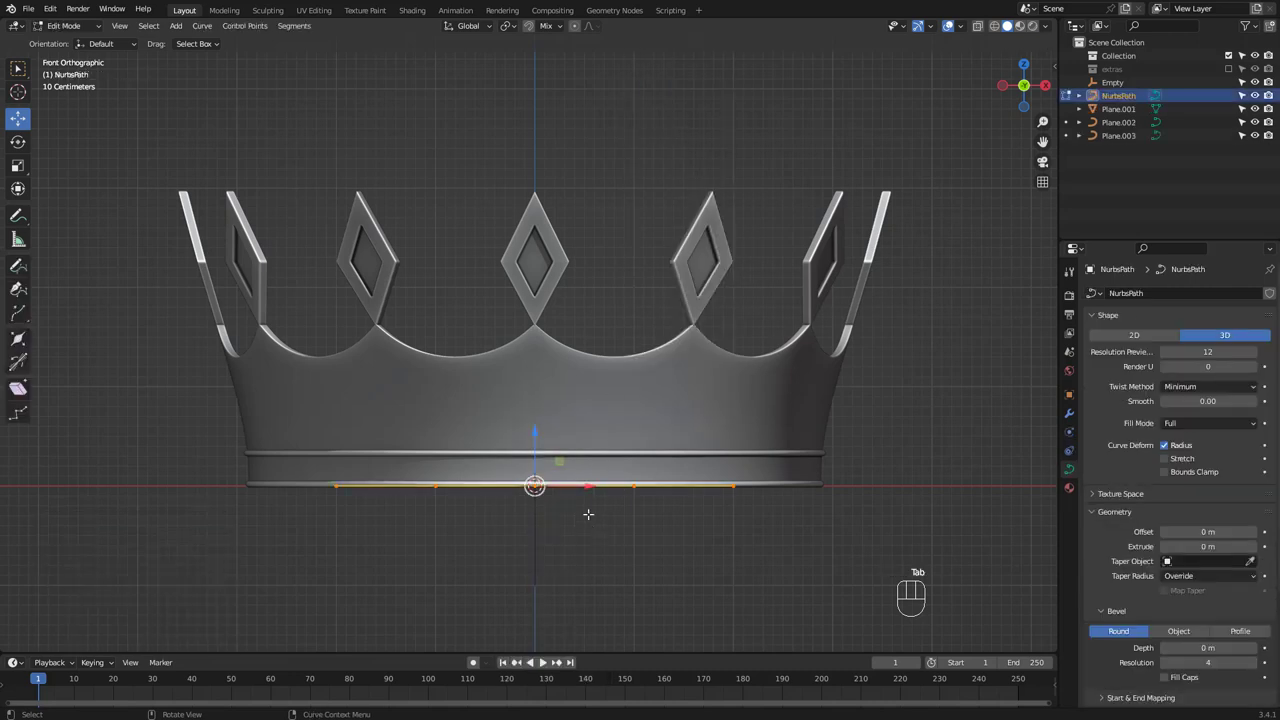
key(A)
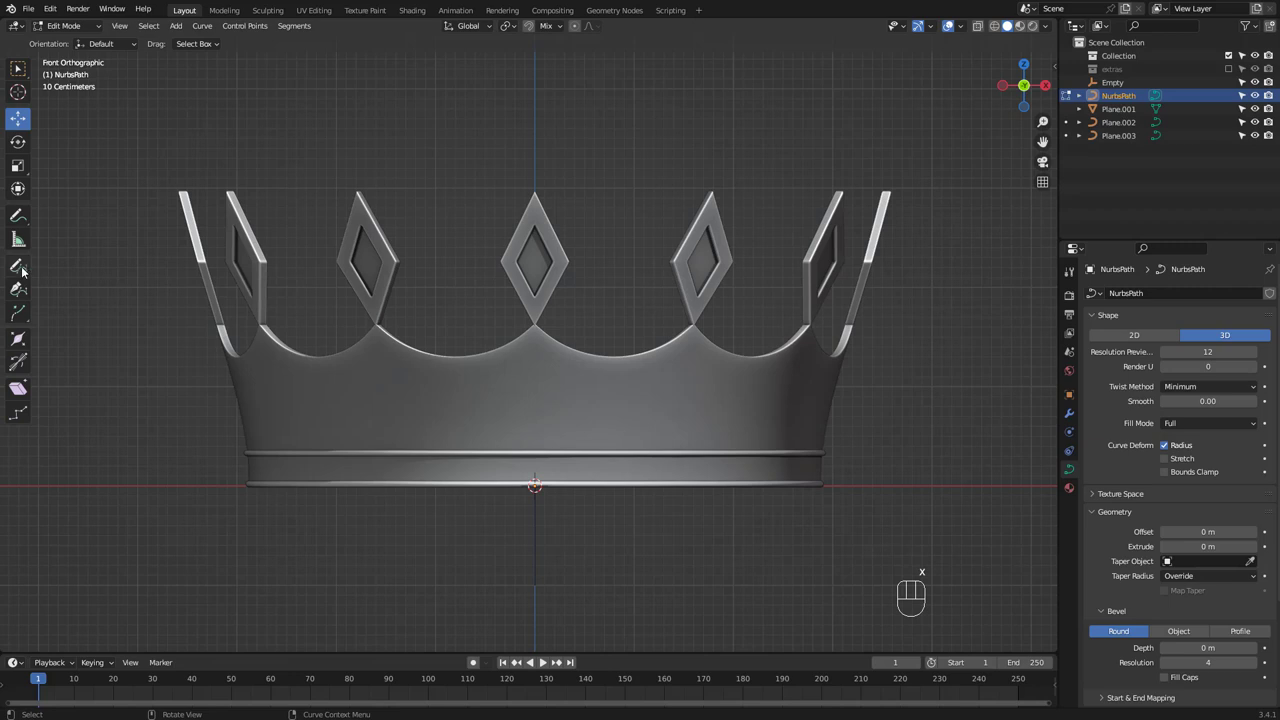
click(18, 265)
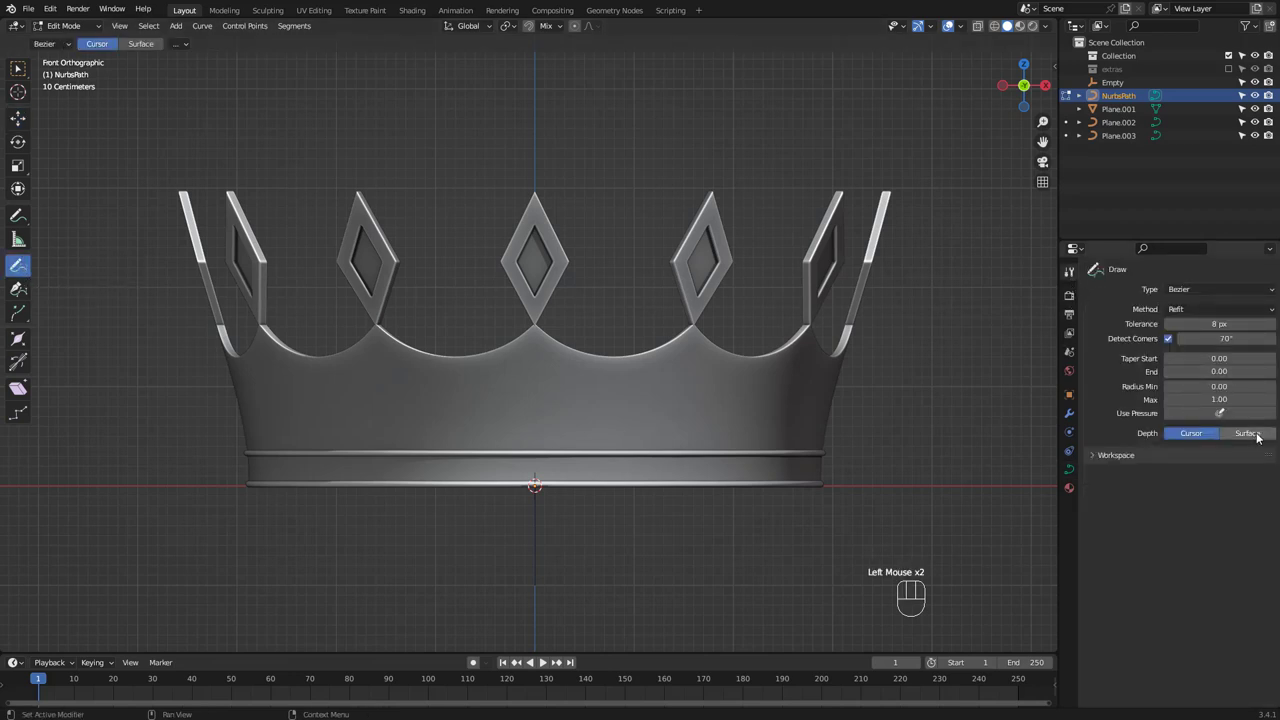
click(1247, 433)
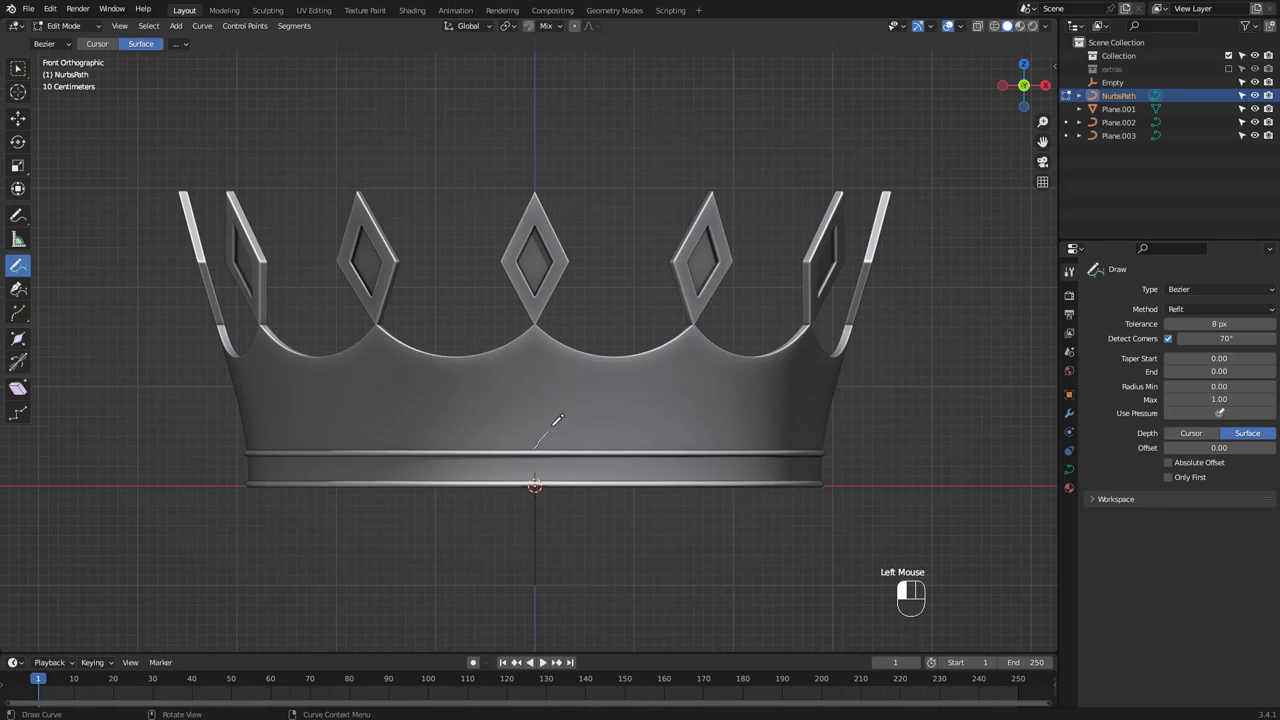
drag(540, 430, 615, 400)
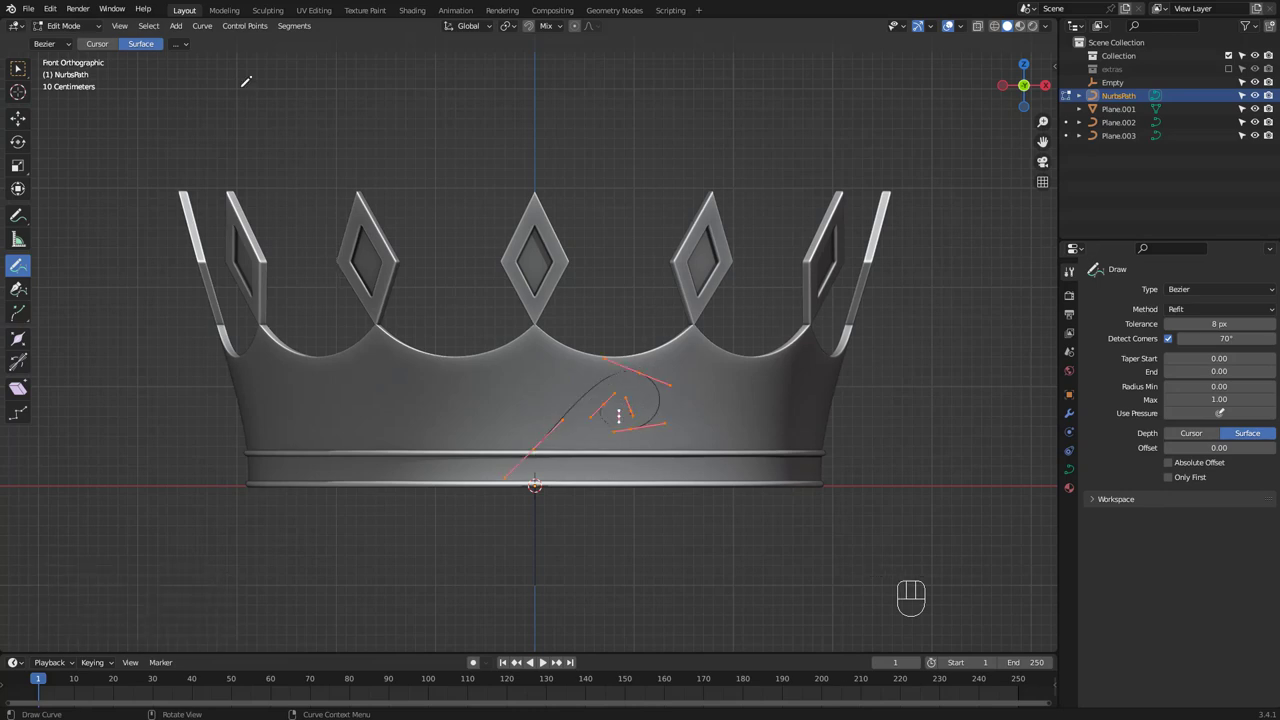
click(17, 118)
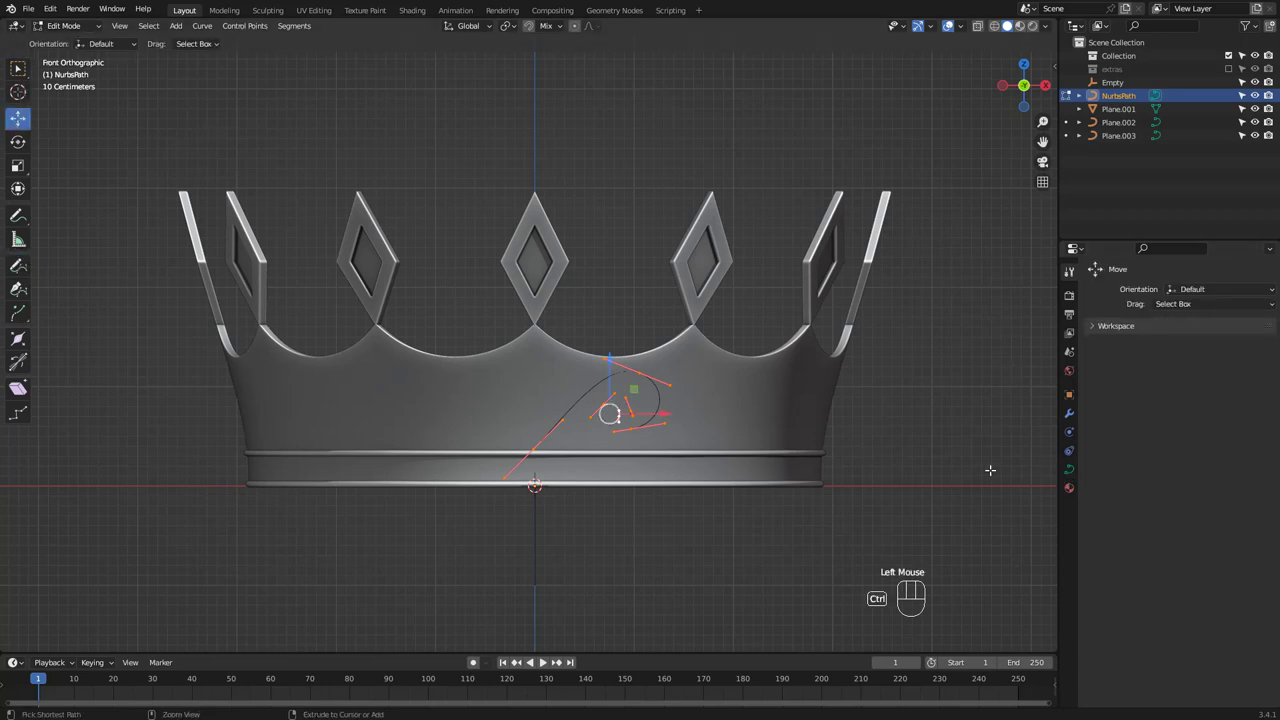
Bevel the spiral with the Vert profile object and adjust its points and tilt into a scroll
key(ctrl+v)
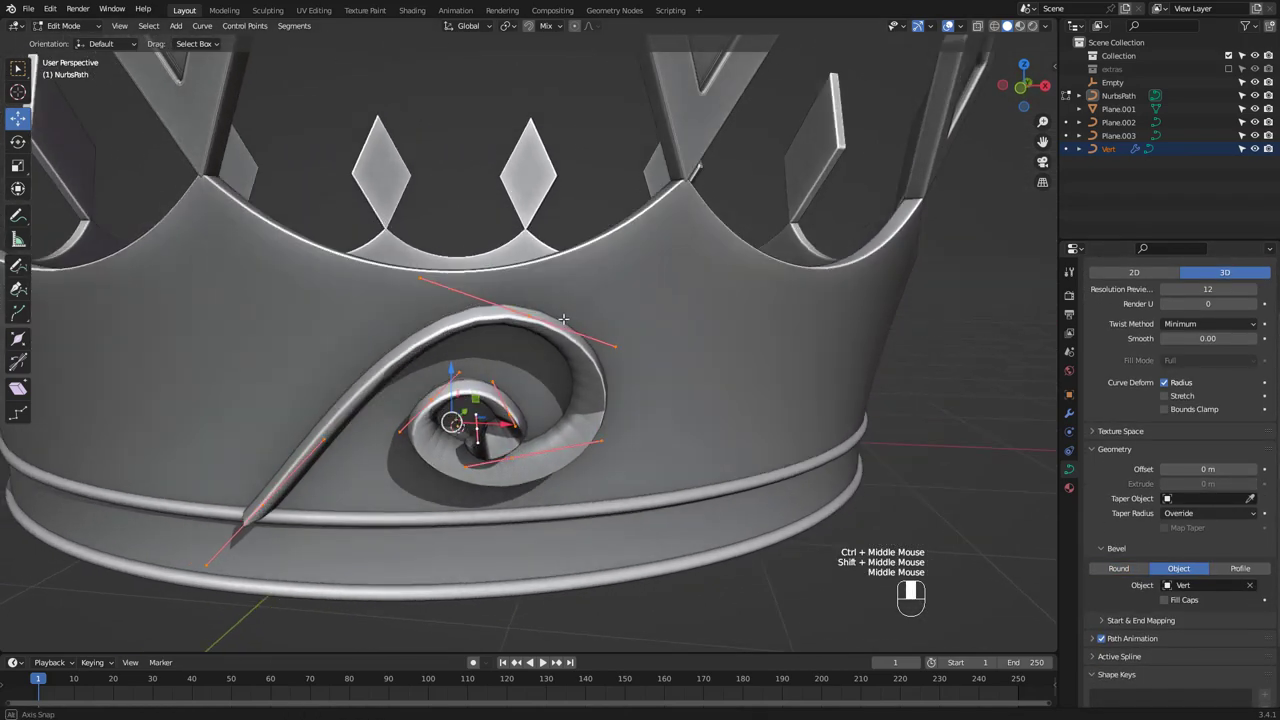
key(Tab)
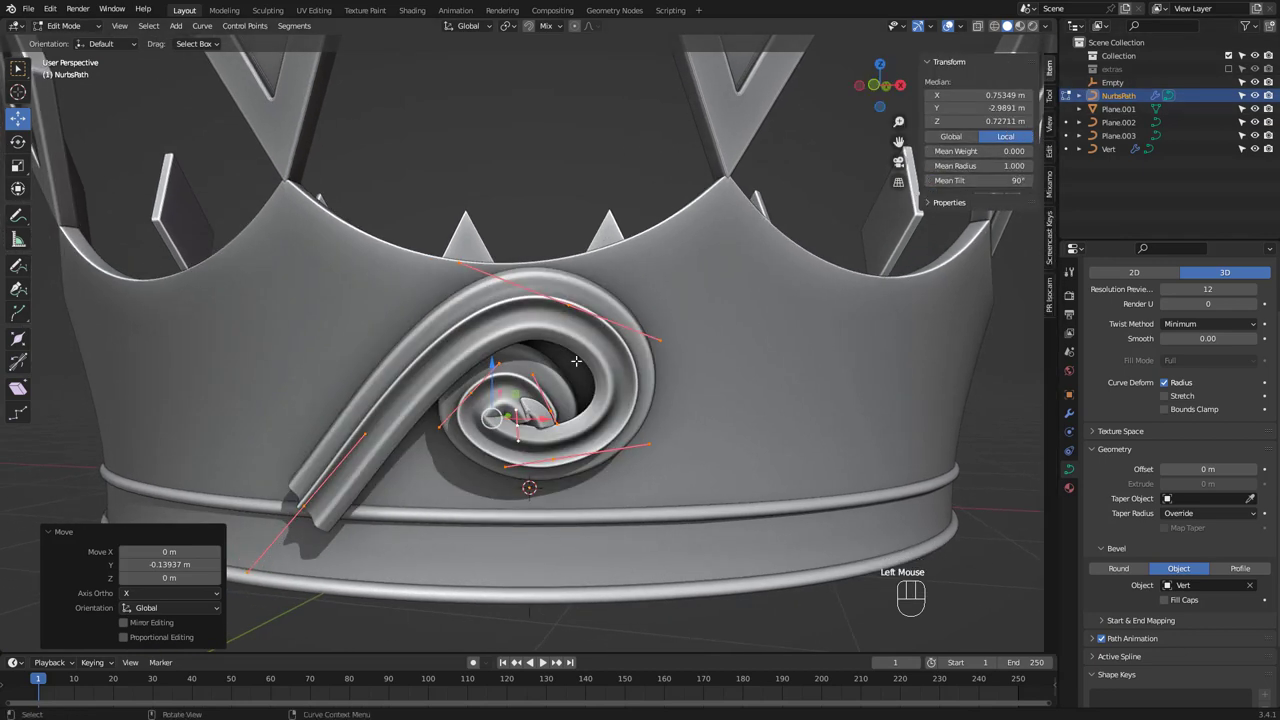
mouse_move(348, 495)
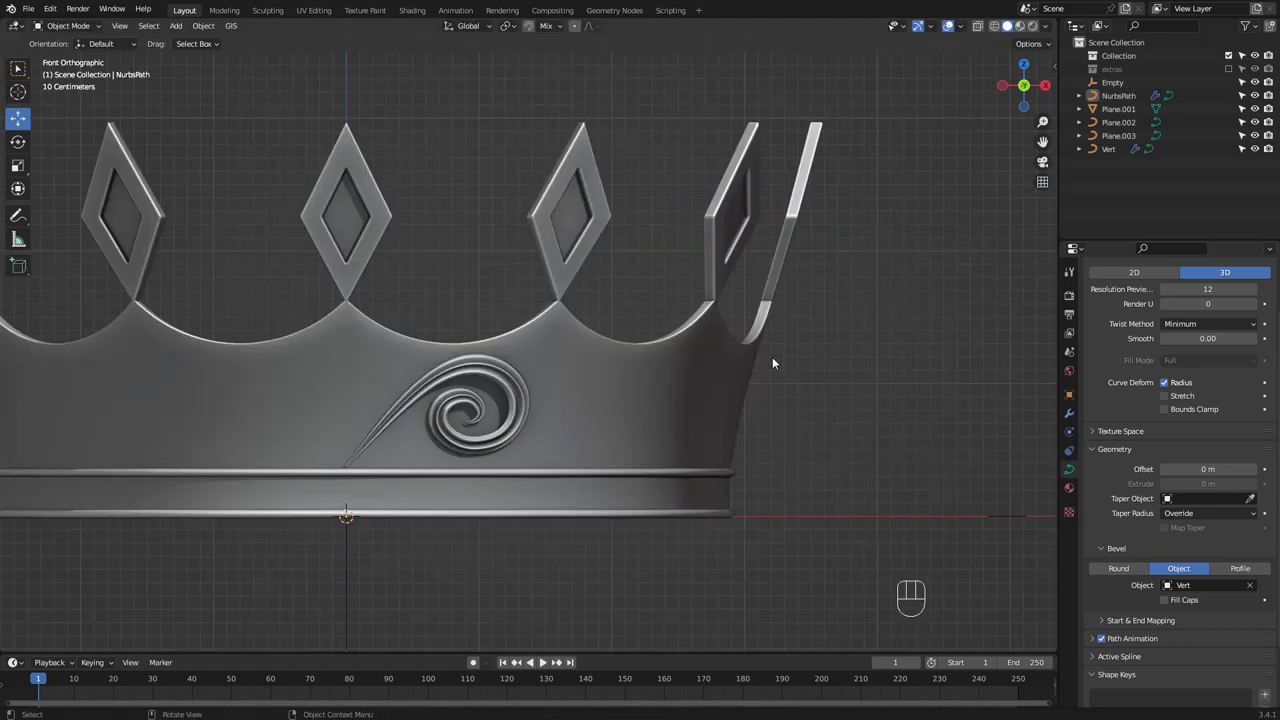
Convert the scroll to a mesh, flip its normals outward, and duplicate it for a second copy
click(470, 410)
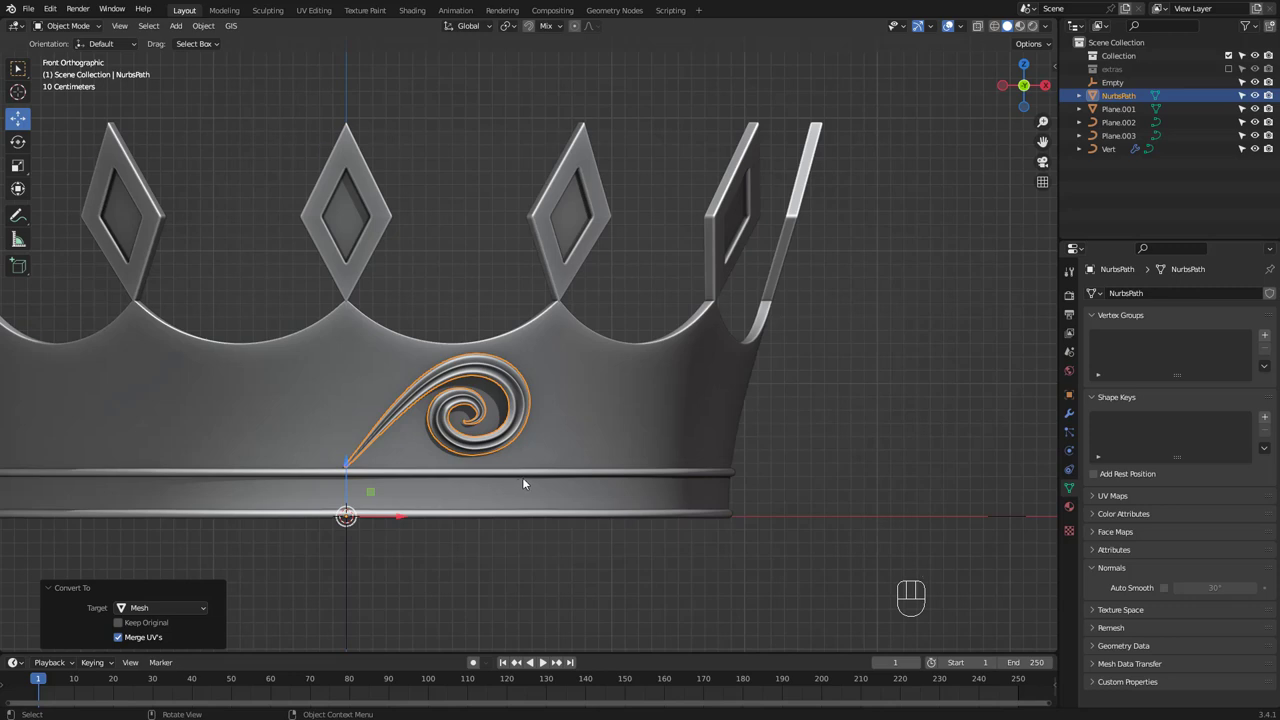
key(F5)
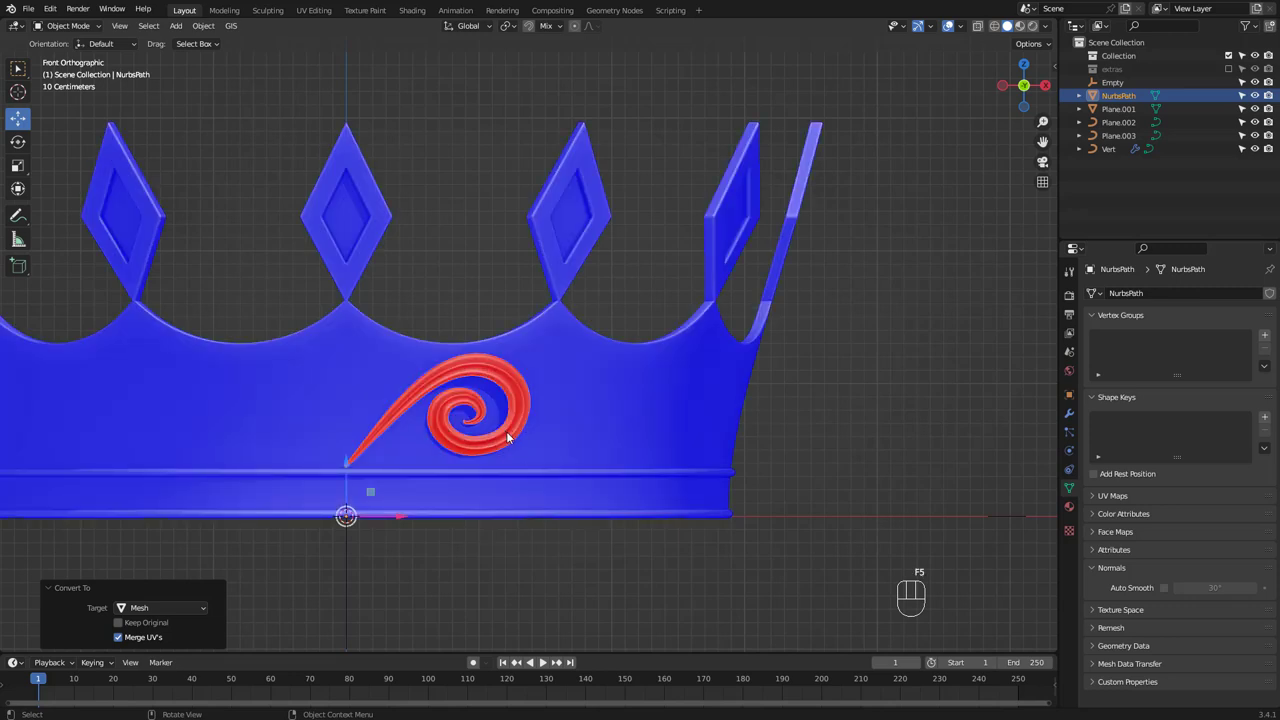
key(Tab)
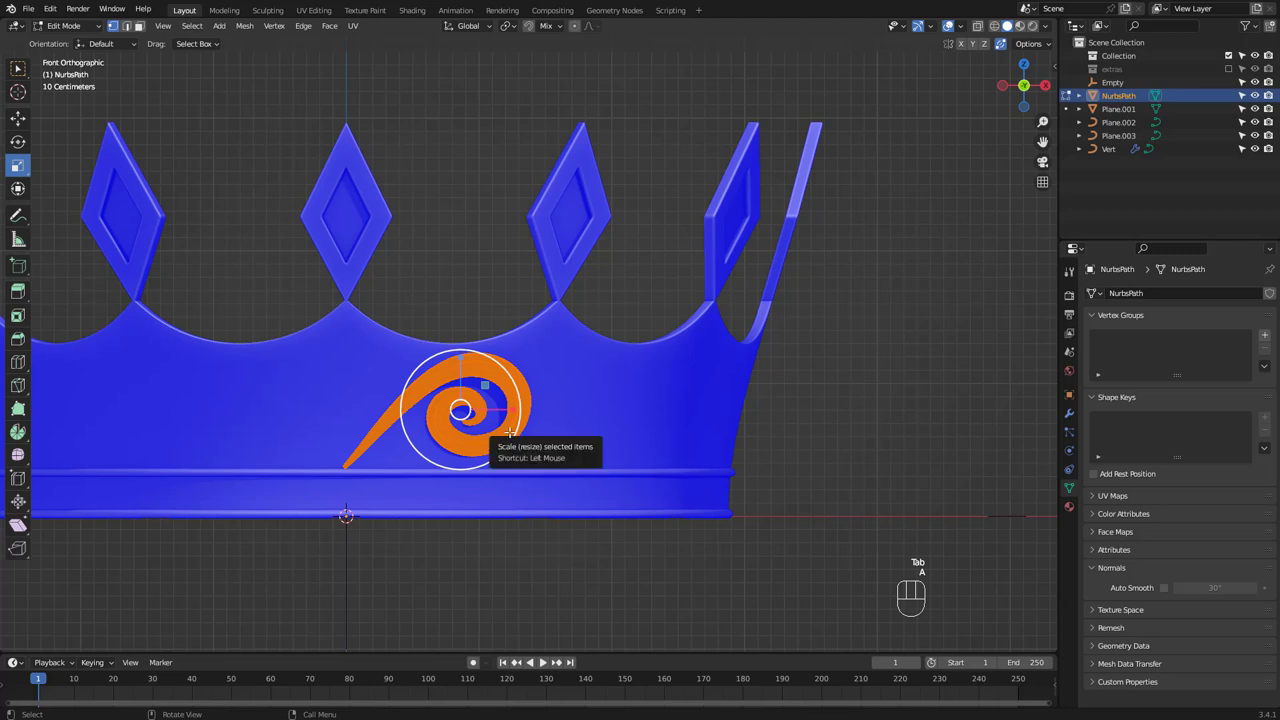
key(alt+n)
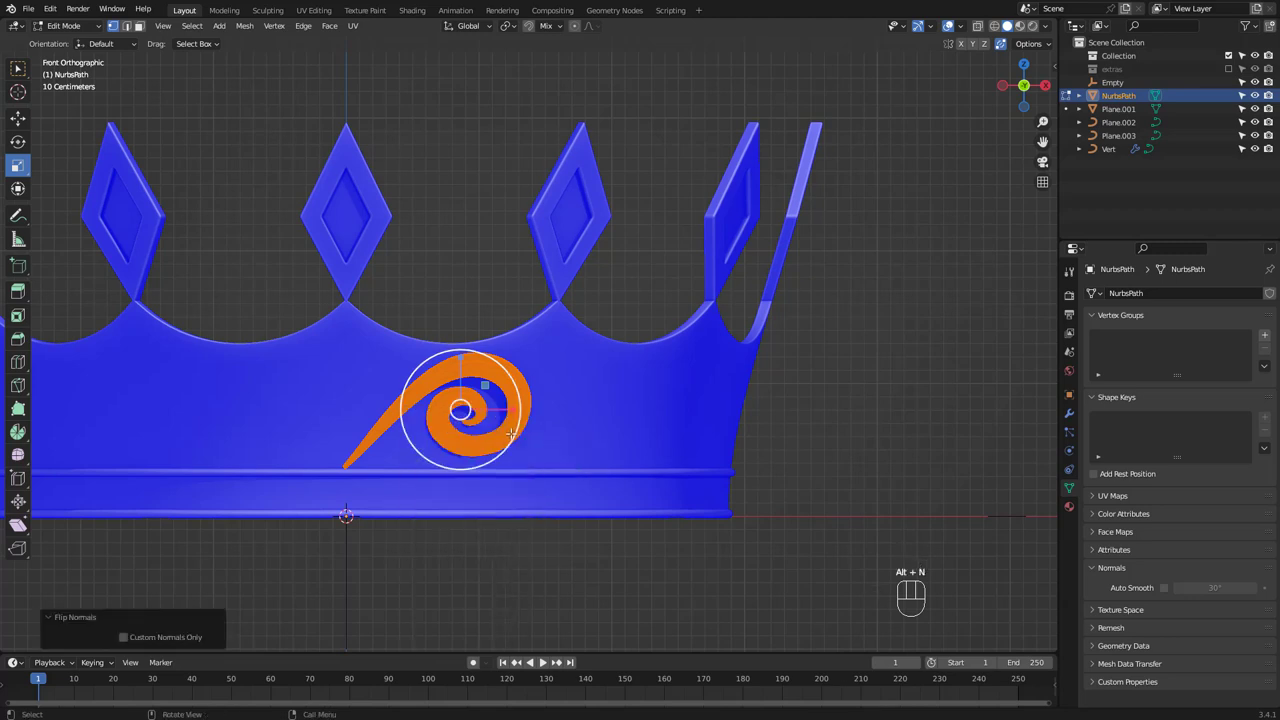
key(Tab)
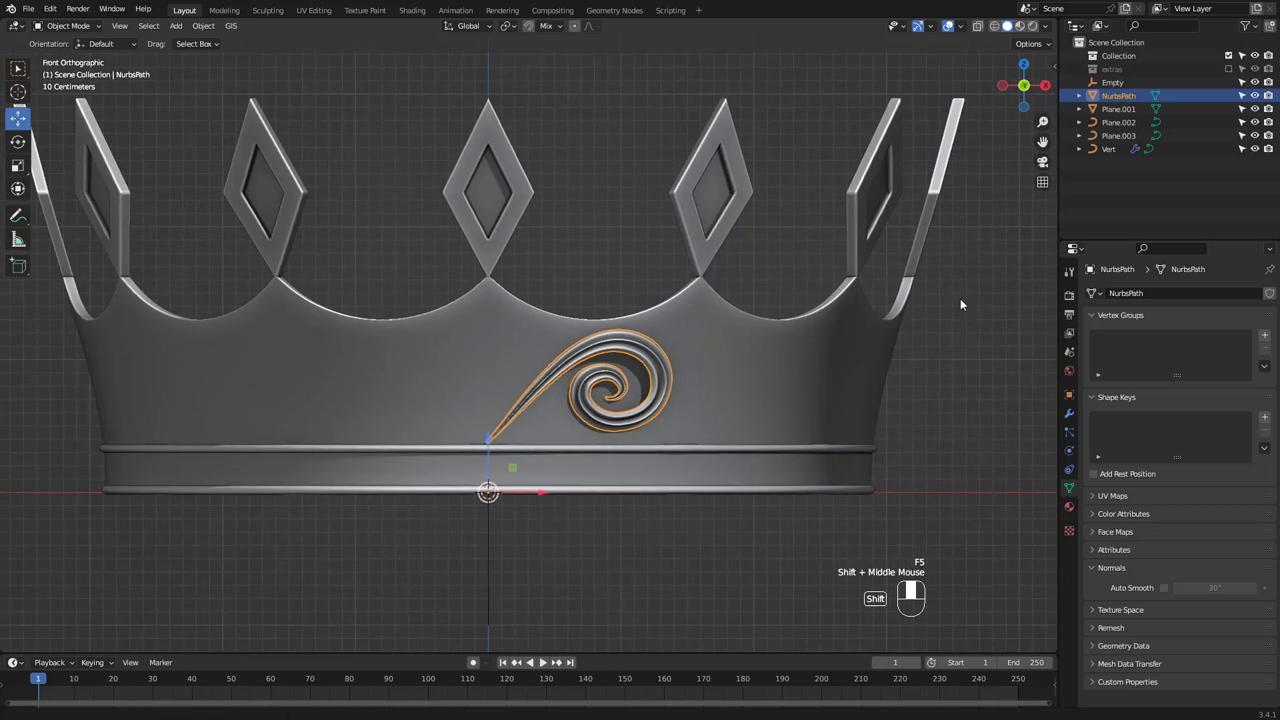
key(shift+d)
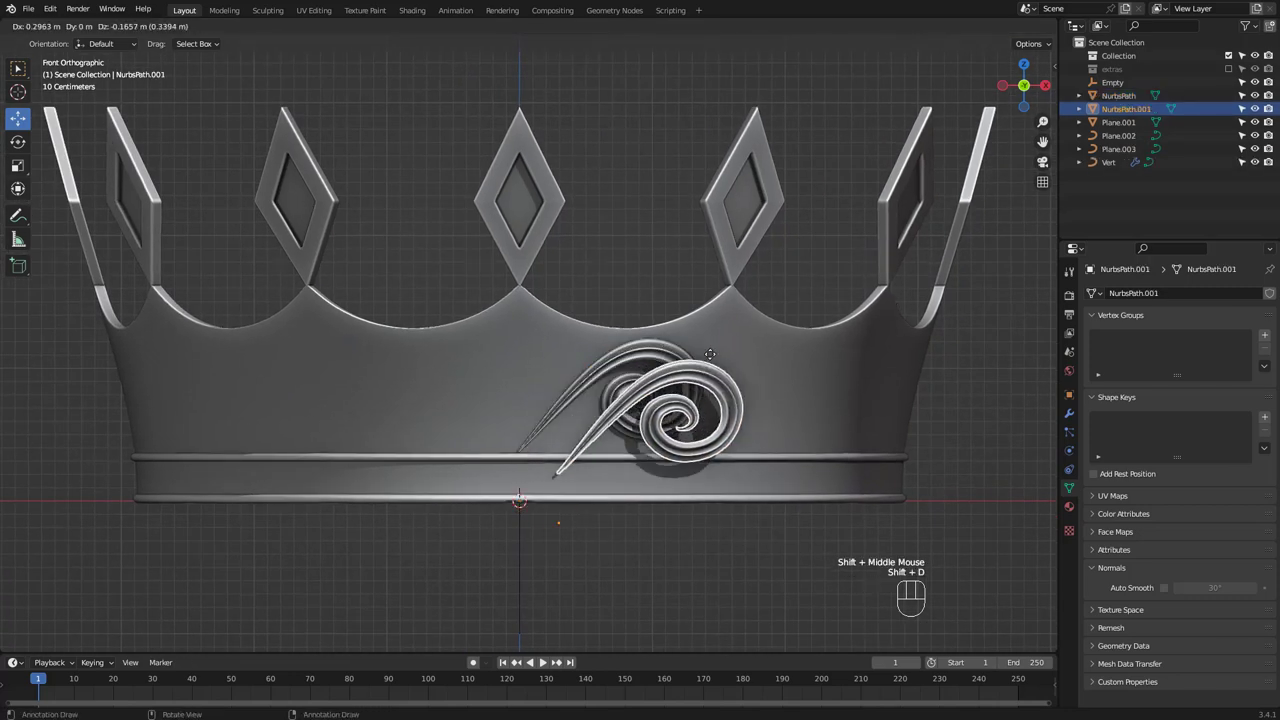
Mirror the copy by -1 on X, join the pair, set origin to the 3D cursor and add a Count 6 Array
key(shift+d)
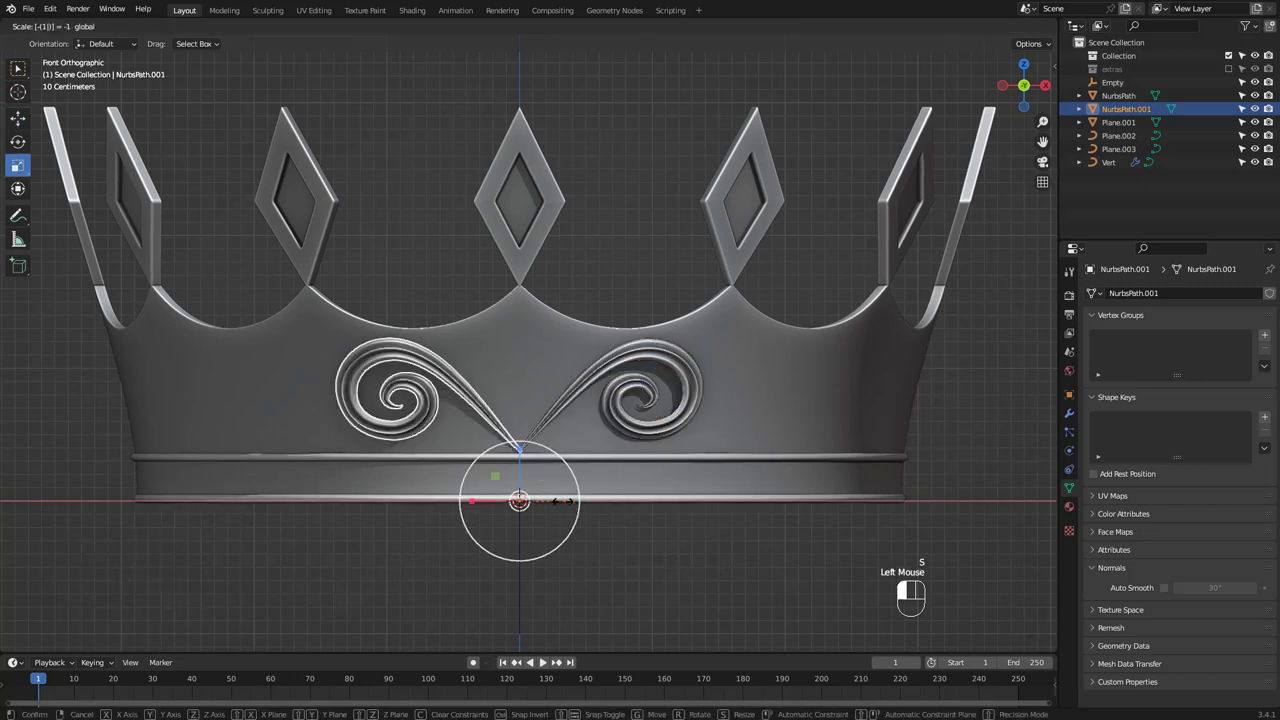
click(519, 500)
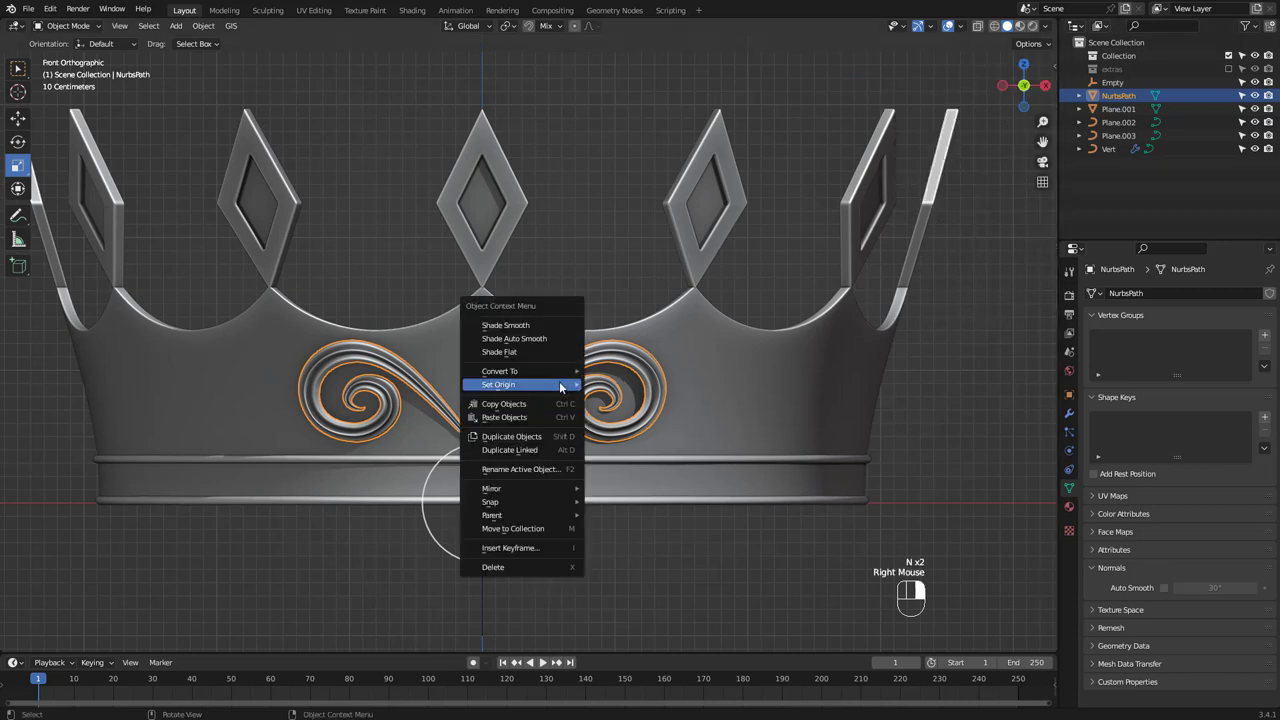
click(498, 384)
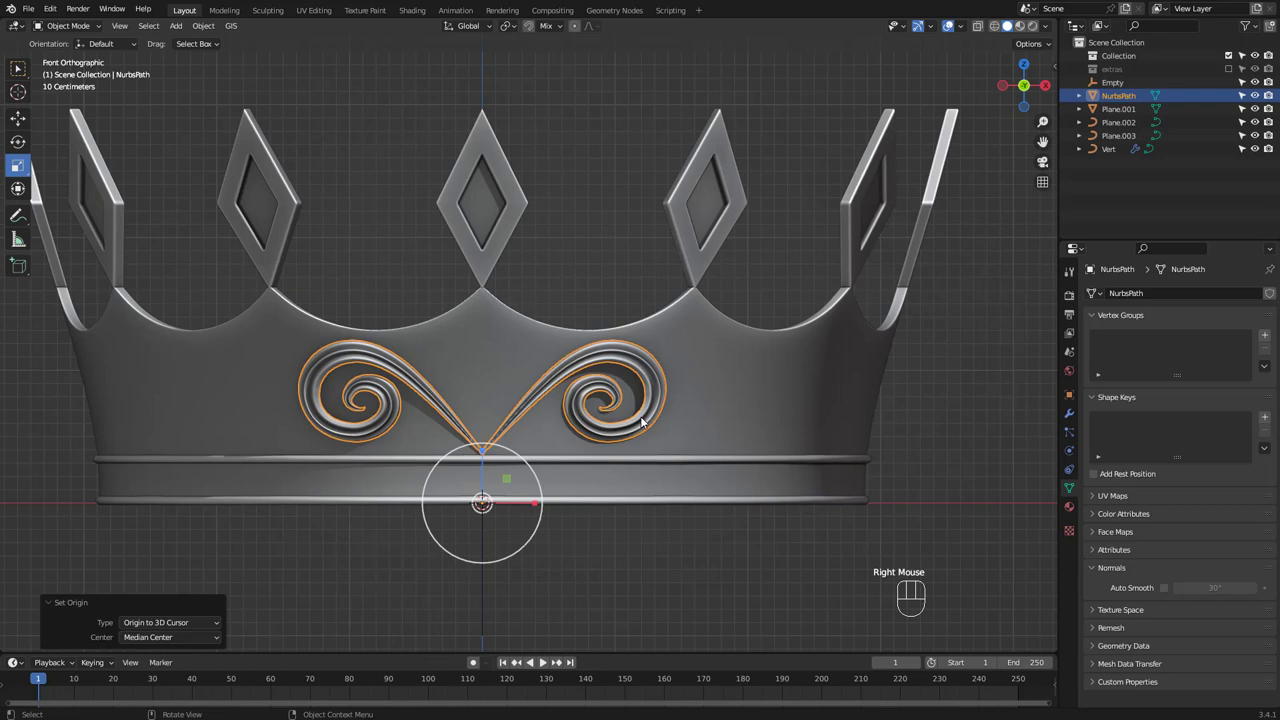
click(1110, 293)
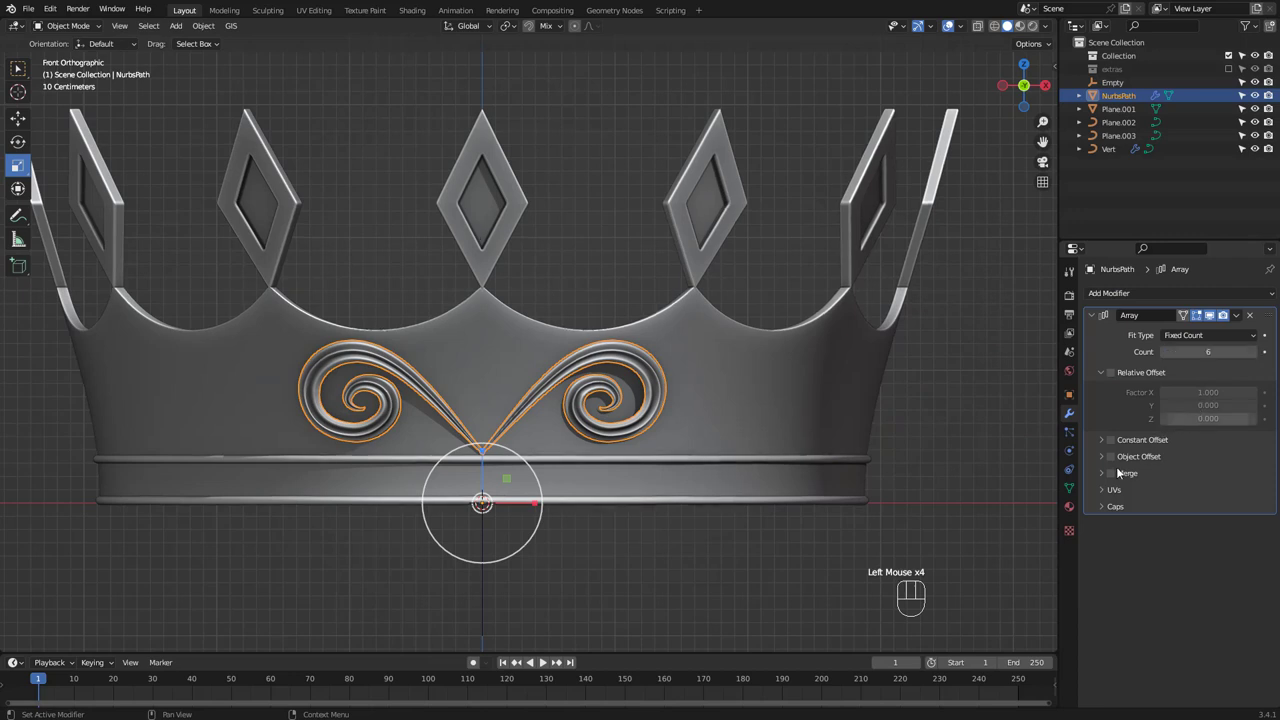
Add Empty.001 and set it as the Object Offset driving the ornament's six-copy array
click(1109, 456)
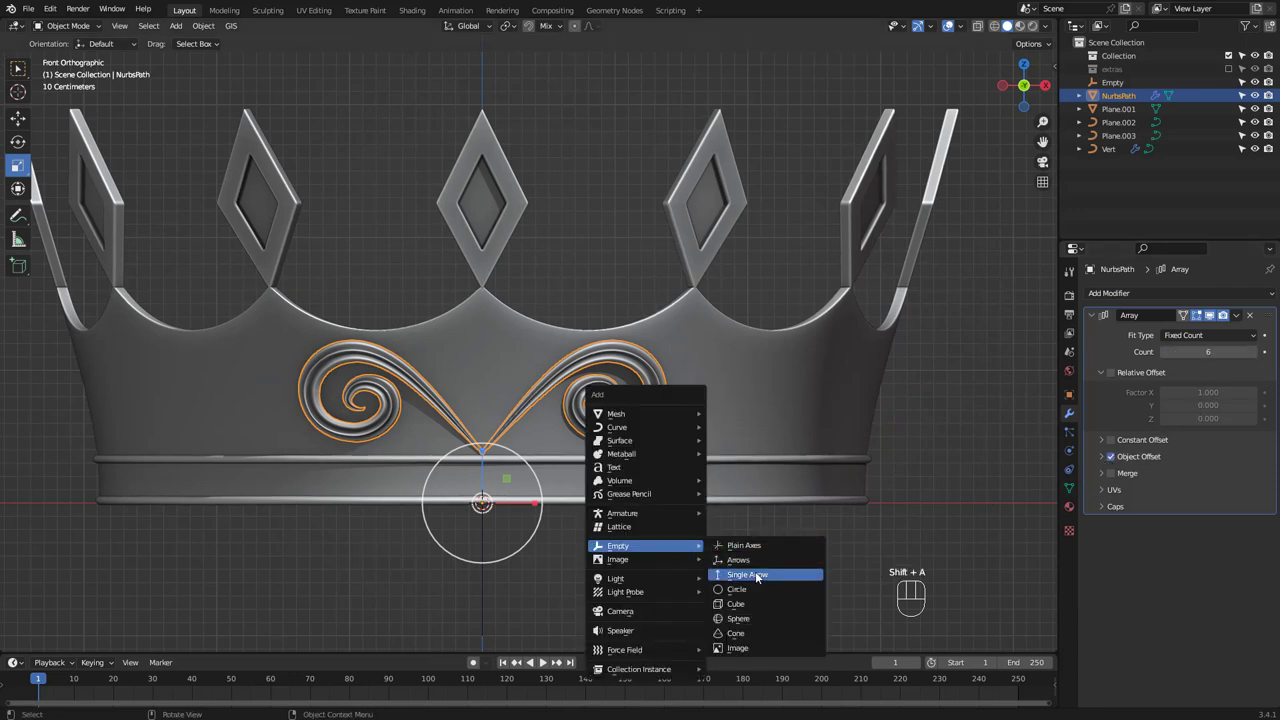
click(736, 589)
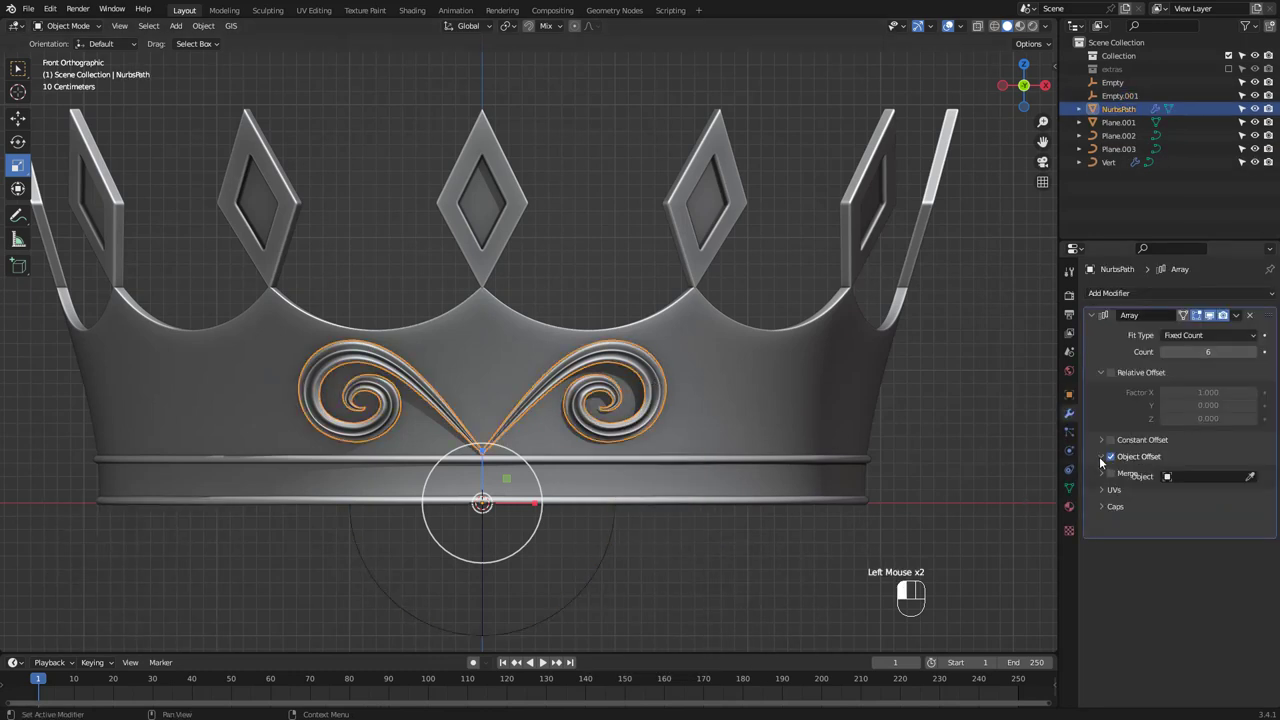
click(1200, 476)
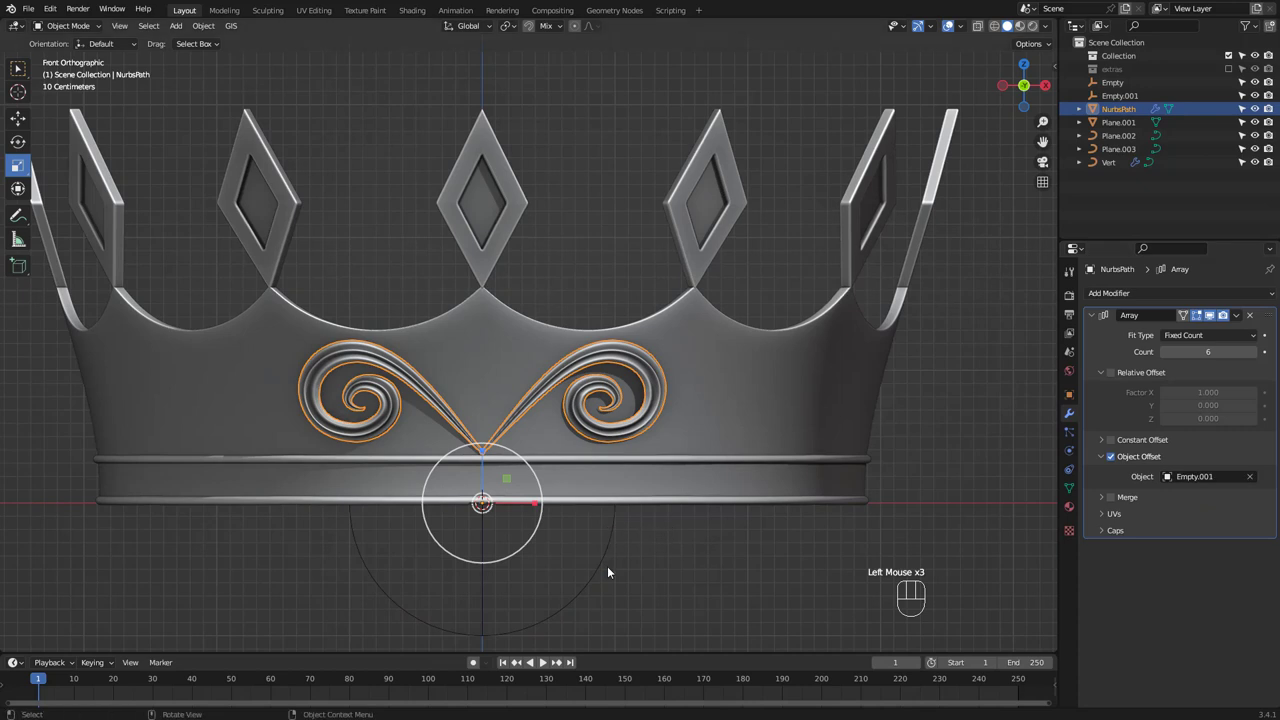
click(1120, 95)
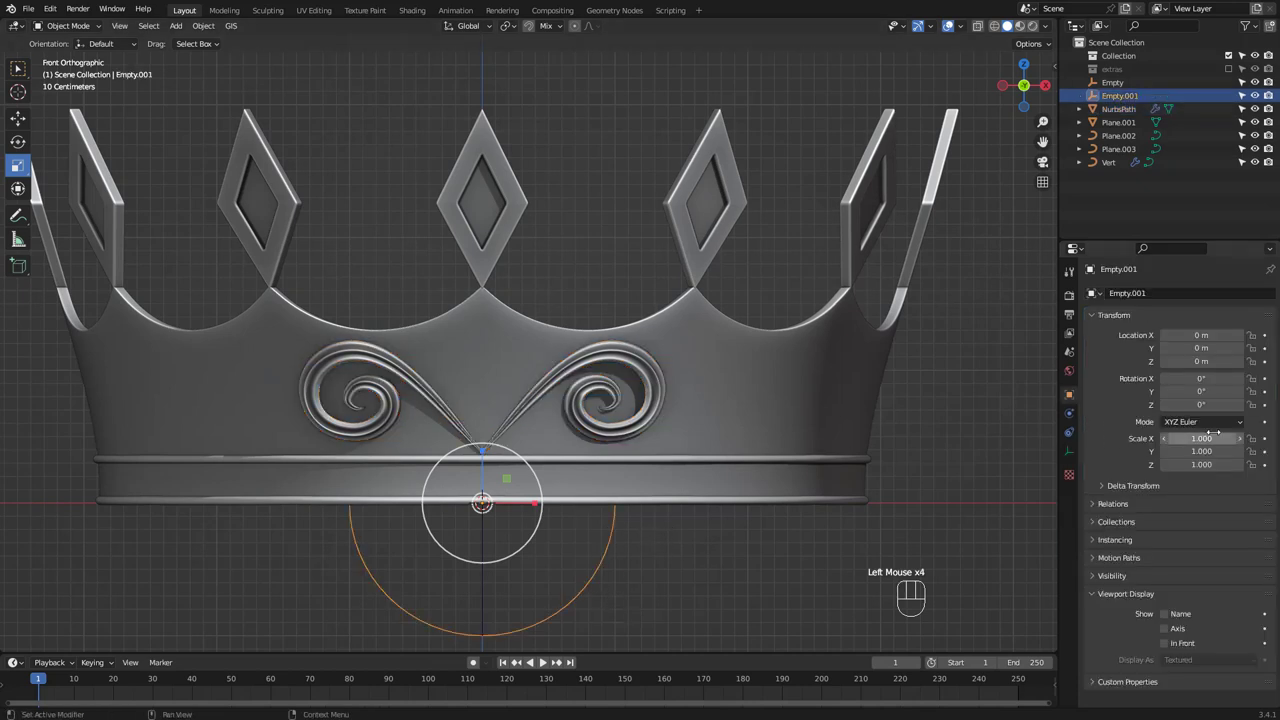